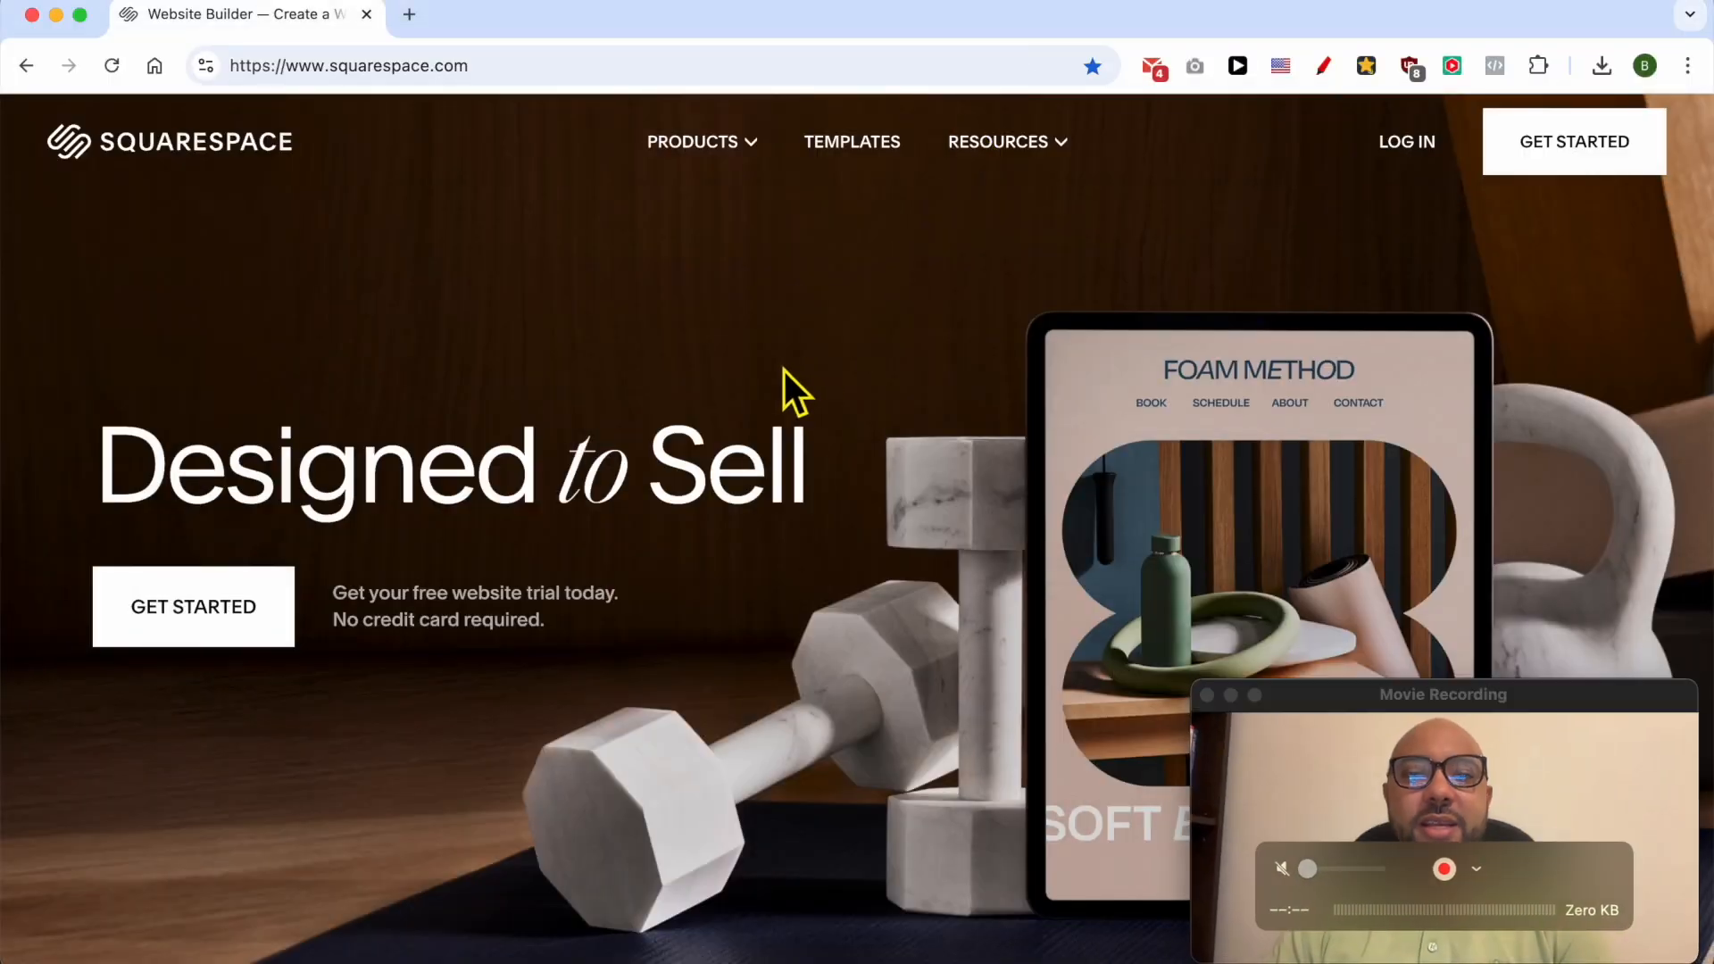
{"action": "mouse_move", "coordinate": [1132, 193]}
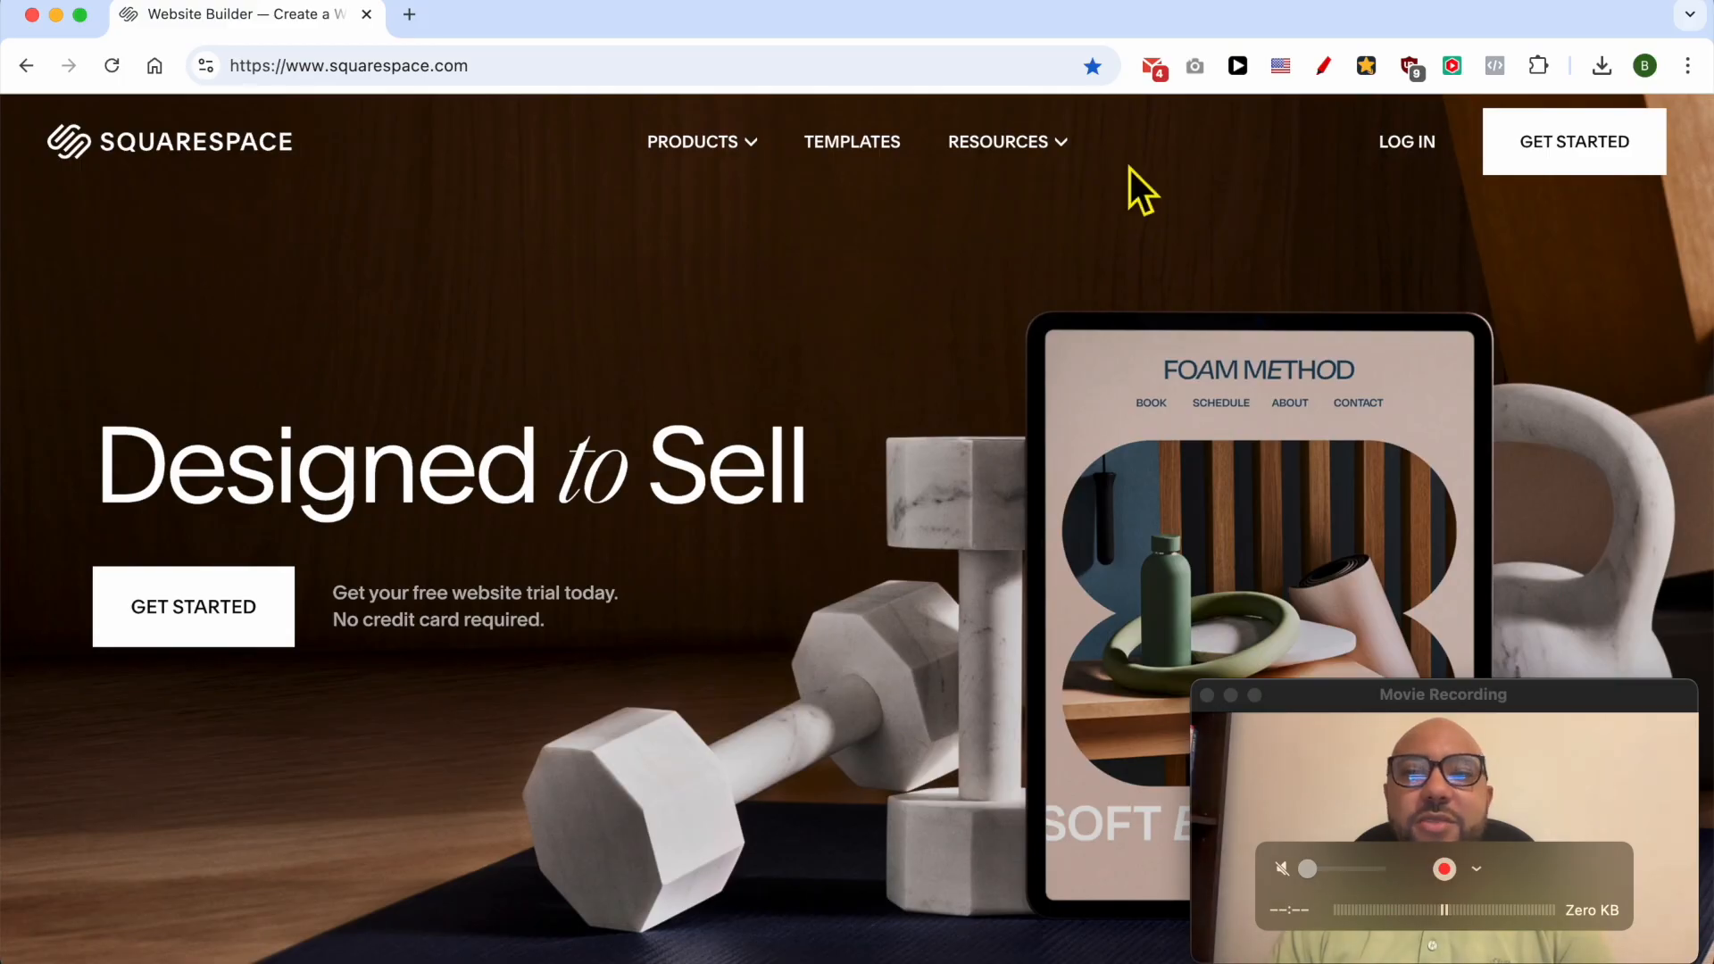
- Sign in to Squarespace with the autofilled email and password to reach the account dashboard
{"action": "left_click", "coordinate": [1407, 141]}
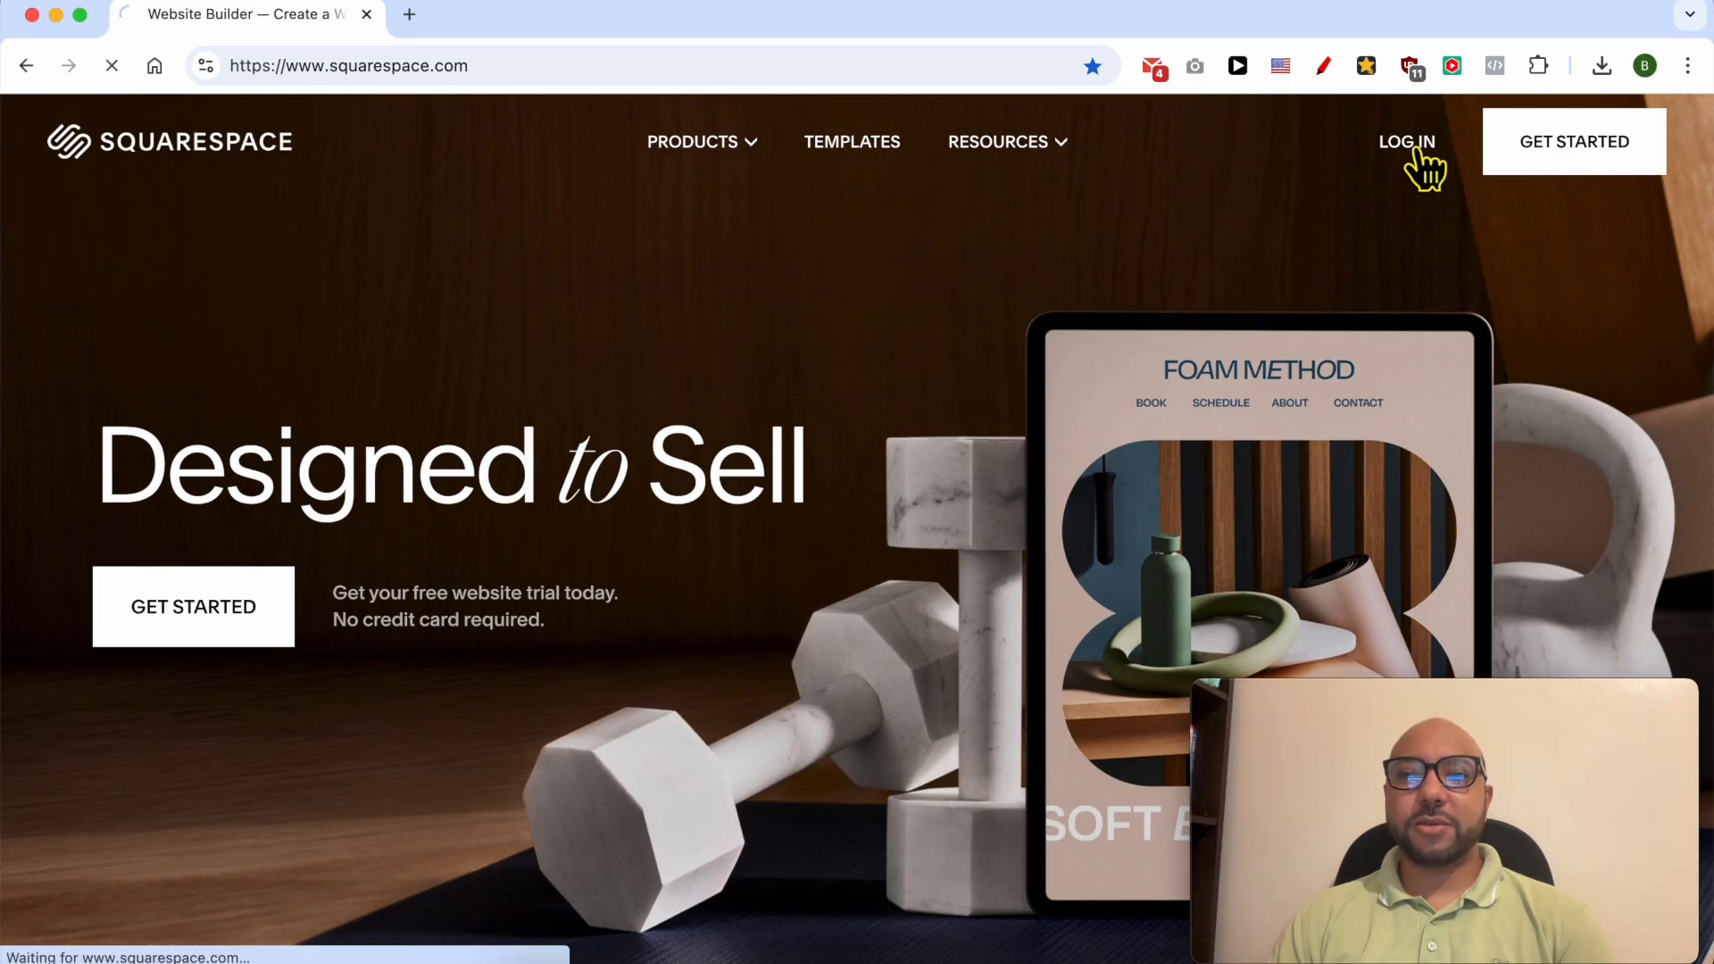
{"action": "left_click", "coordinate": [1407, 141]}
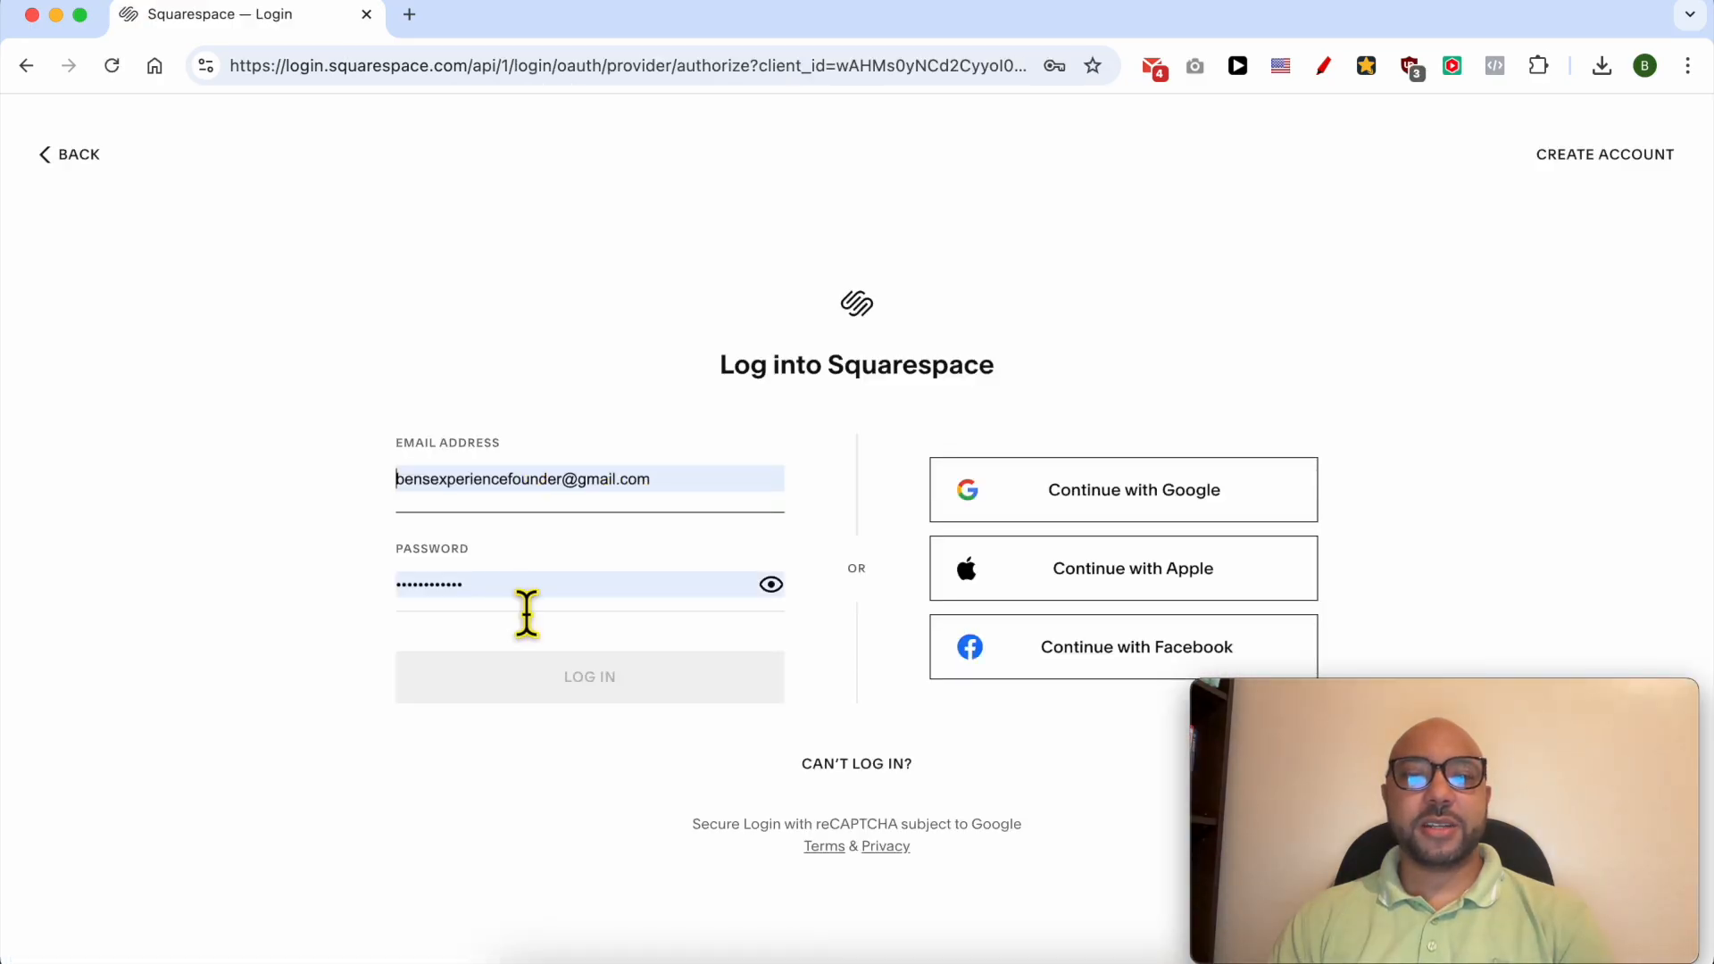
{"action": "left_click", "coordinate": [574, 678]}
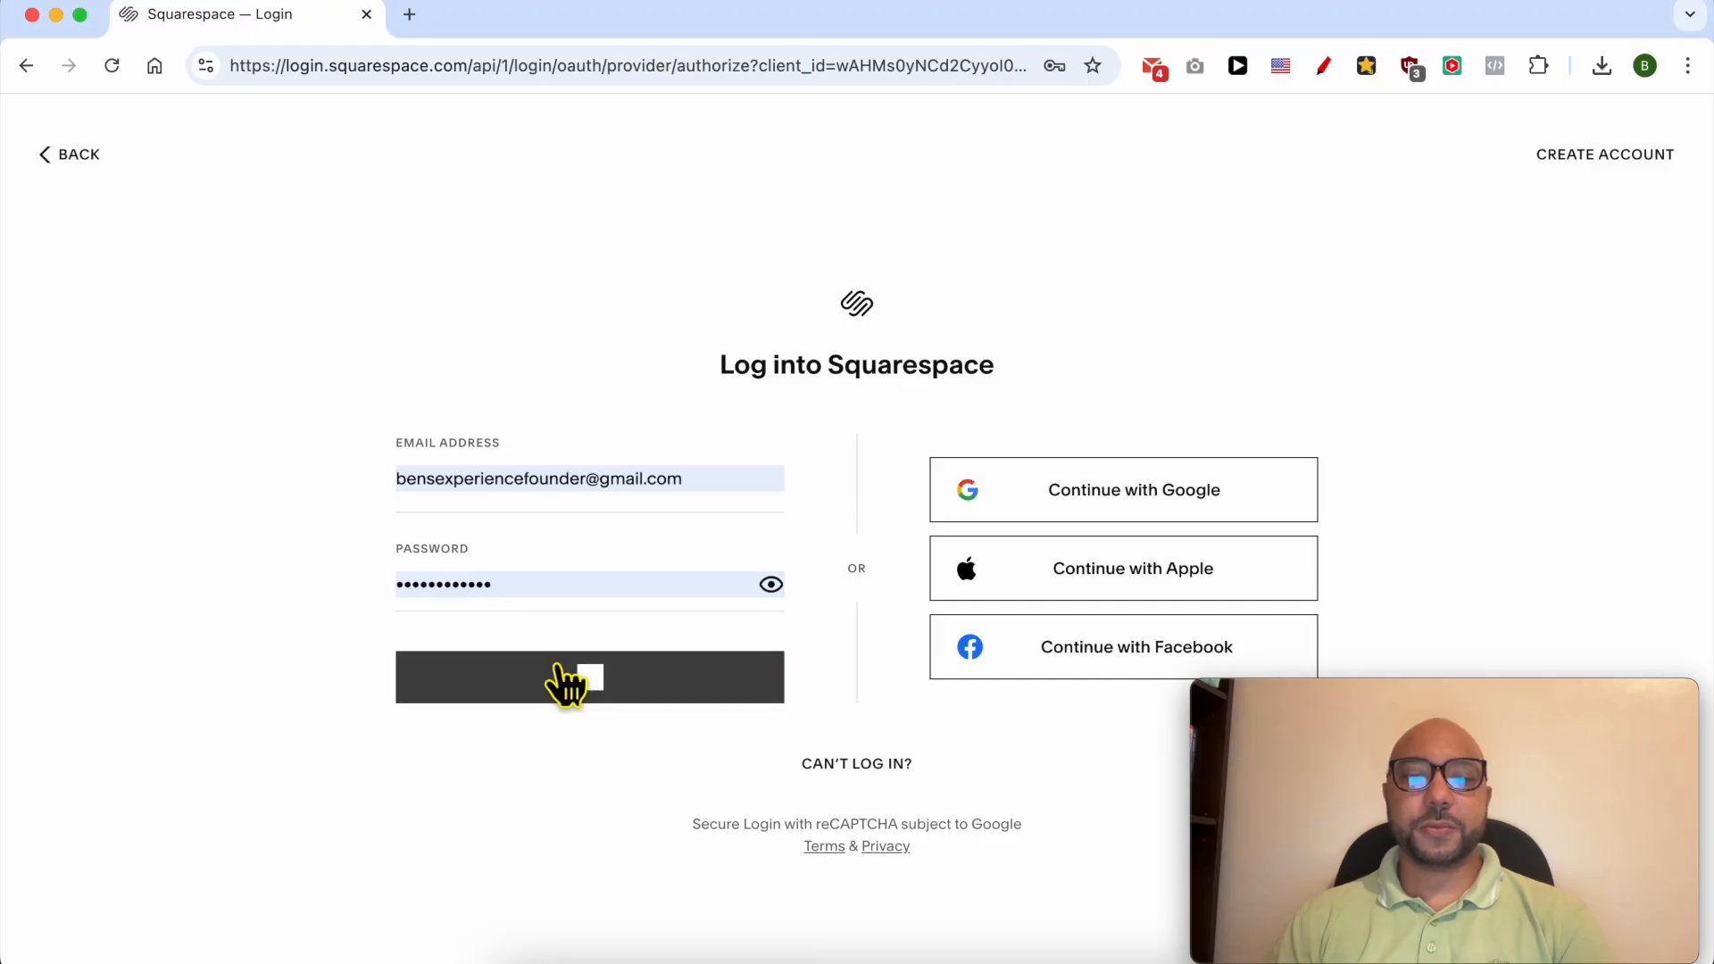
{"action": "left_click", "coordinate": [589, 678]}
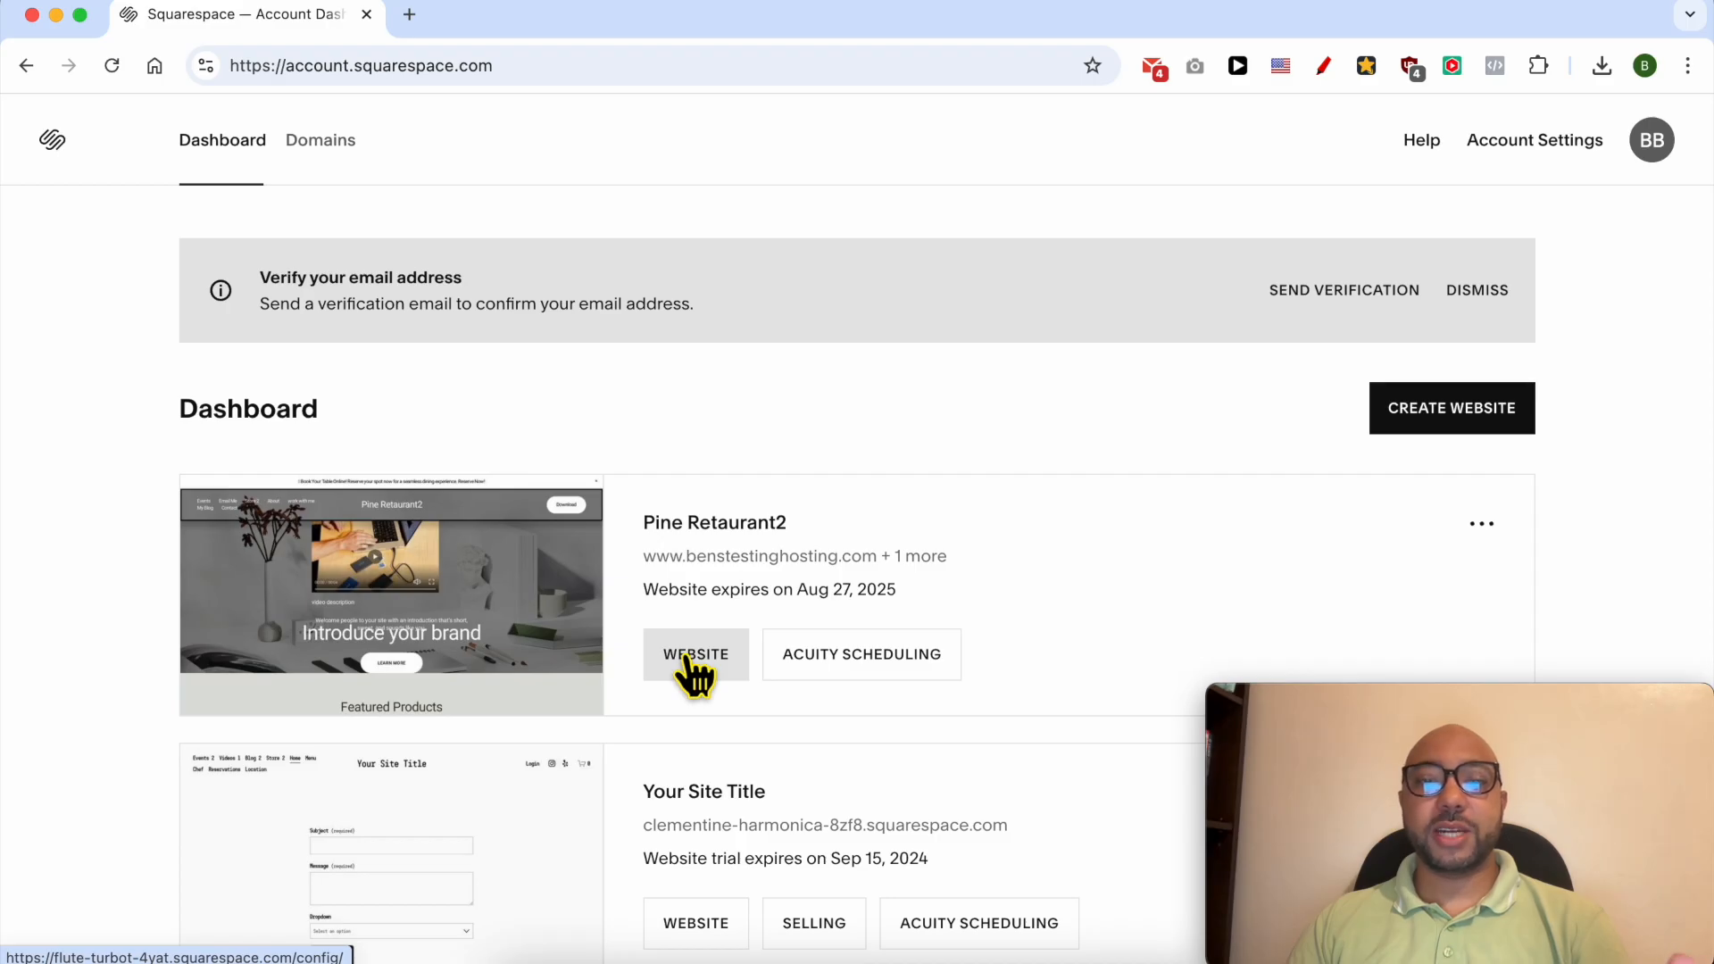
- Reach Pine Retaurant2's External API Keys under Developer Tools and follow the measurement ID help link
{"action": "left_click", "coordinate": [697, 654]}
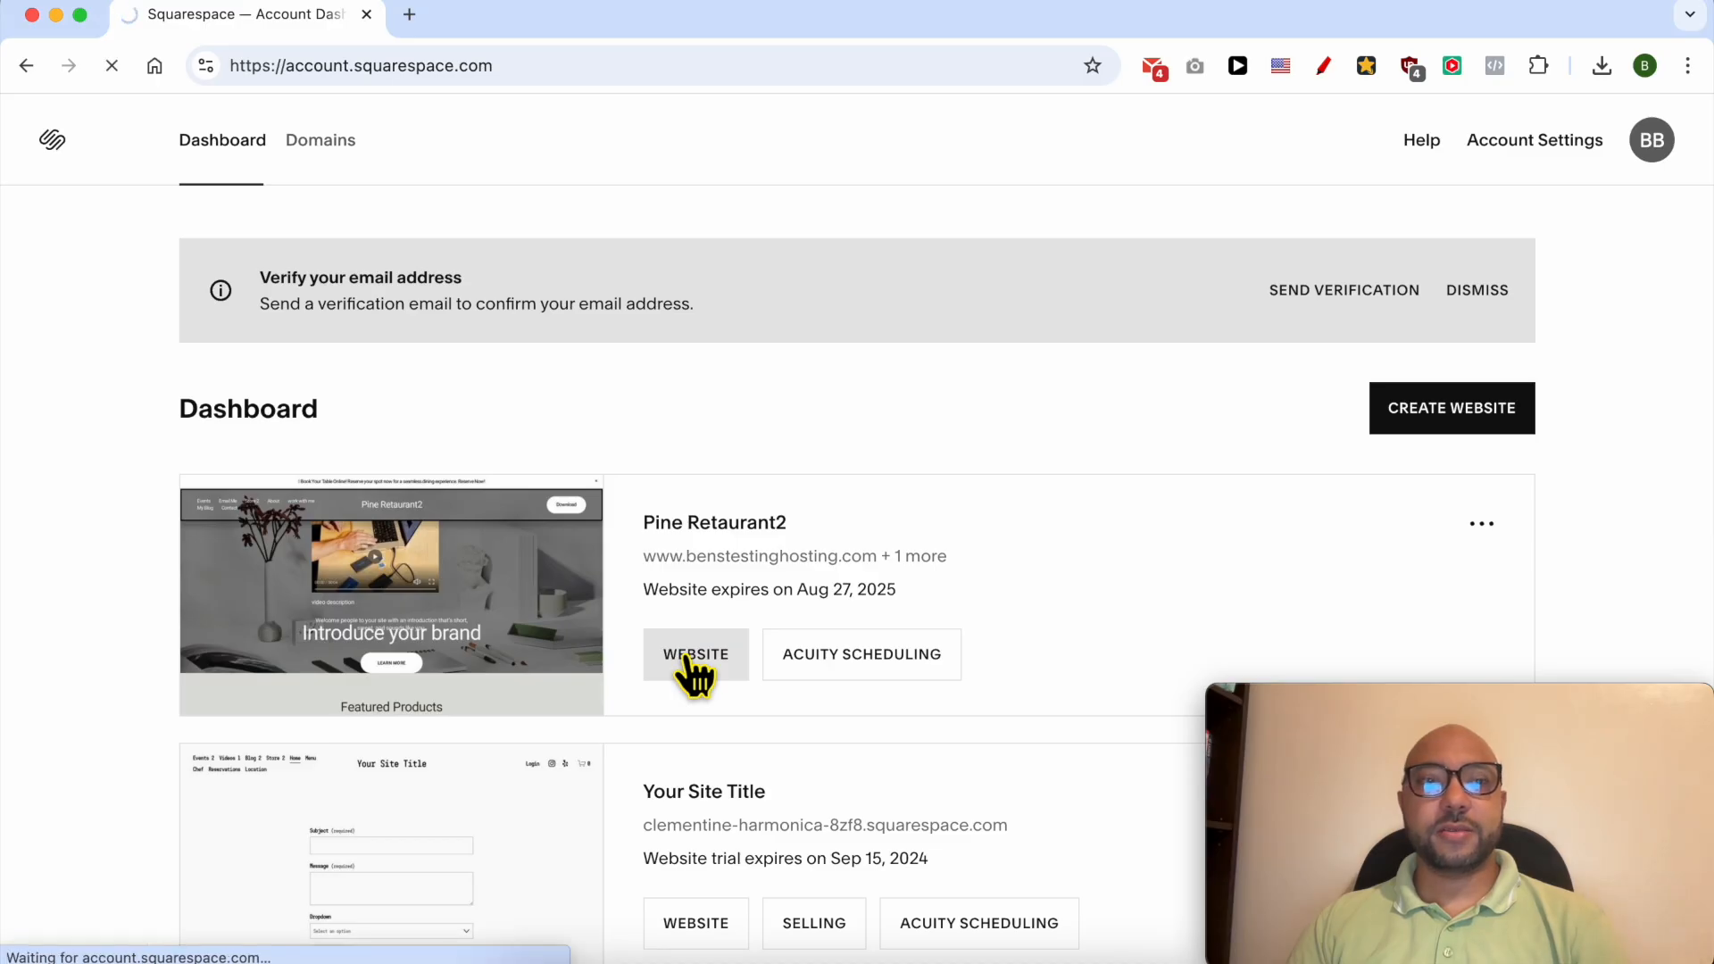
{"action": "left_click", "coordinate": [696, 654]}
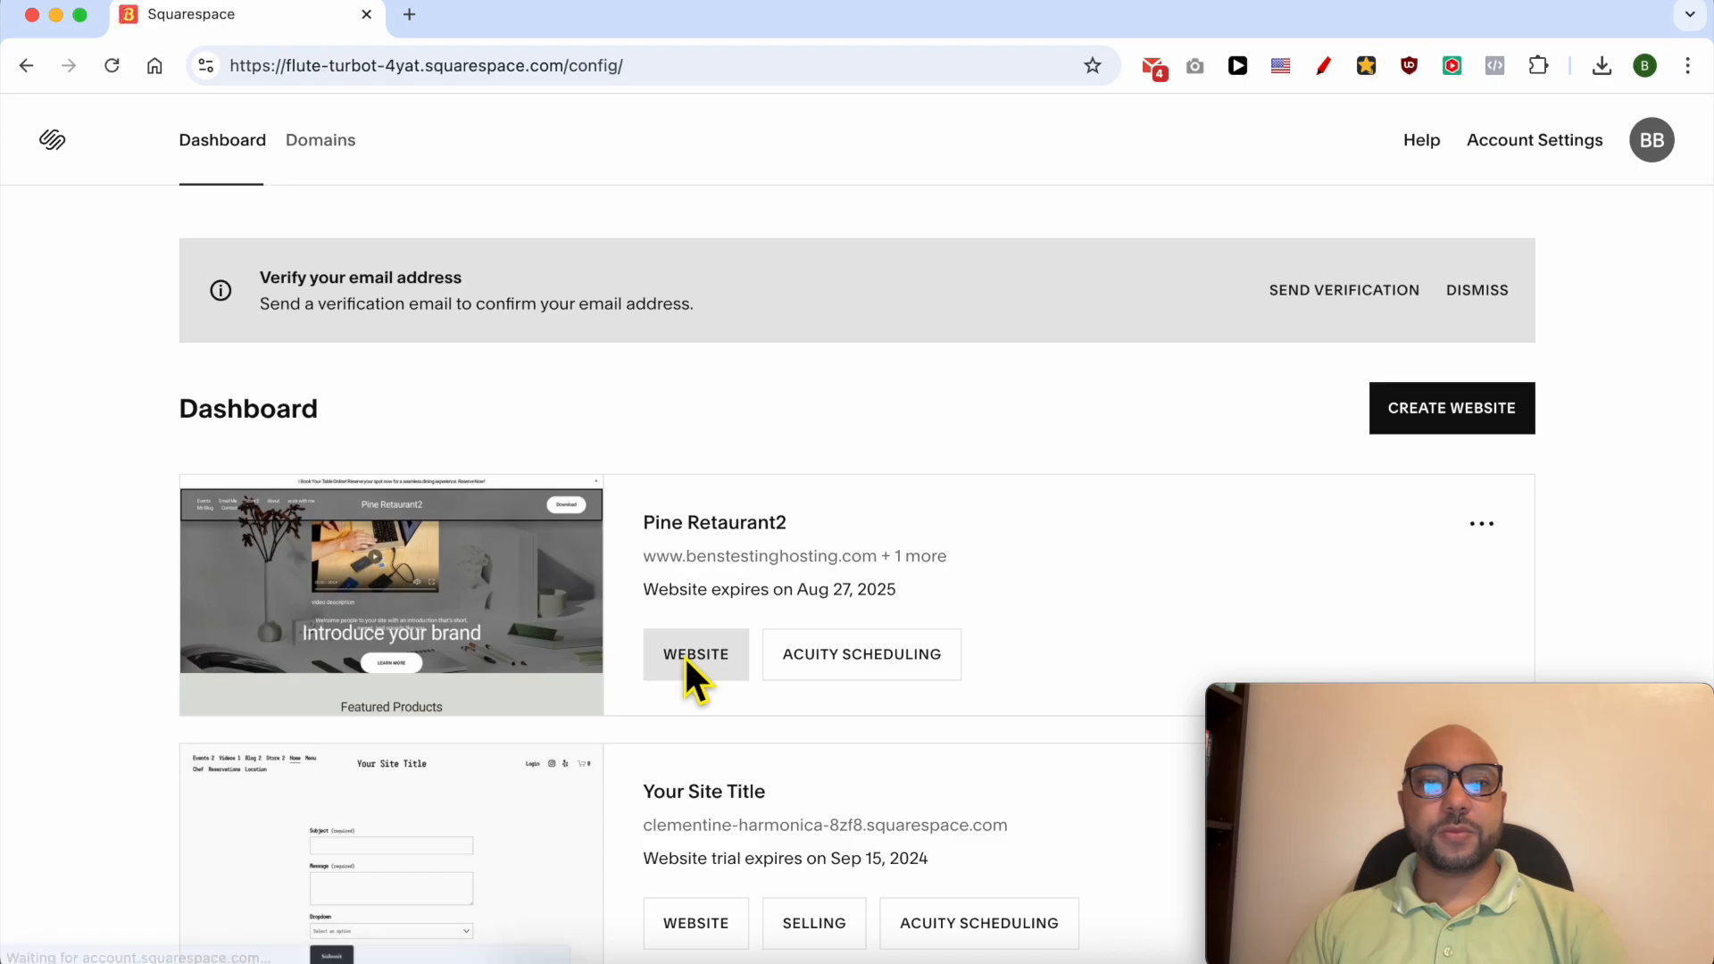
{"action": "left_click", "coordinate": [696, 654]}
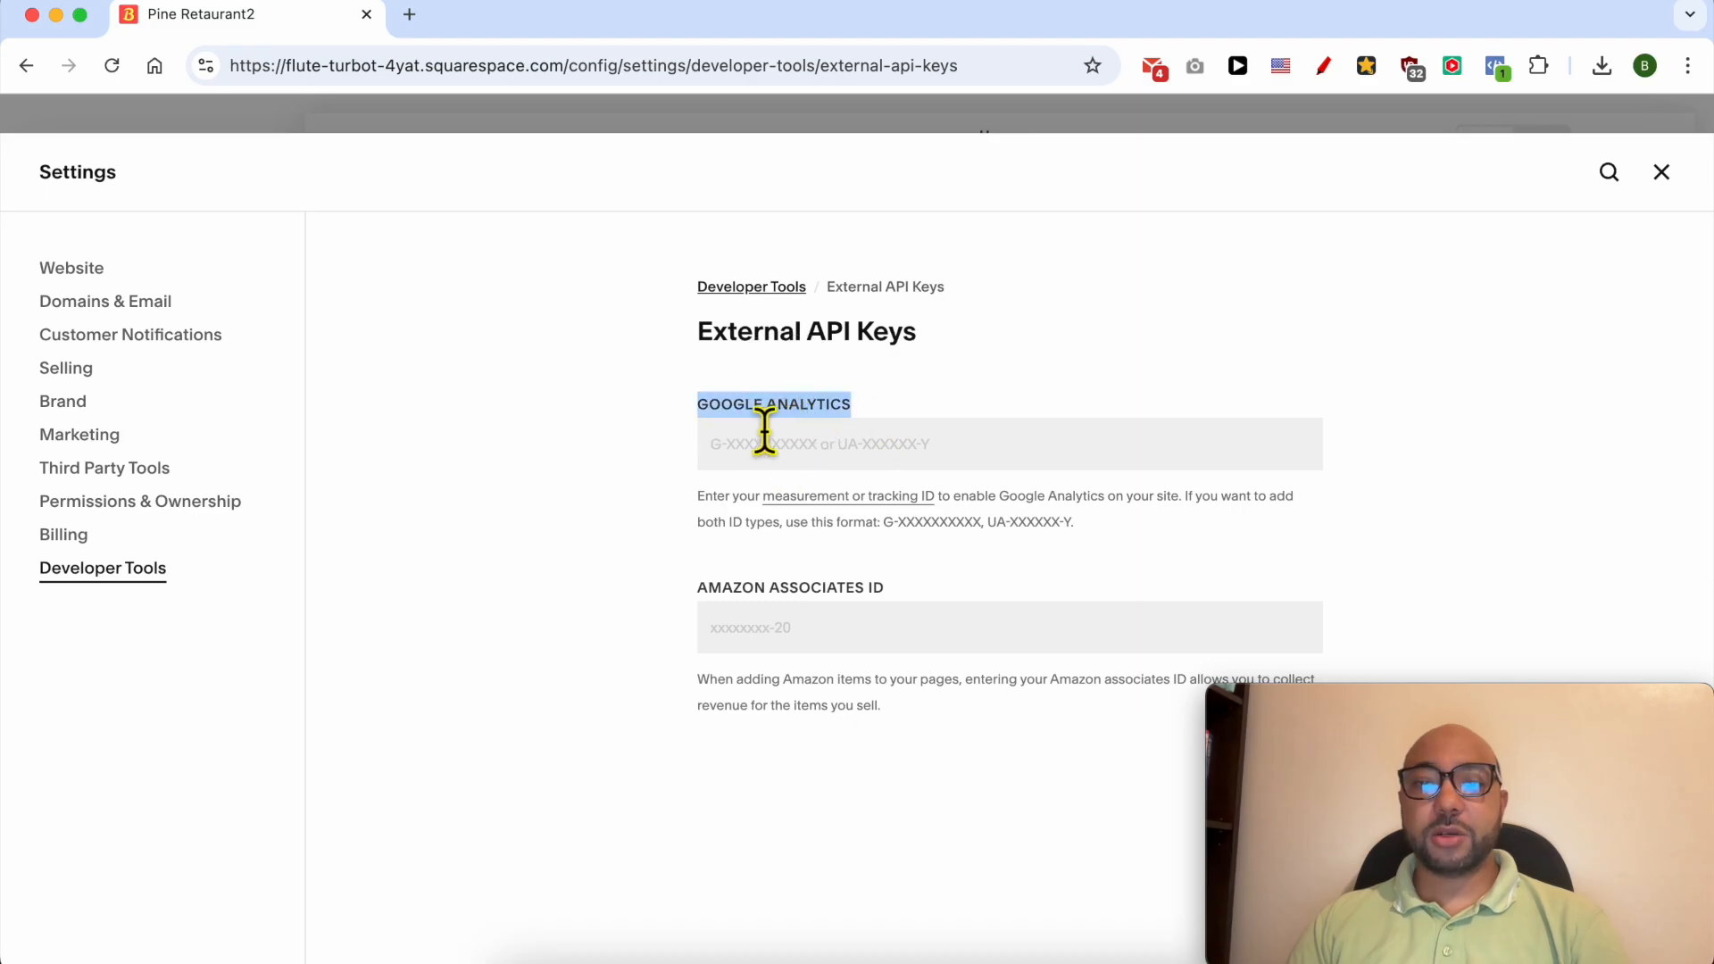
{"action": "mouse_move", "coordinate": [916, 512]}
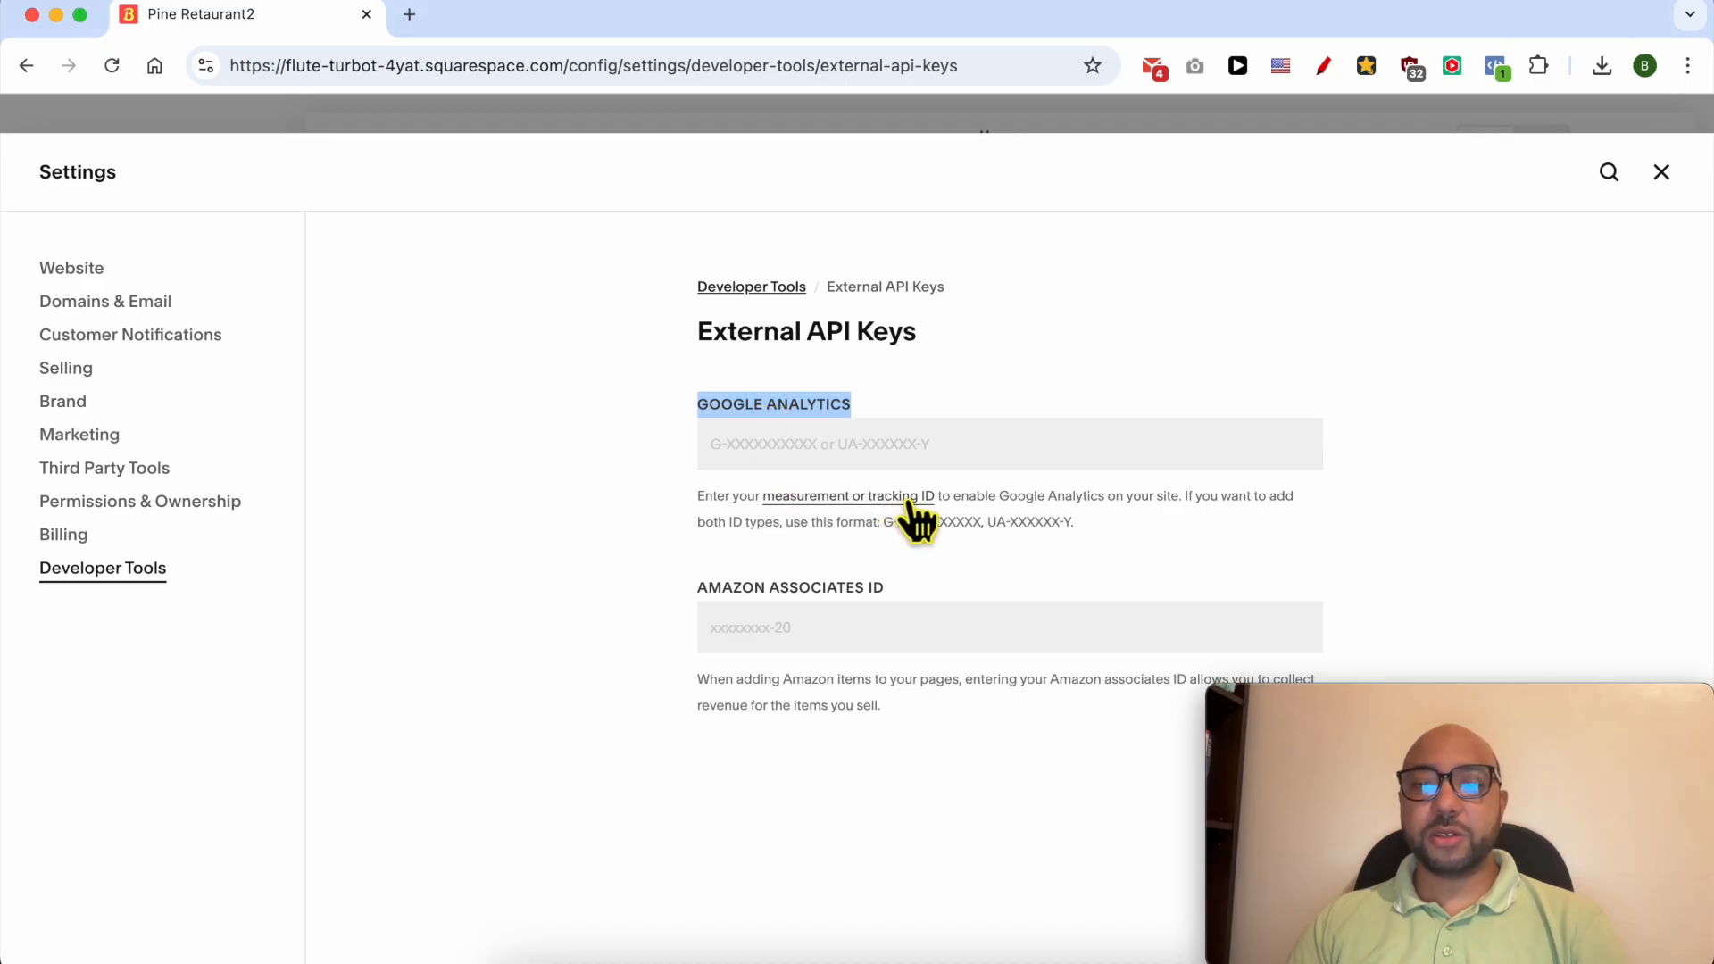
{"action": "left_click", "coordinate": [850, 496]}
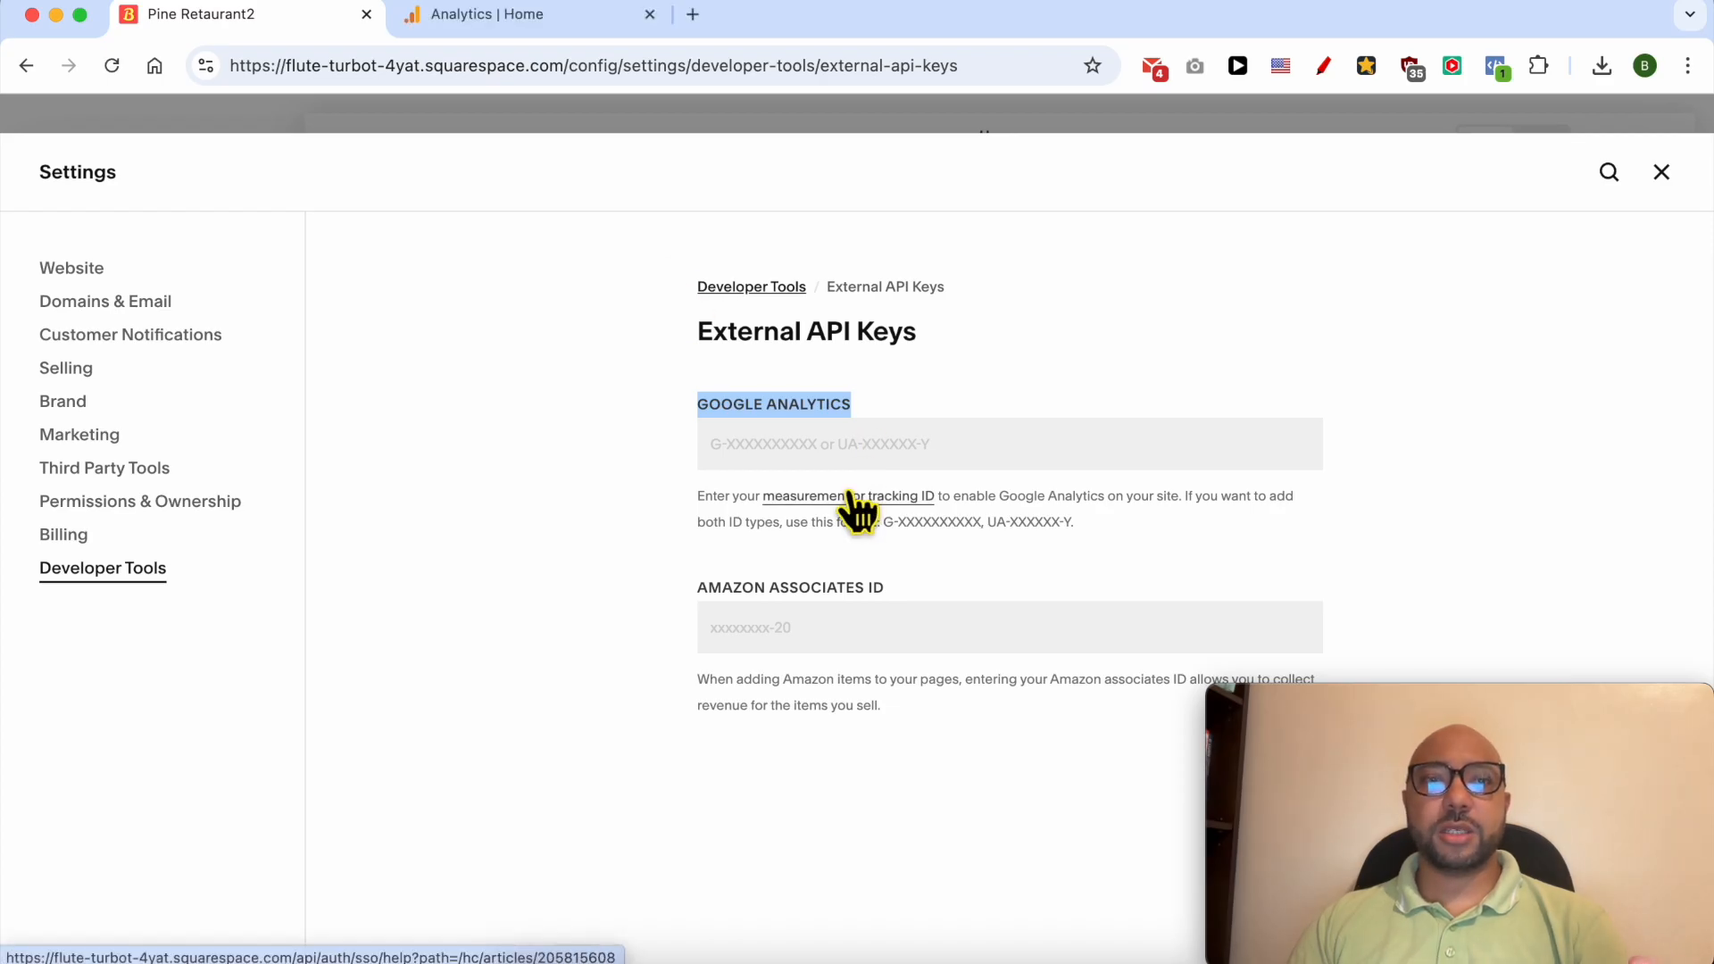
- Start measuring on the Google Analytics welcome page to begin account creation
{"action": "left_click", "coordinate": [493, 14]}
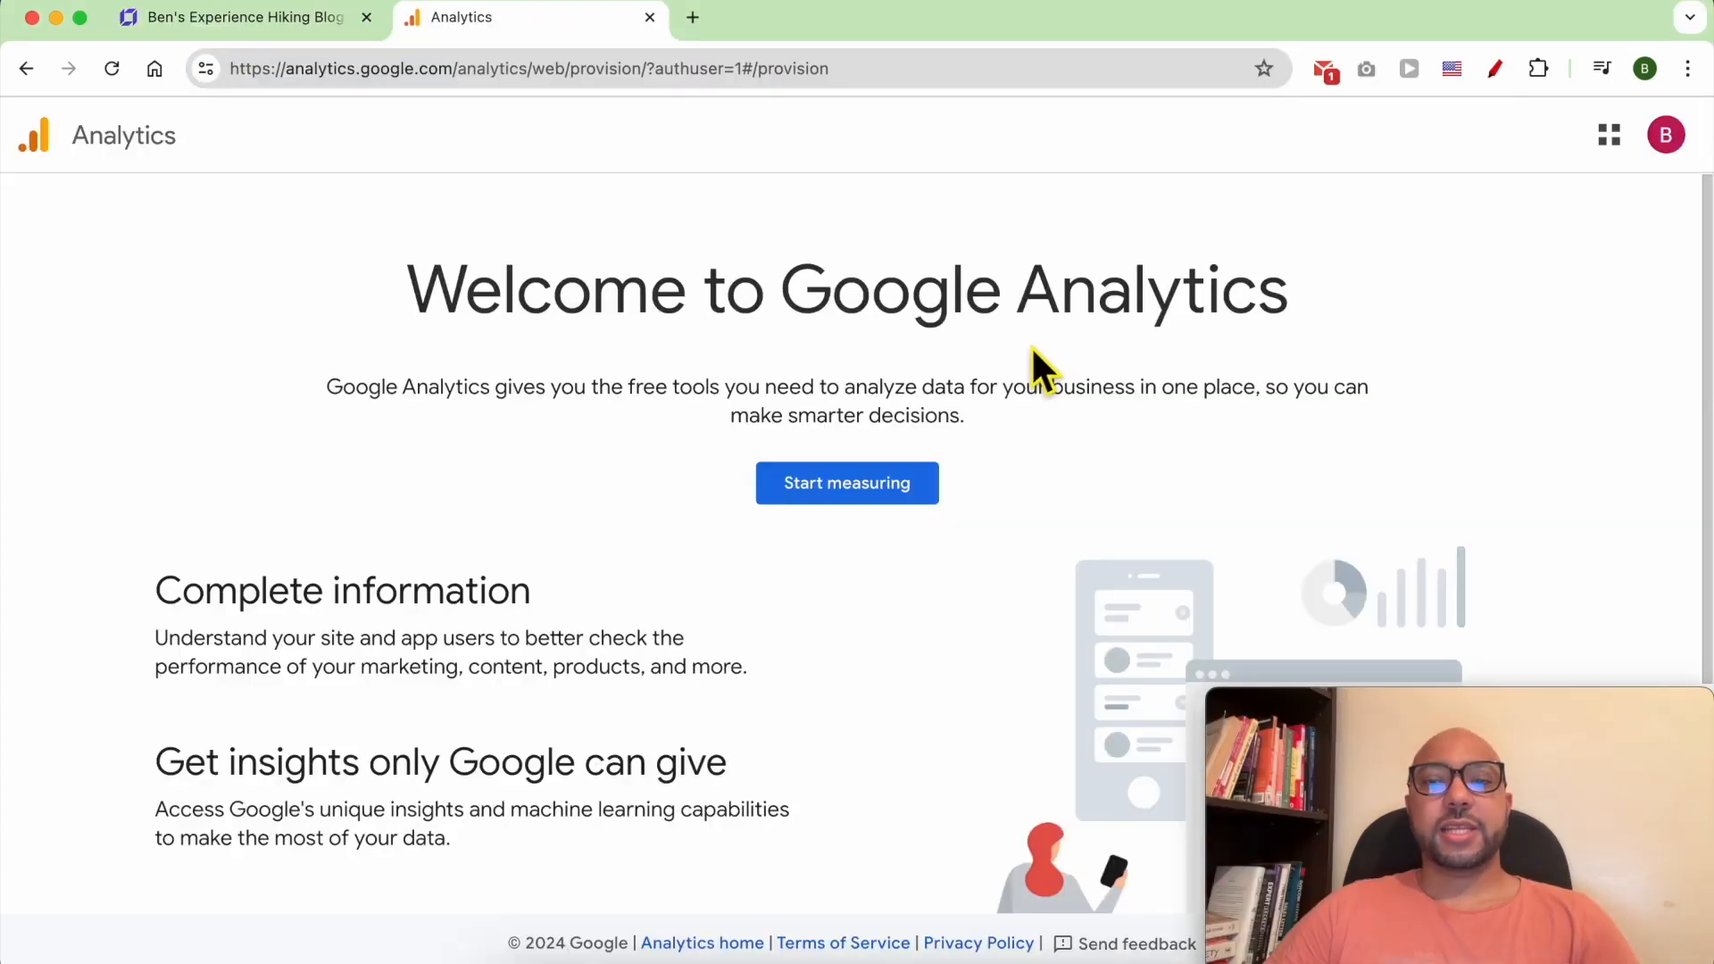
{"action": "mouse_move", "coordinate": [1000, 386]}
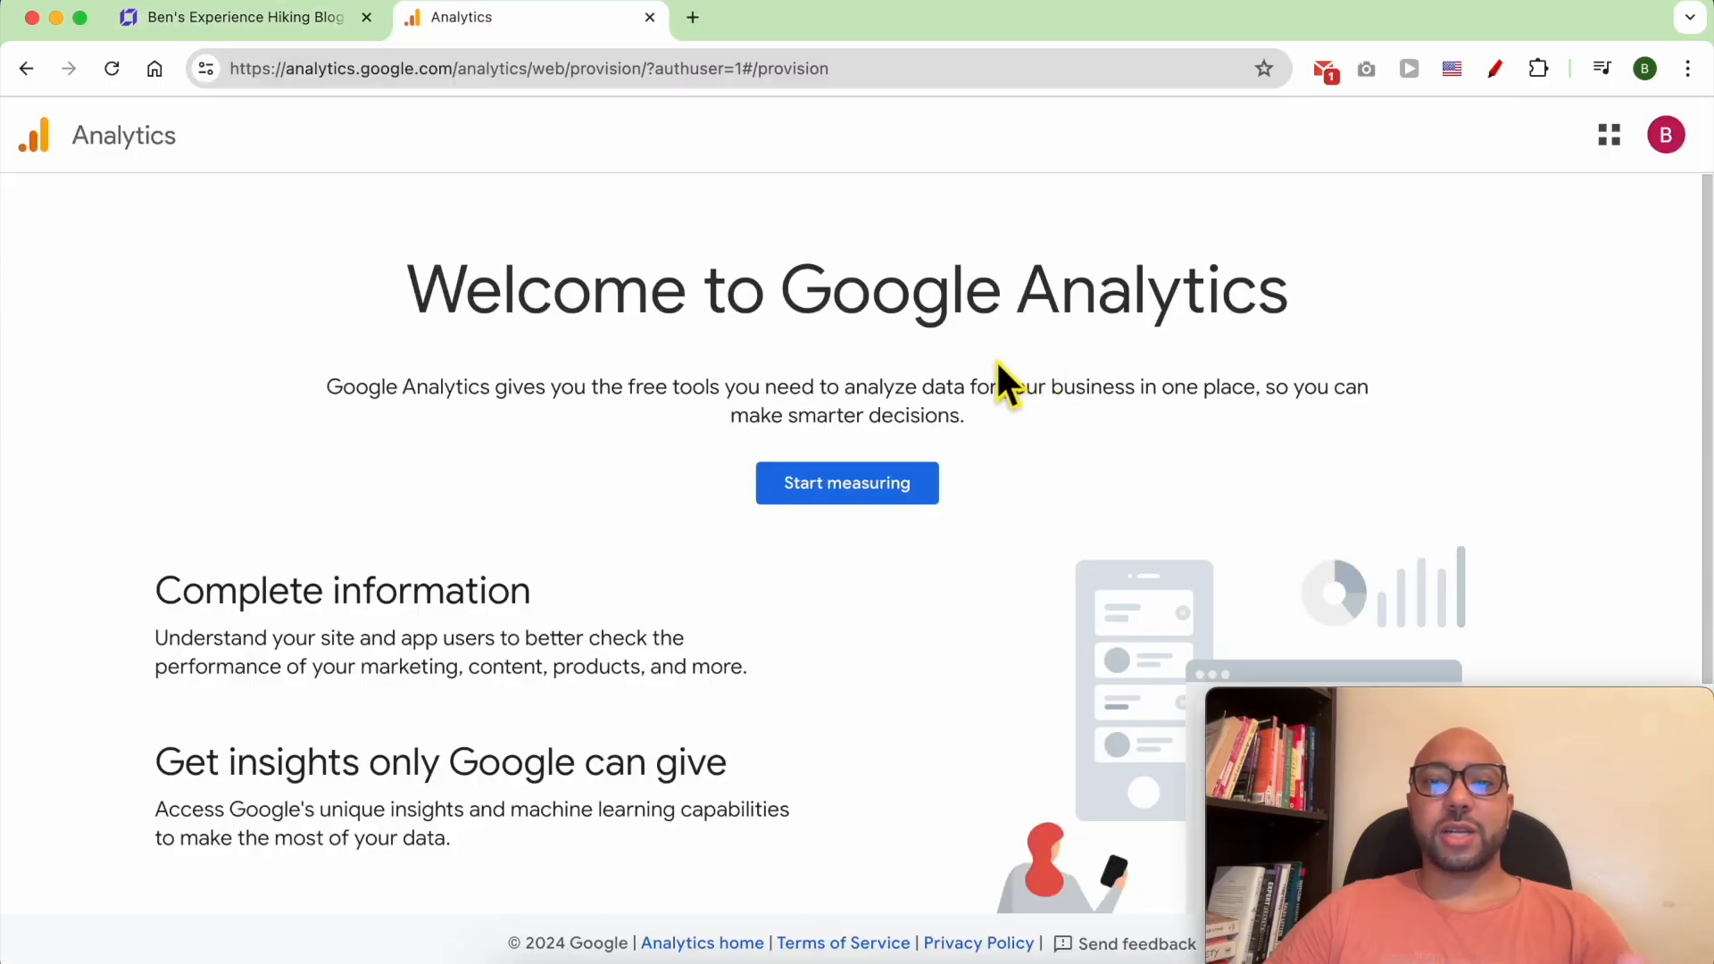
{"action": "mouse_move", "coordinate": [1016, 361]}
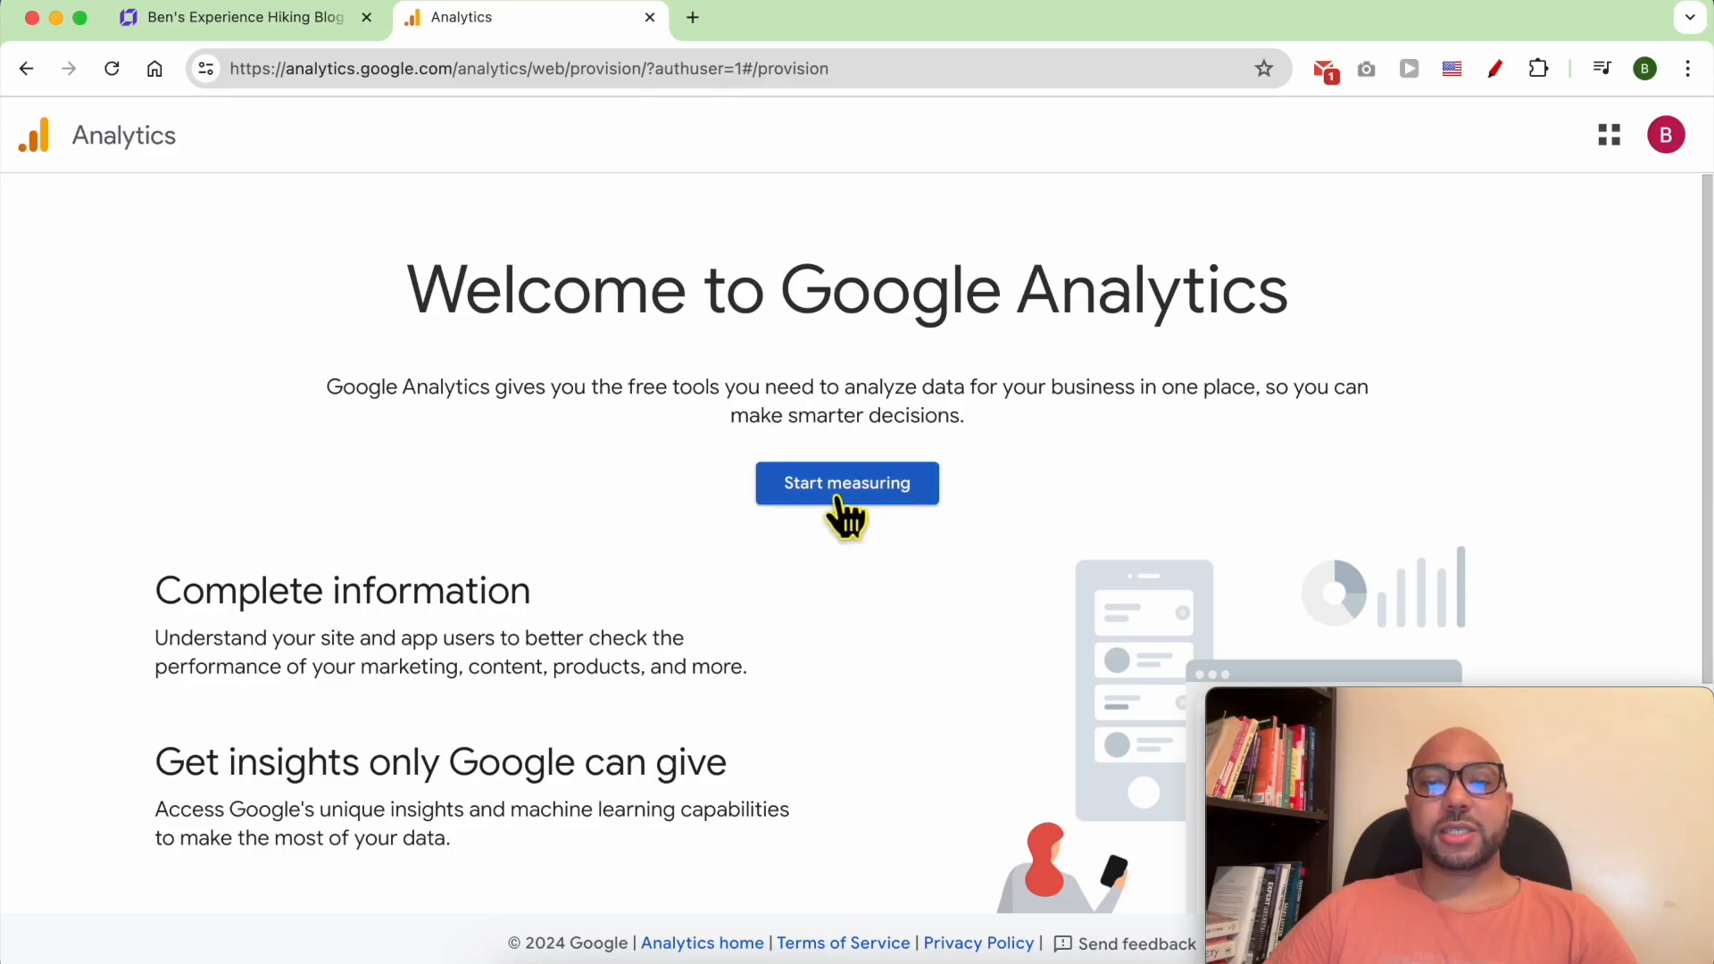
{"action": "left_click", "coordinate": [846, 482]}
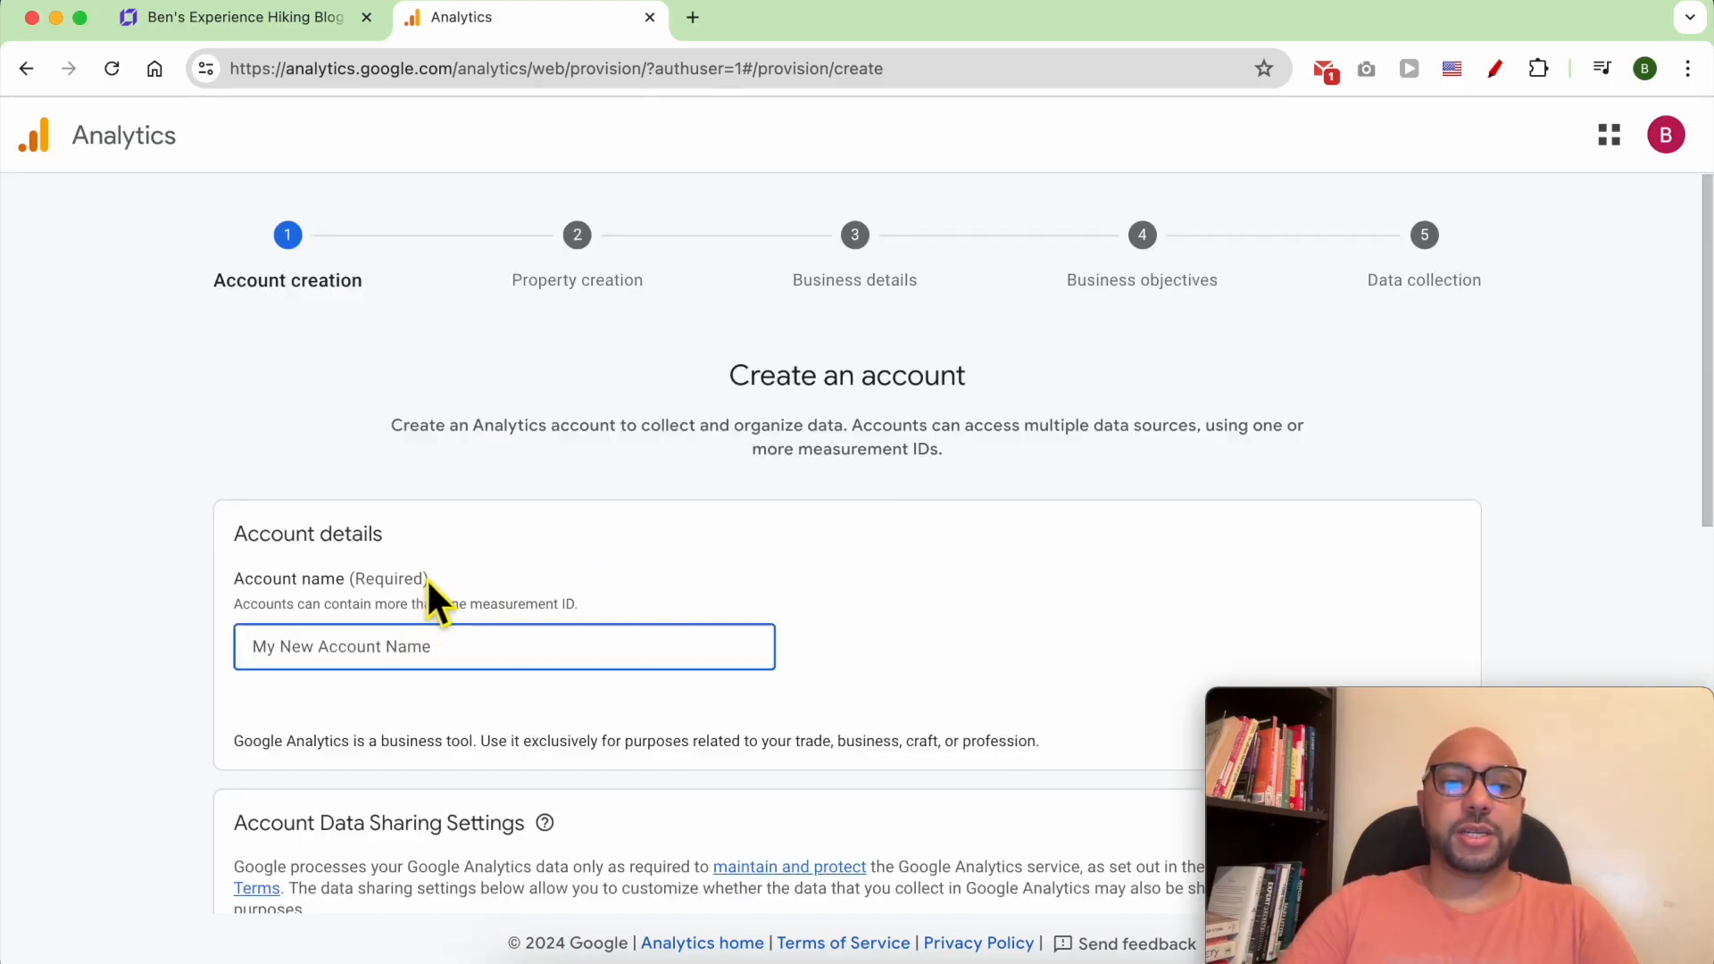
- Name the account "Ben's Adventure" and continue past data sharing settings to property creation
{"action": "type", "text": "Ben's"}
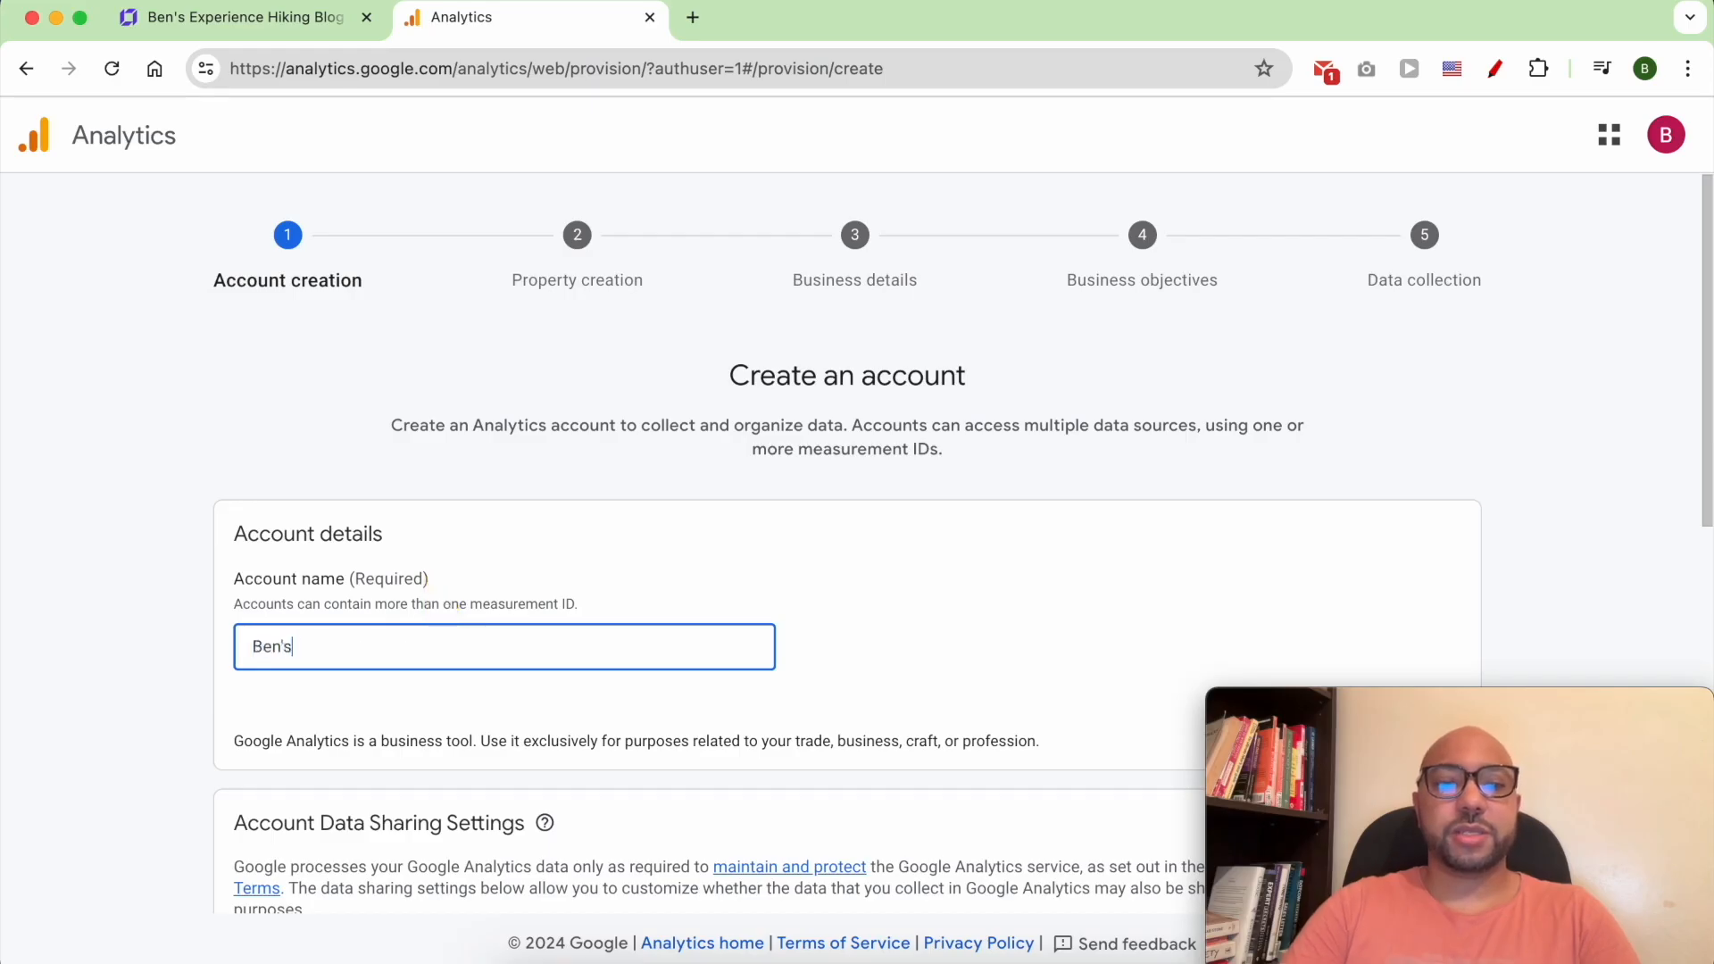
{"action": "type", "text": "Adventure"}
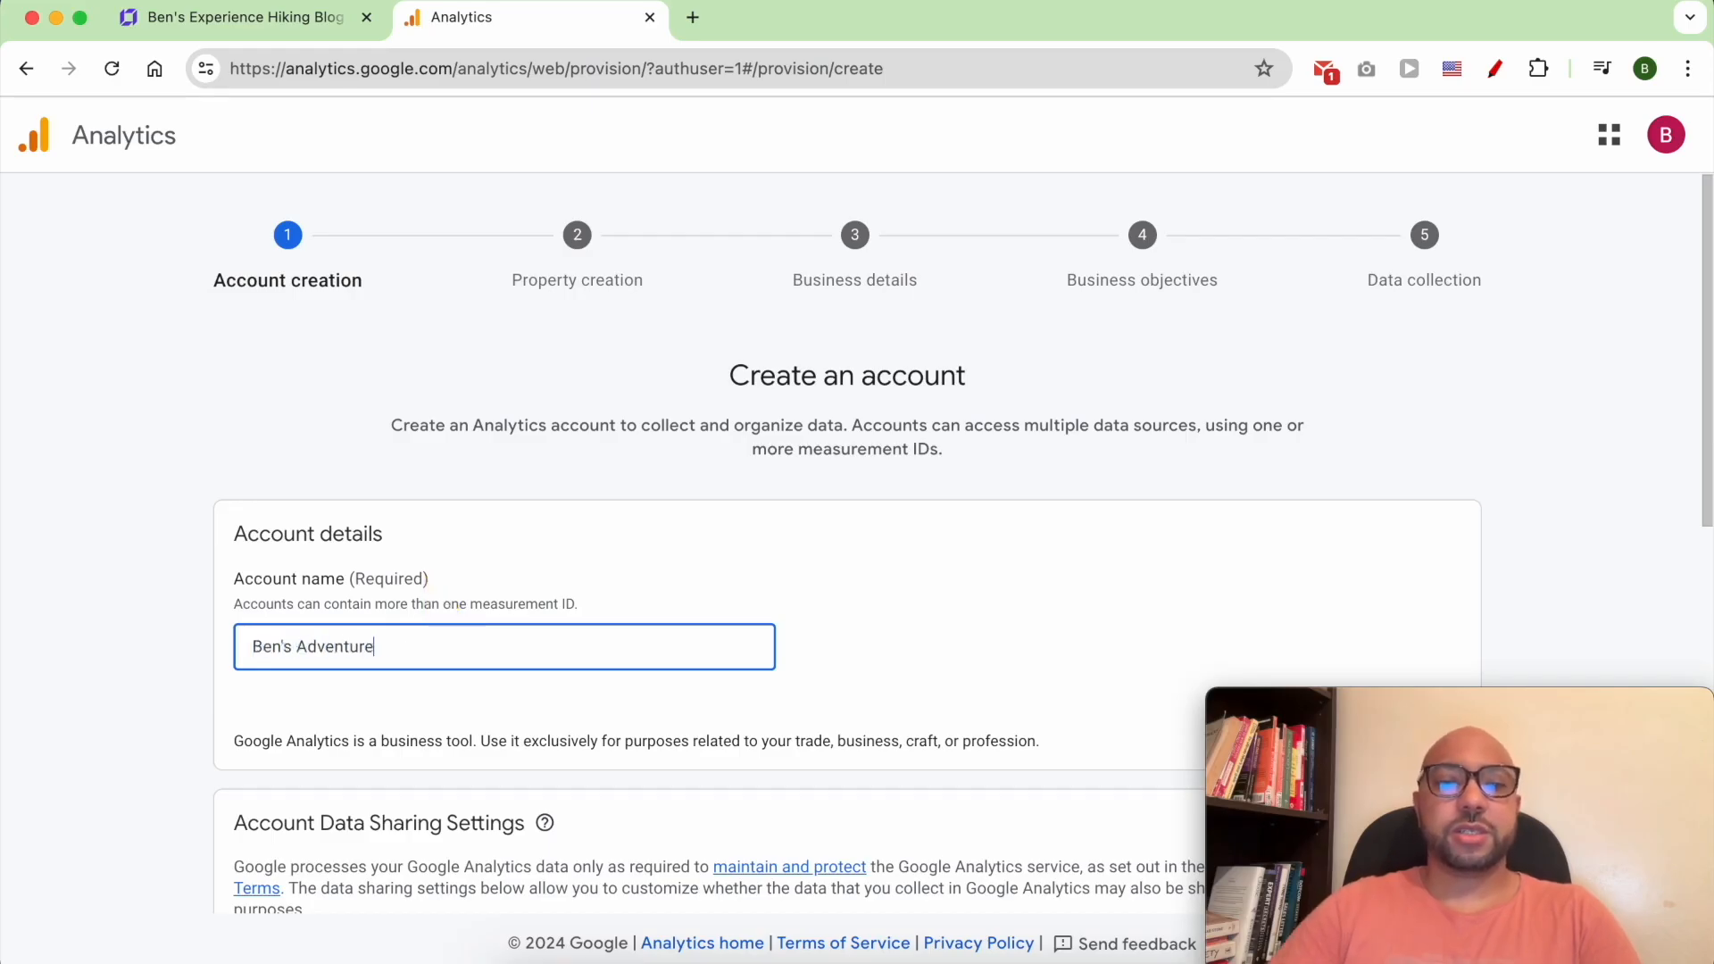
{"action": "scroll", "scroll_direction": "down", "scroll_amount": 3}
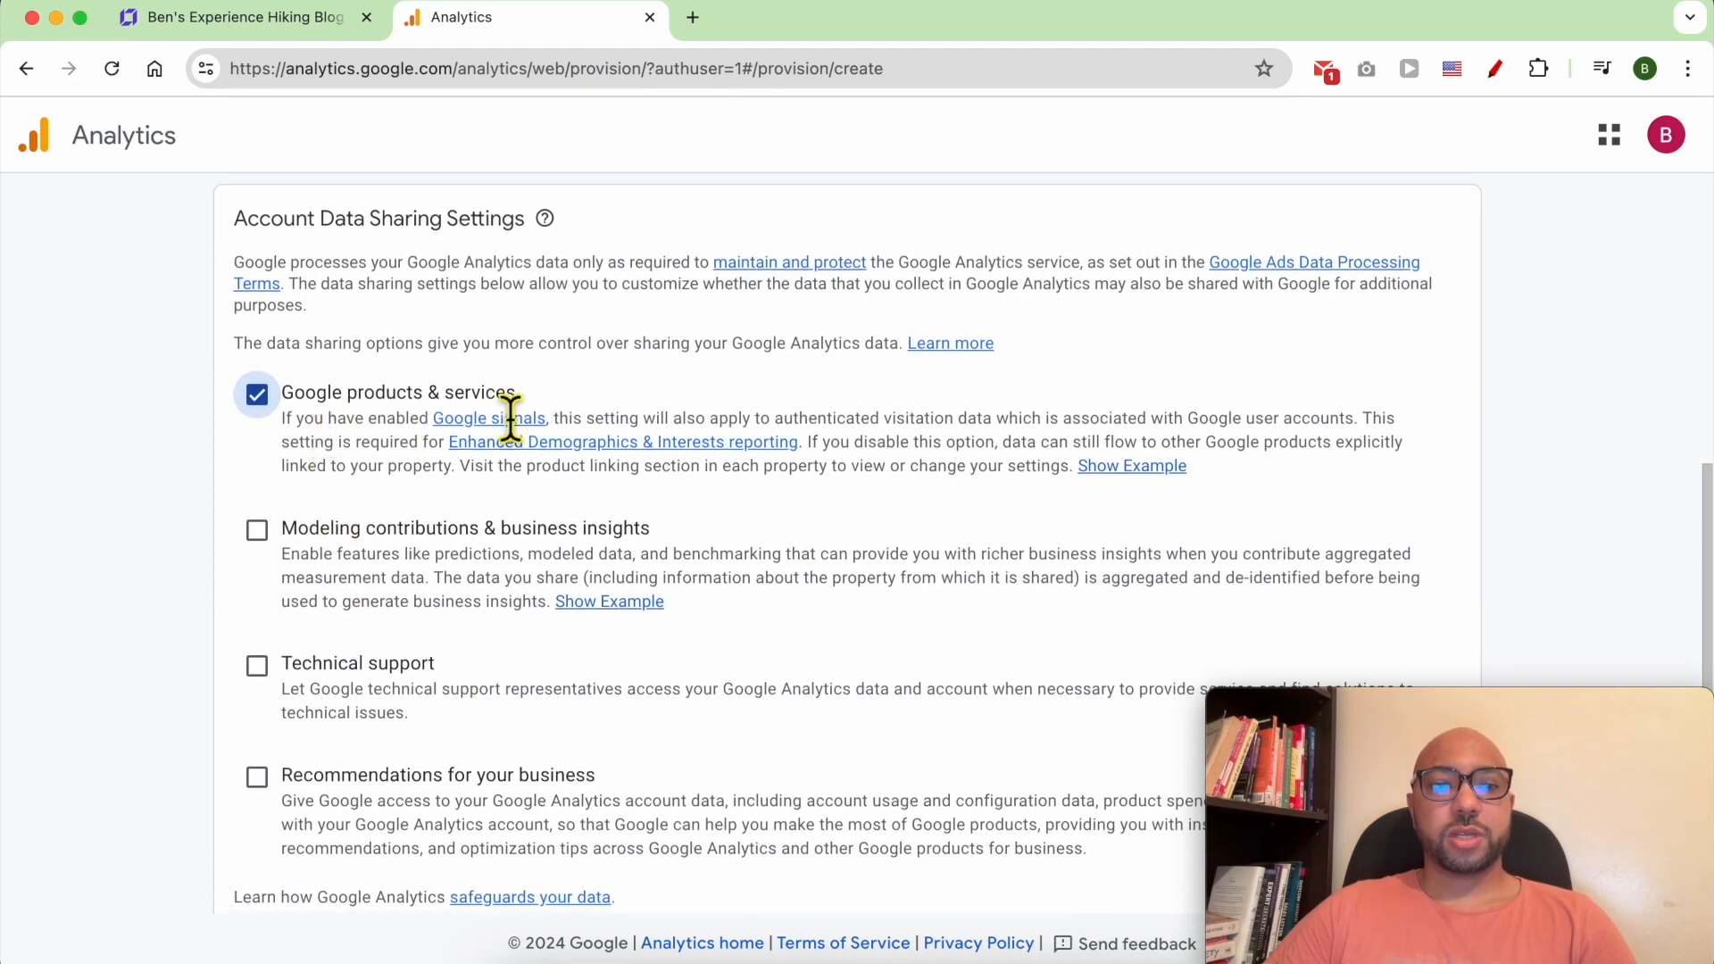
{"action": "scroll", "scroll_direction": "down", "scroll_amount": 3}
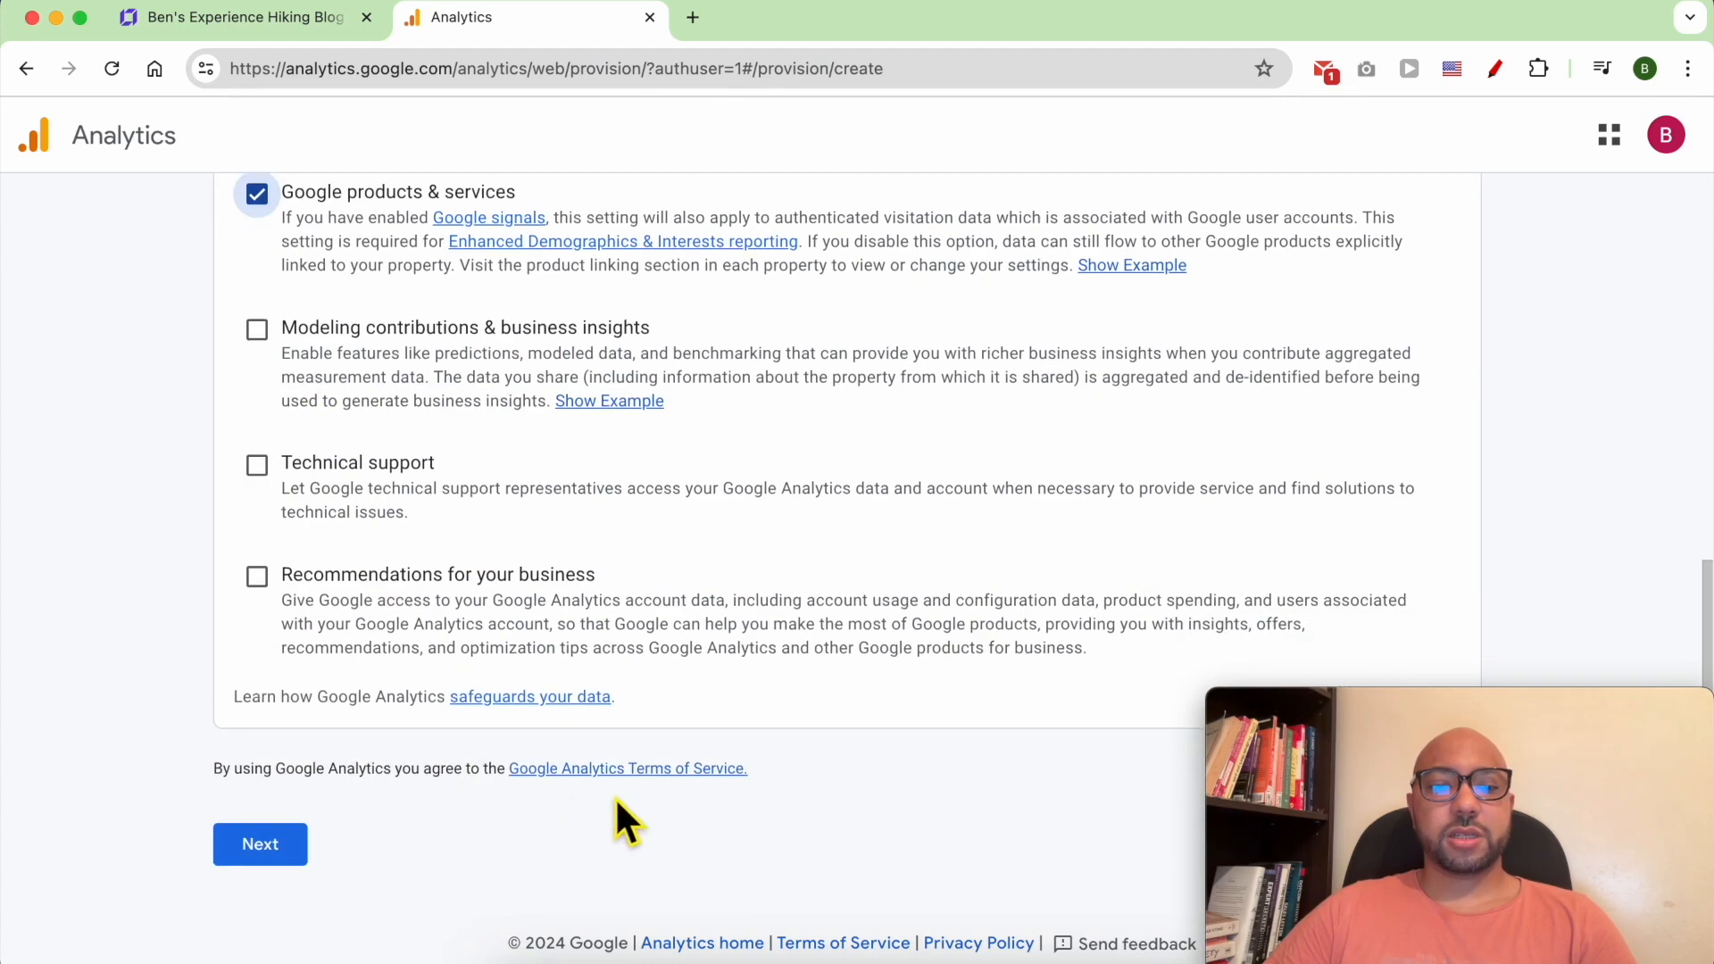
{"action": "left_click", "coordinate": [261, 843]}
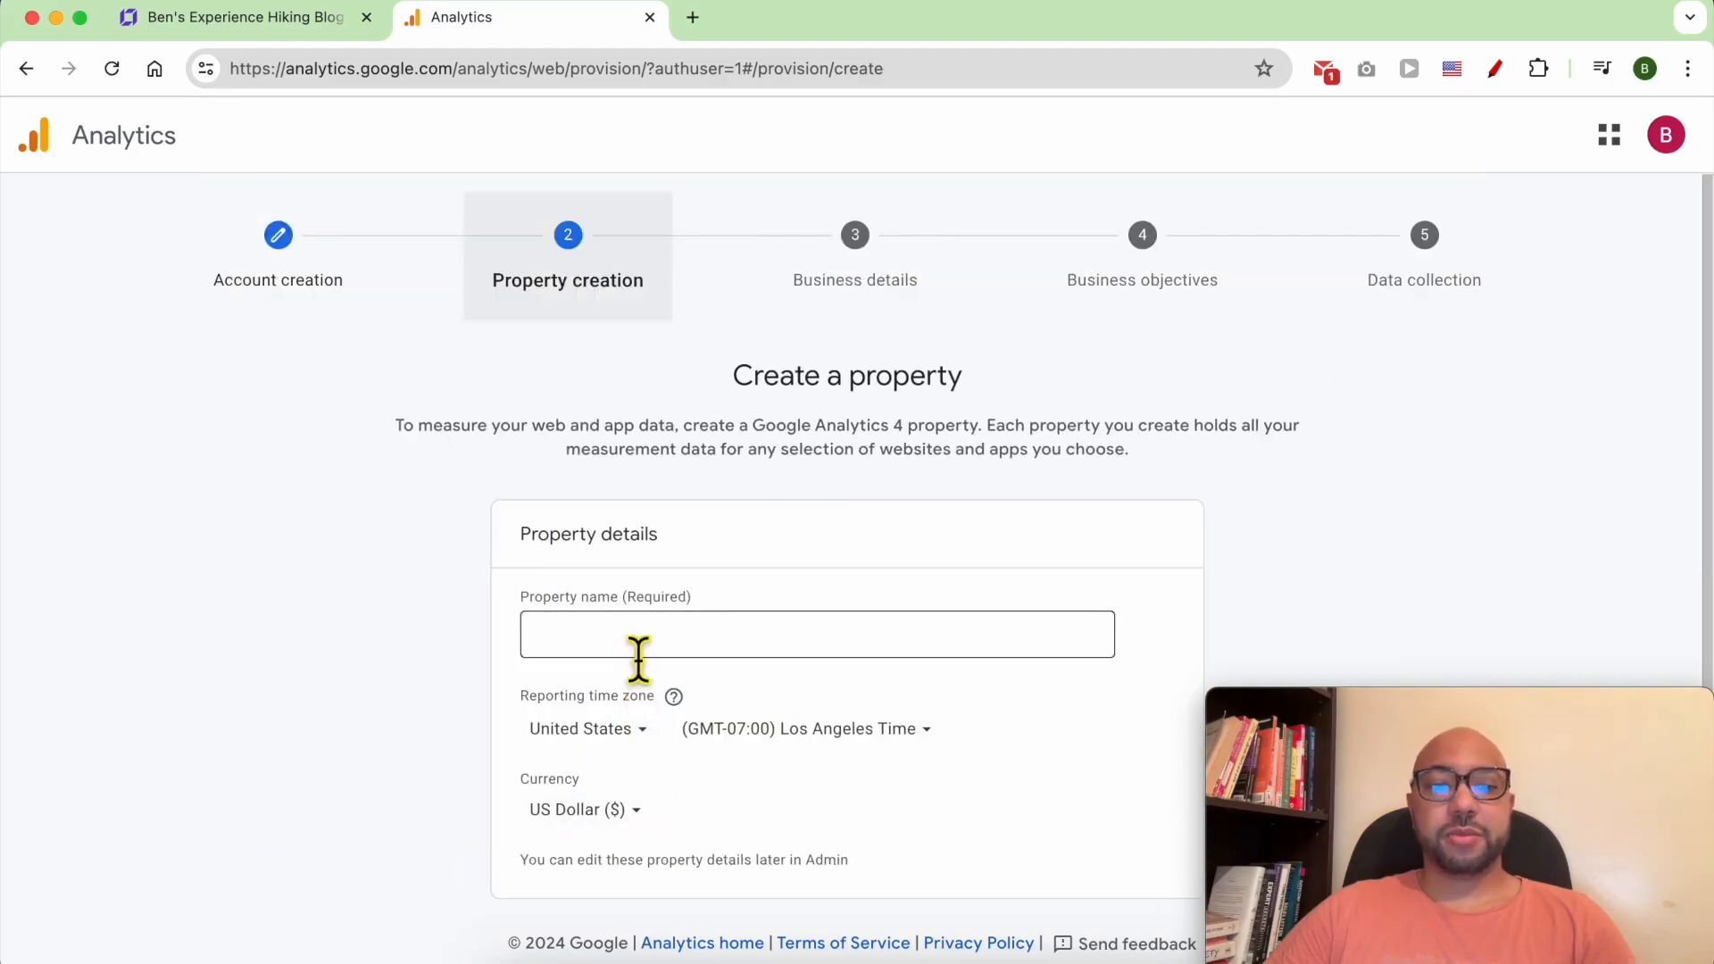
- Name the property "Ben's Adventures blog" with US time zone and dollar currency, then continue
{"action": "type", "text": "B"}
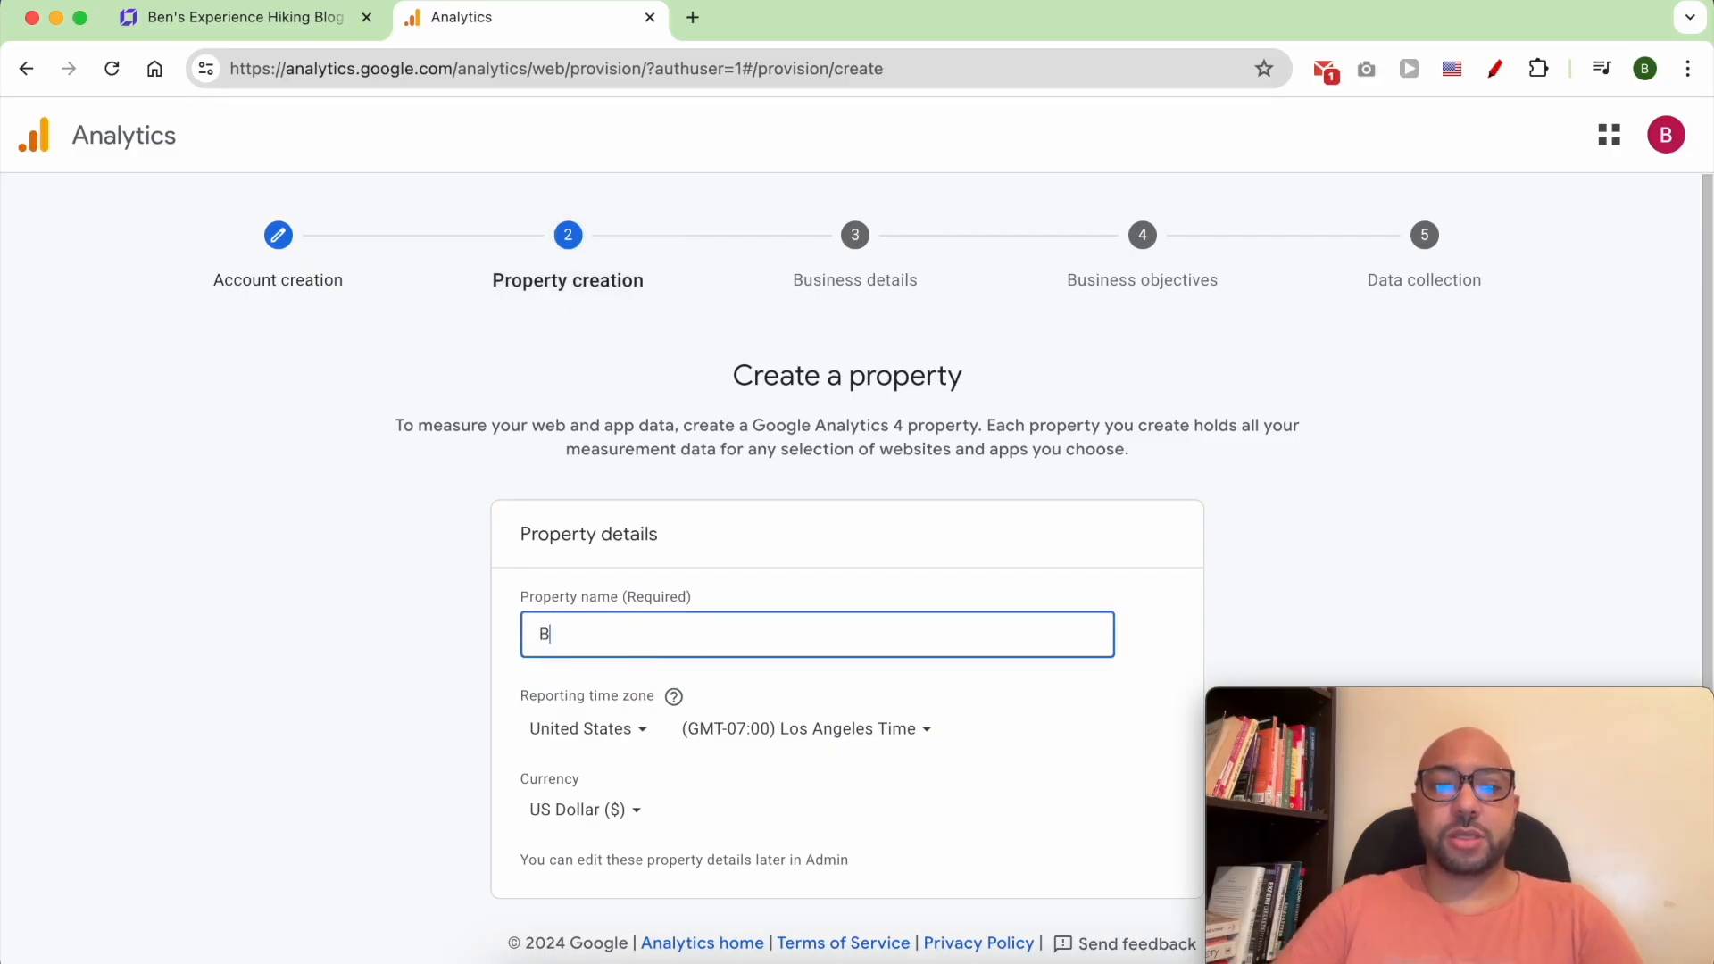
{"action": "type", "text": "en's"}
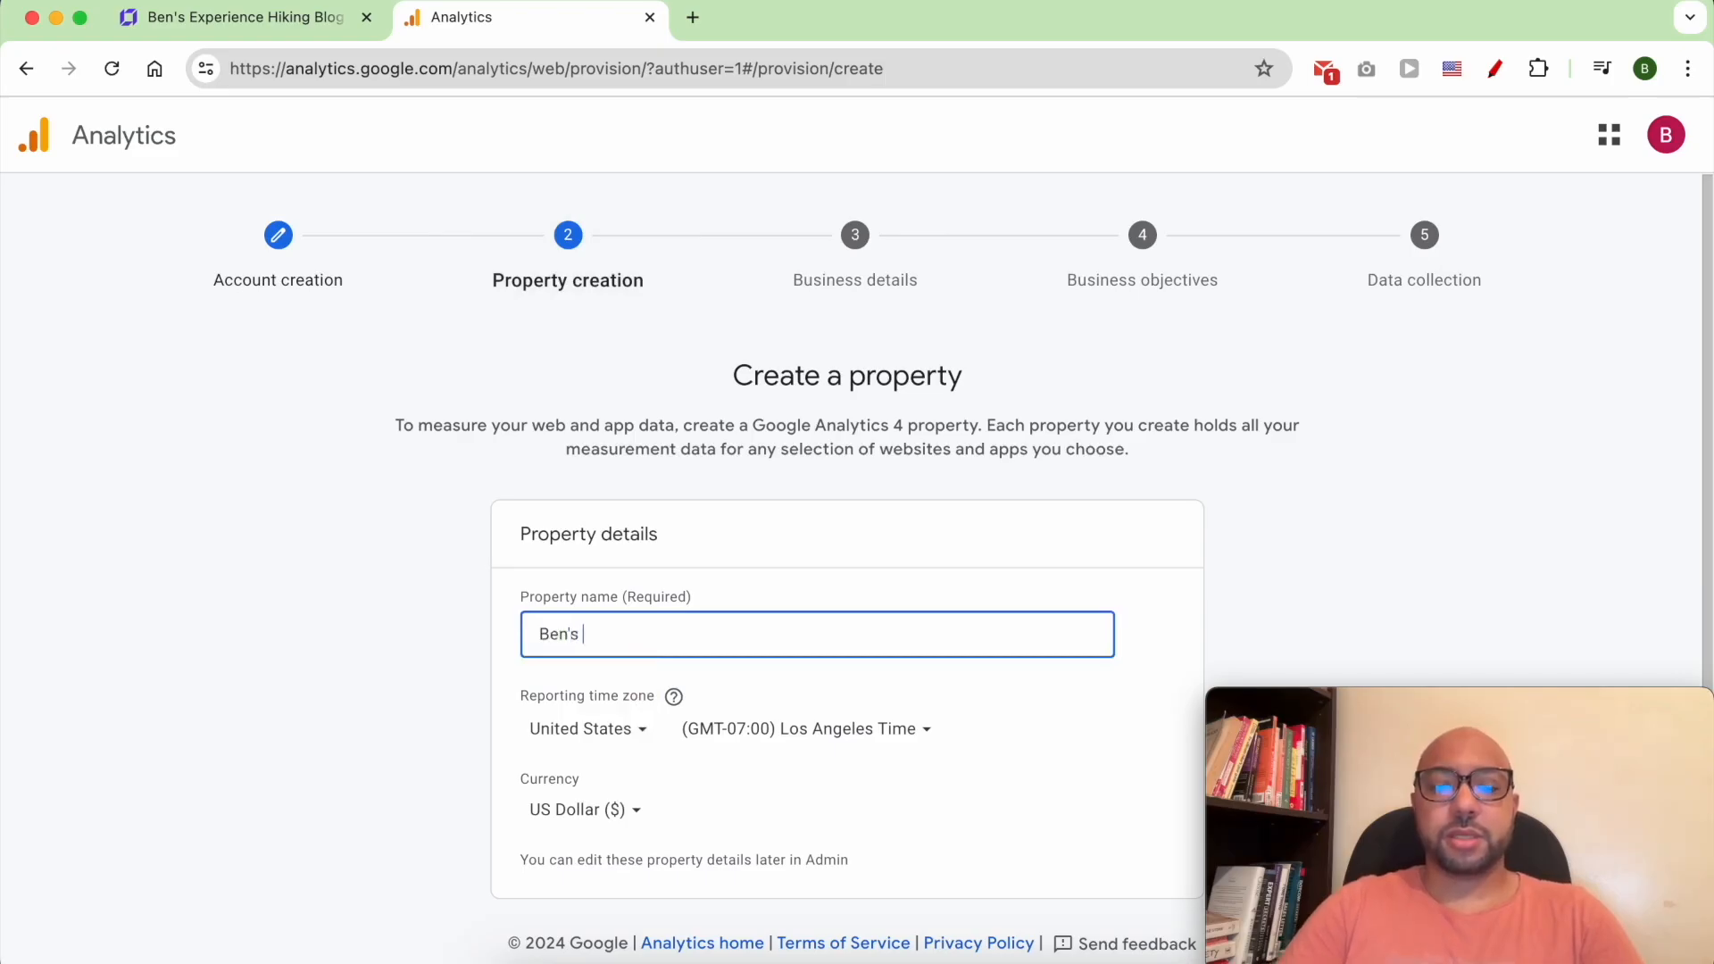
{"action": "type", "text": "Adventures"}
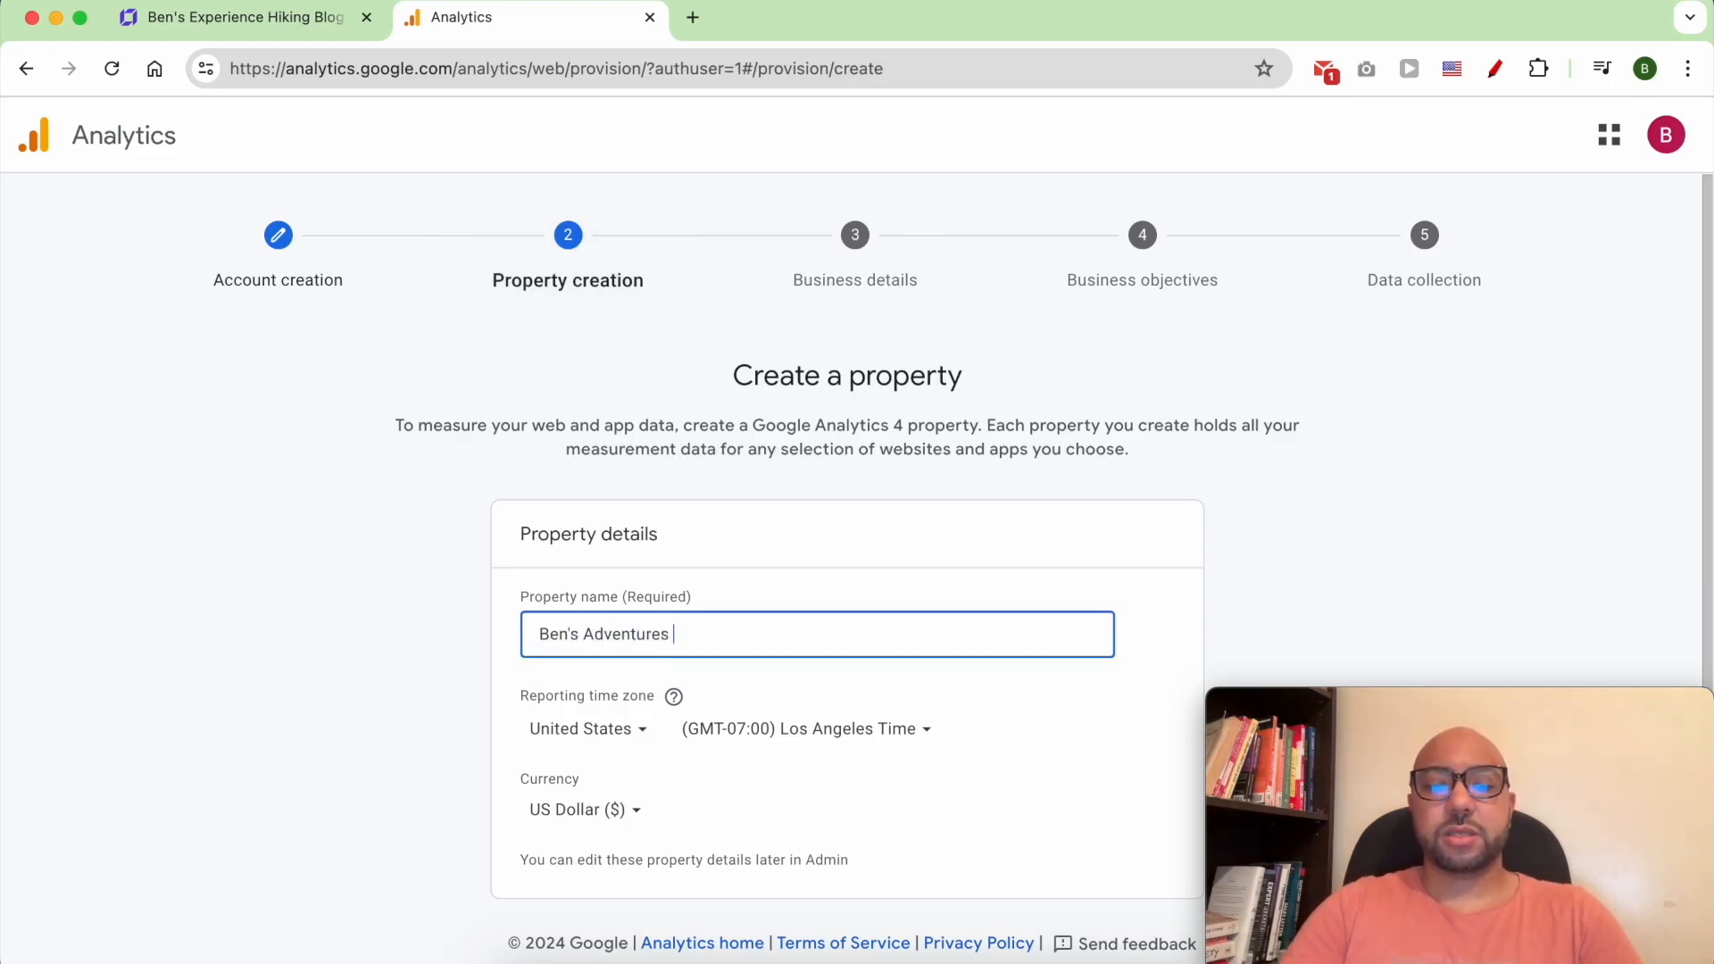
{"action": "type", "text": "blog"}
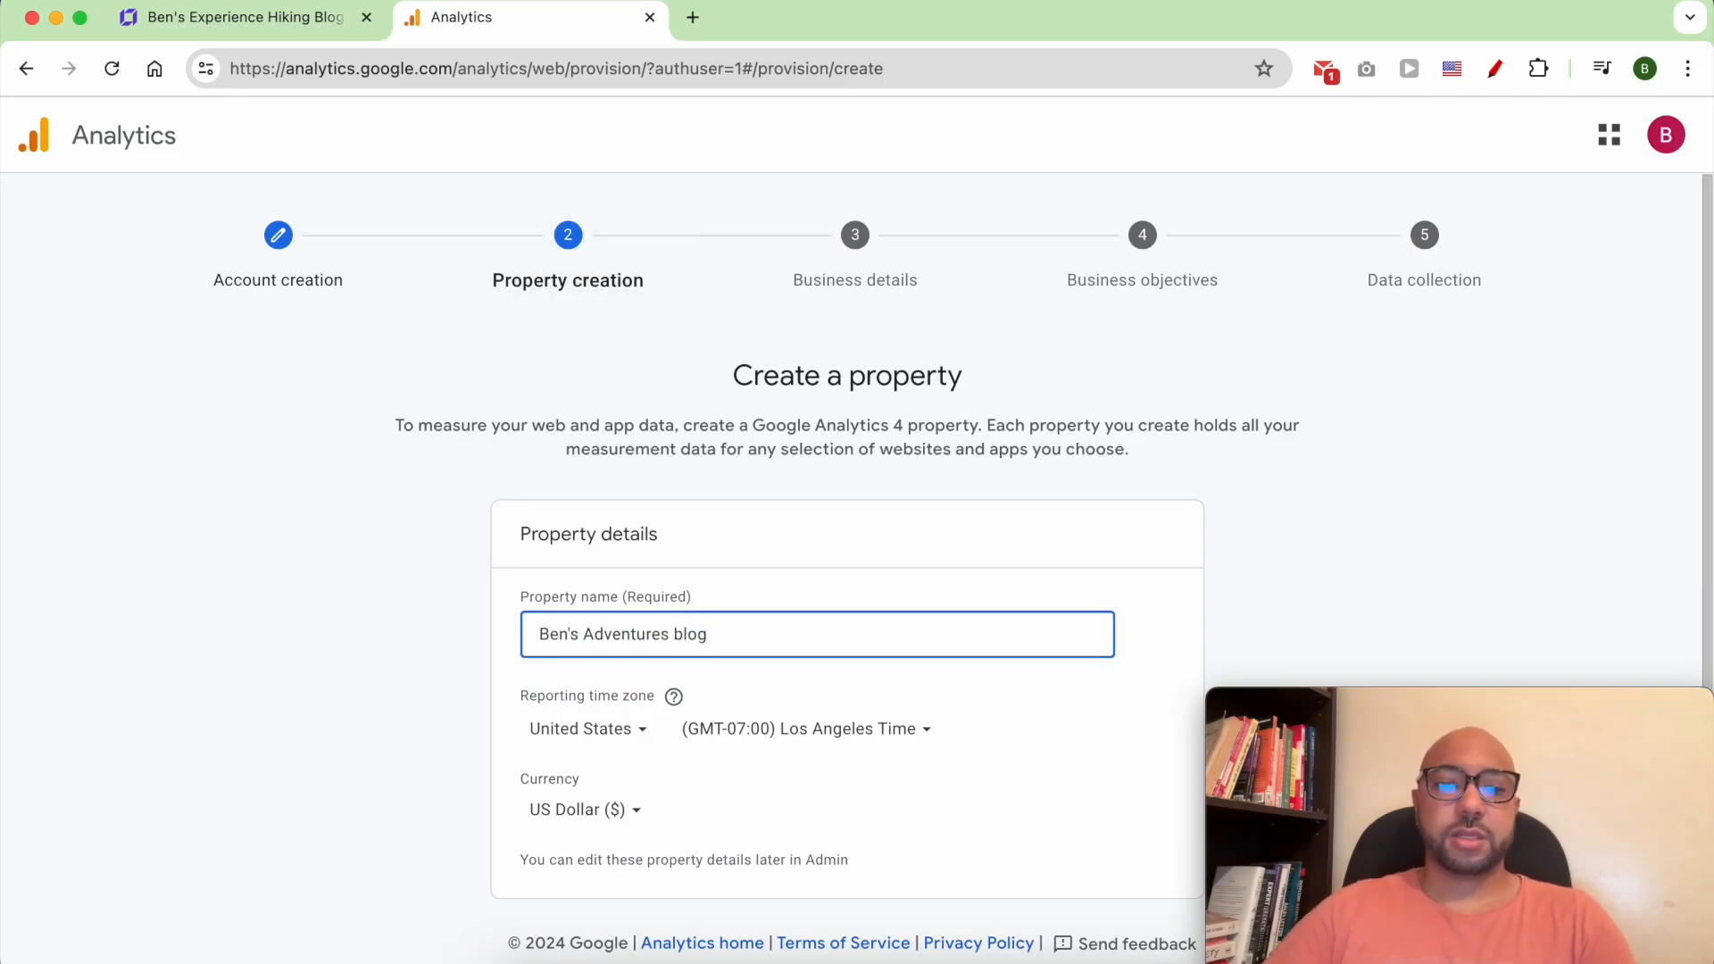
{"action": "scroll", "scroll_direction": "down", "scroll_amount": 3}
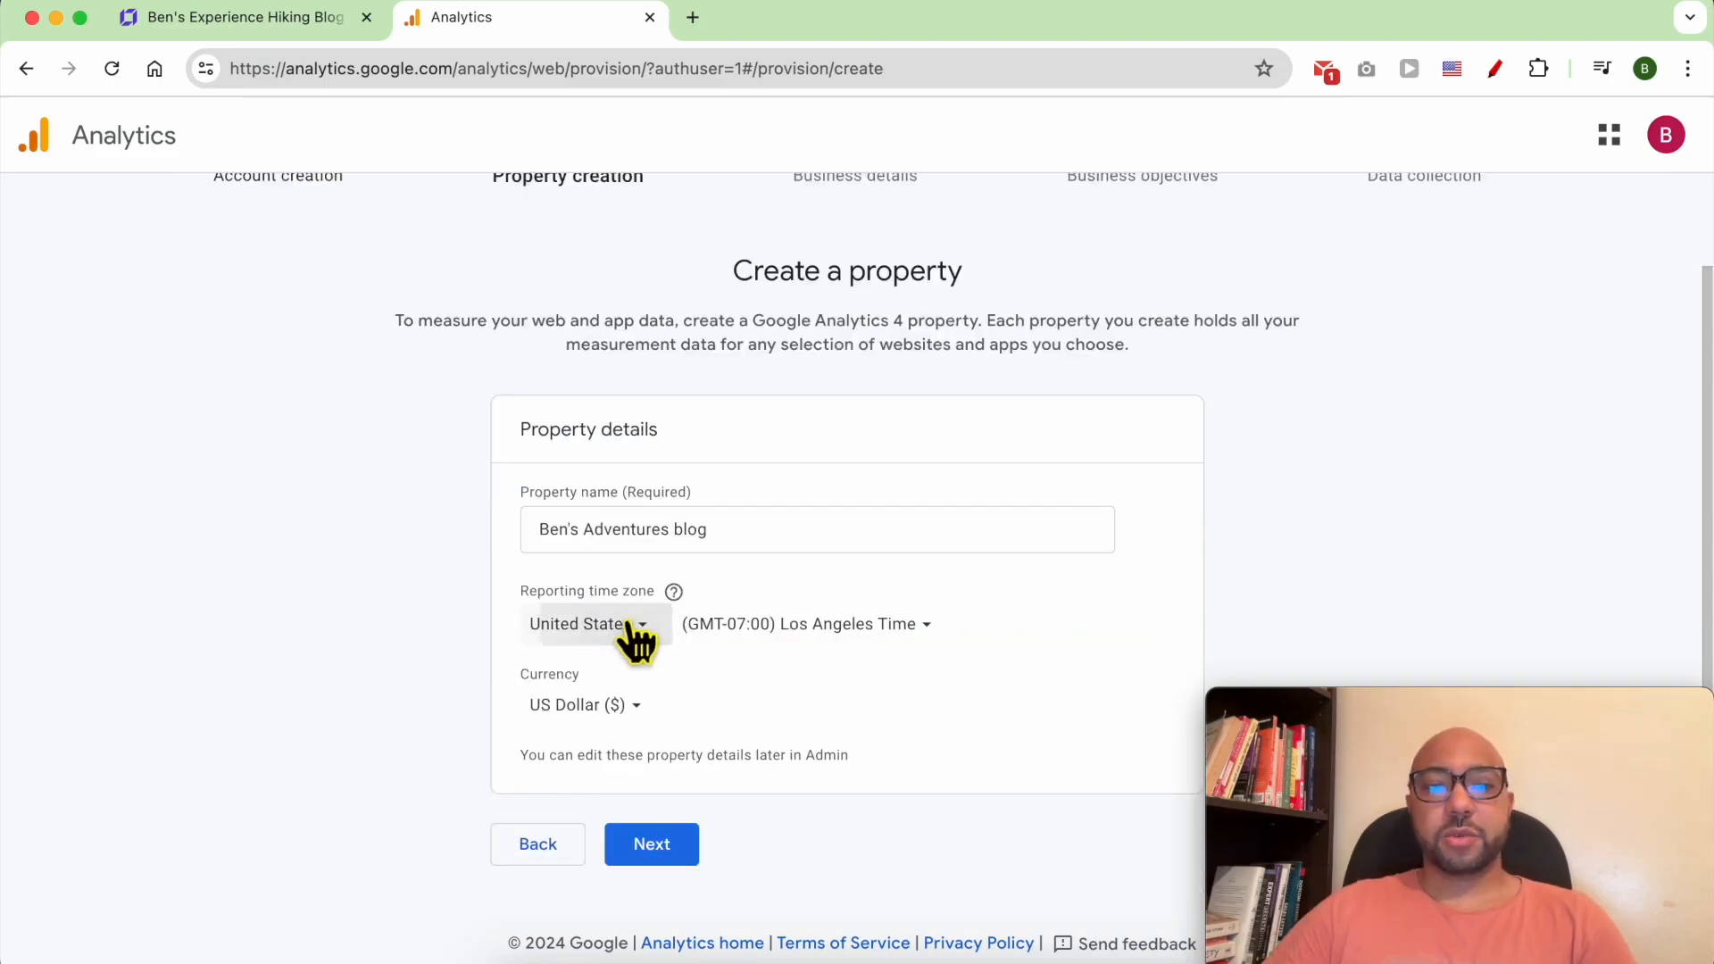
{"action": "mouse_move", "coordinate": [639, 730]}
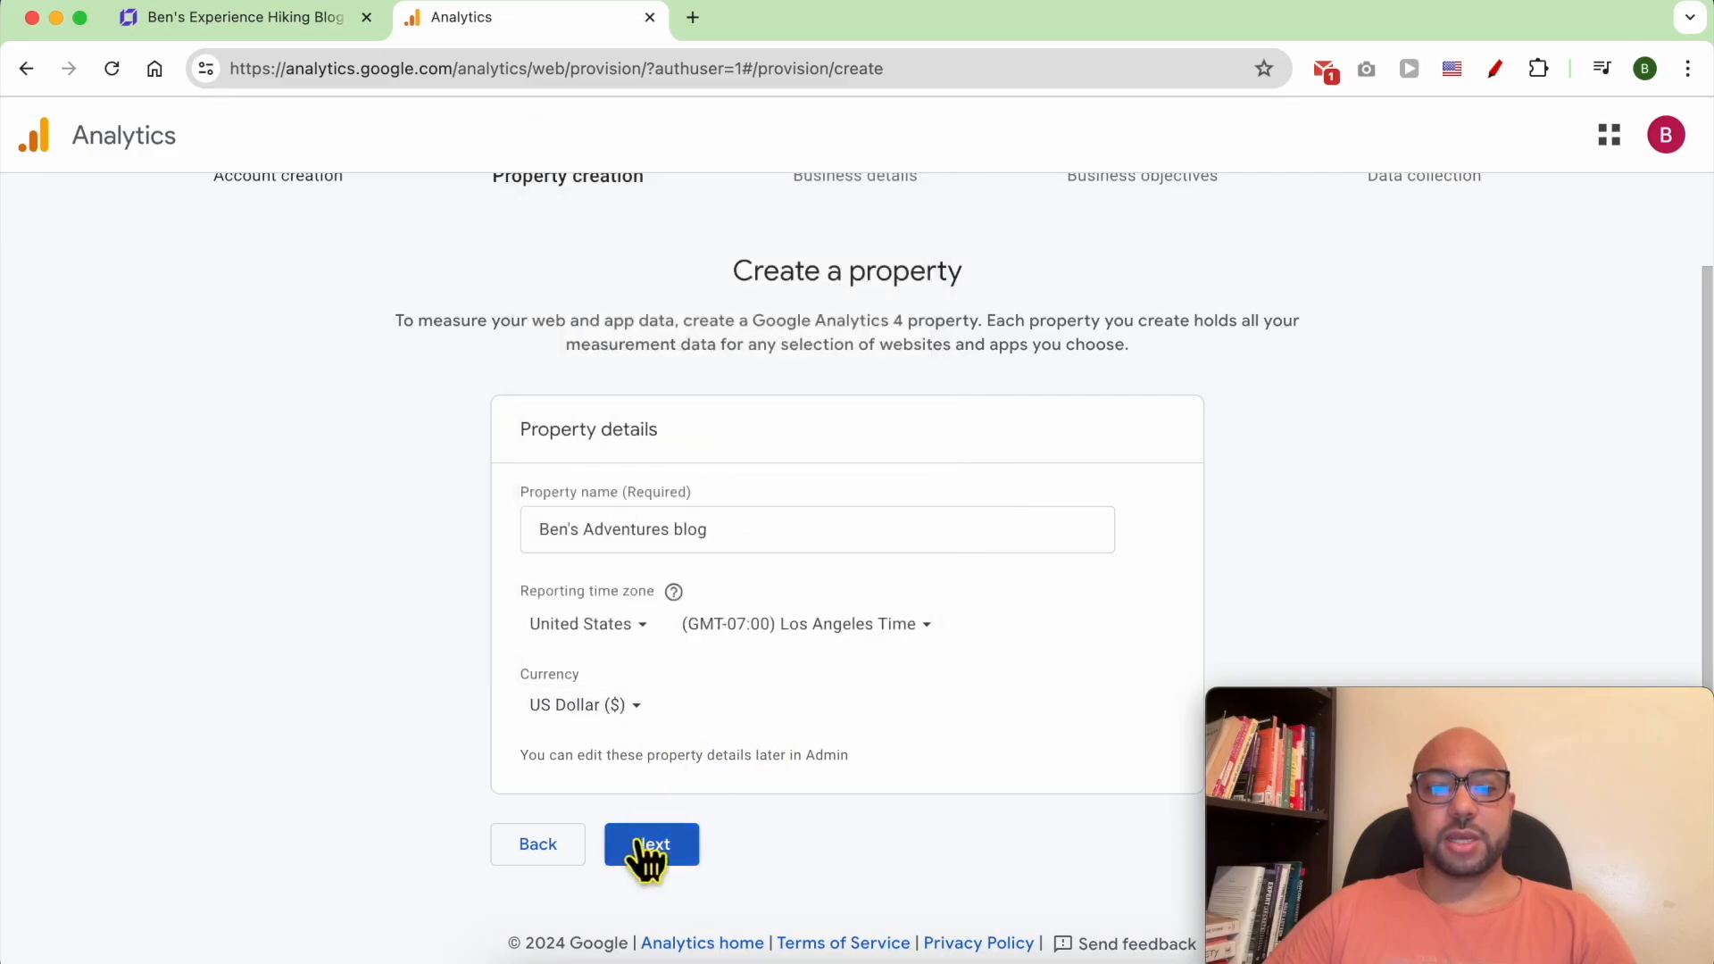
{"action": "left_click", "coordinate": [650, 845]}
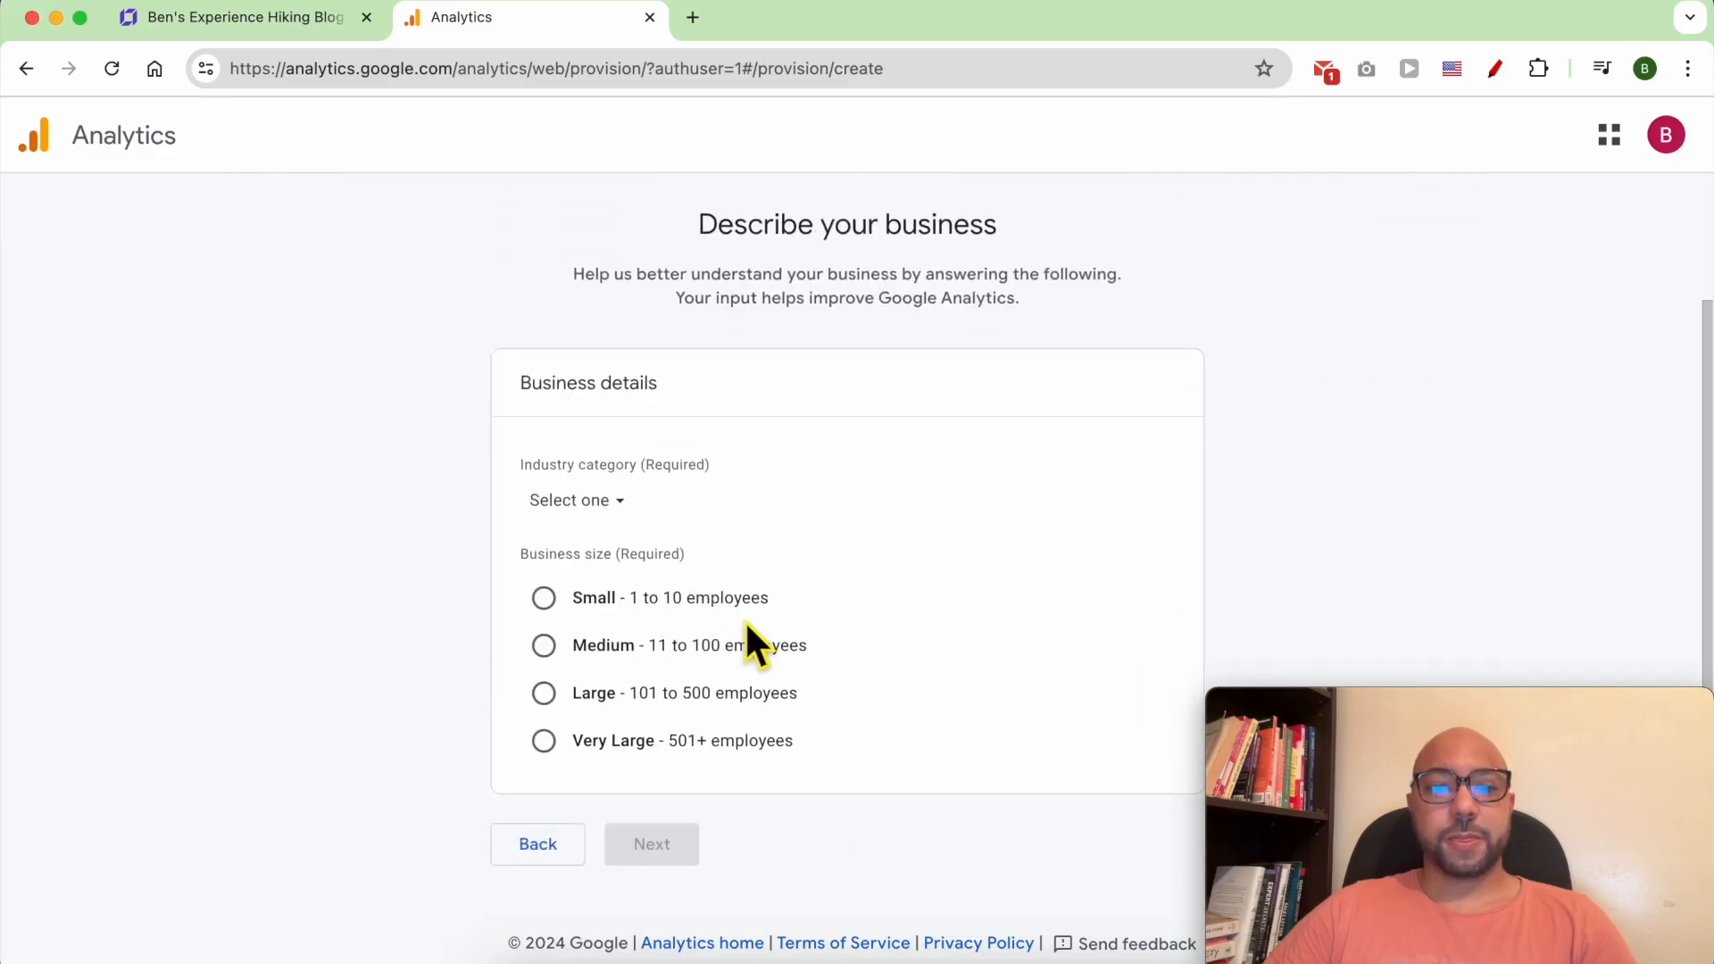
{"action": "mouse_move", "coordinate": [628, 527]}
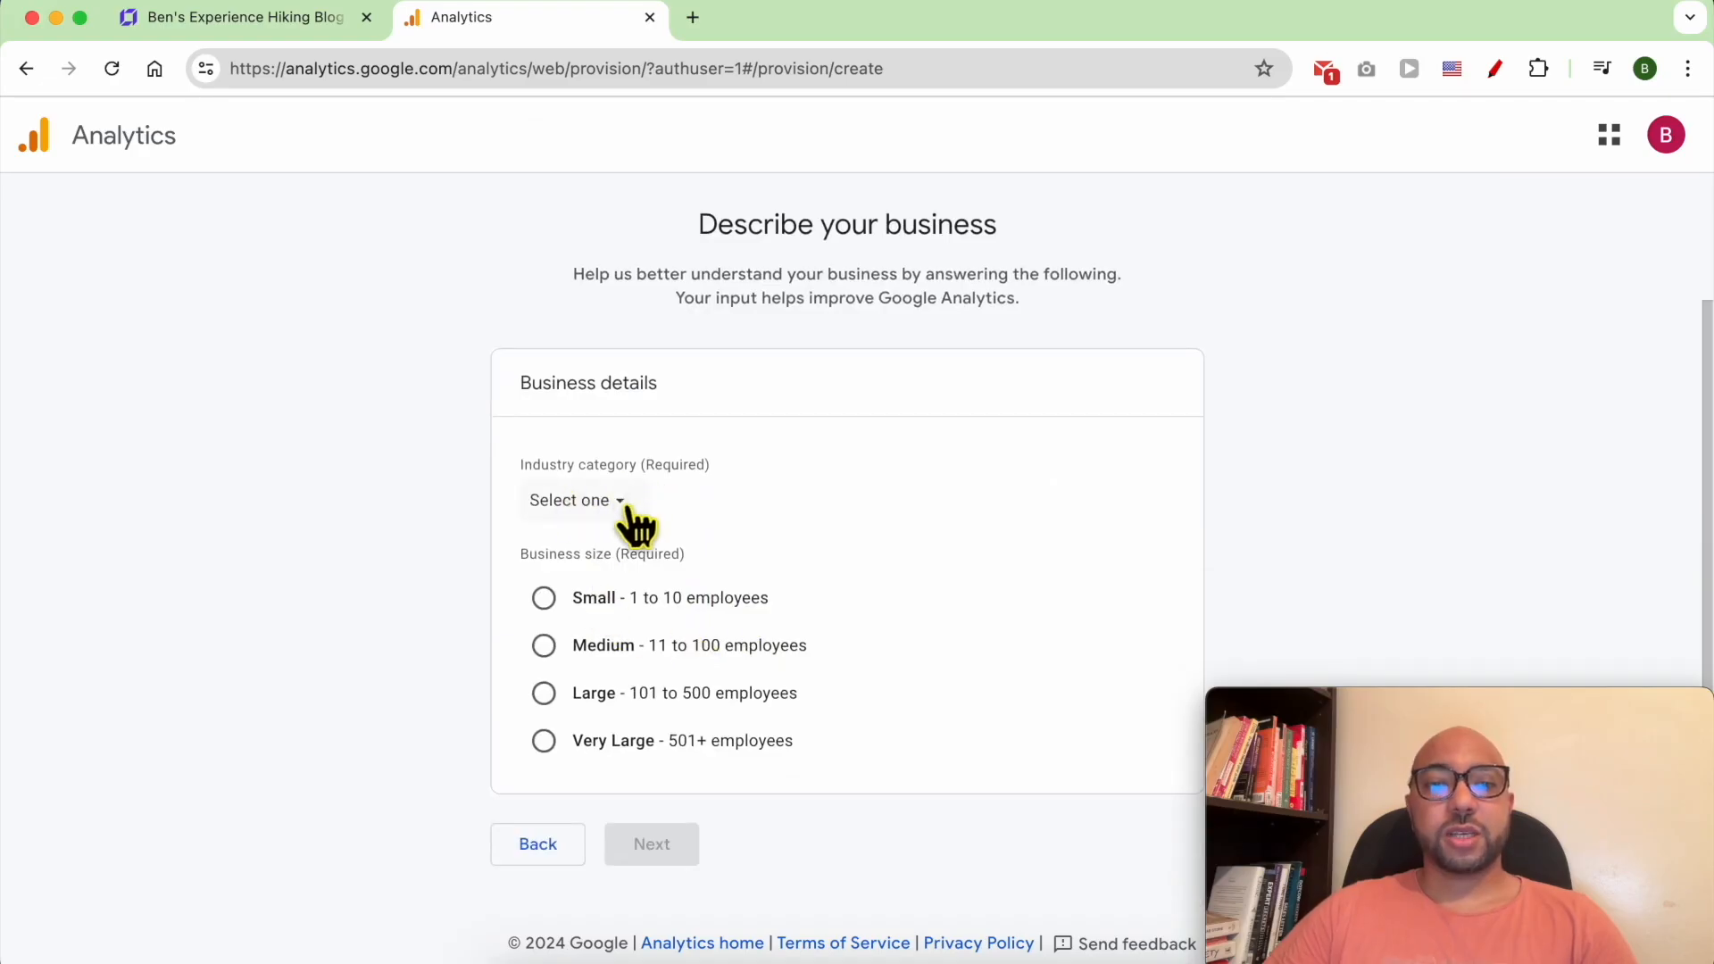
- Set the industry to Travel with Small business size and continue to business objectives
{"action": "left_click", "coordinate": [577, 500]}
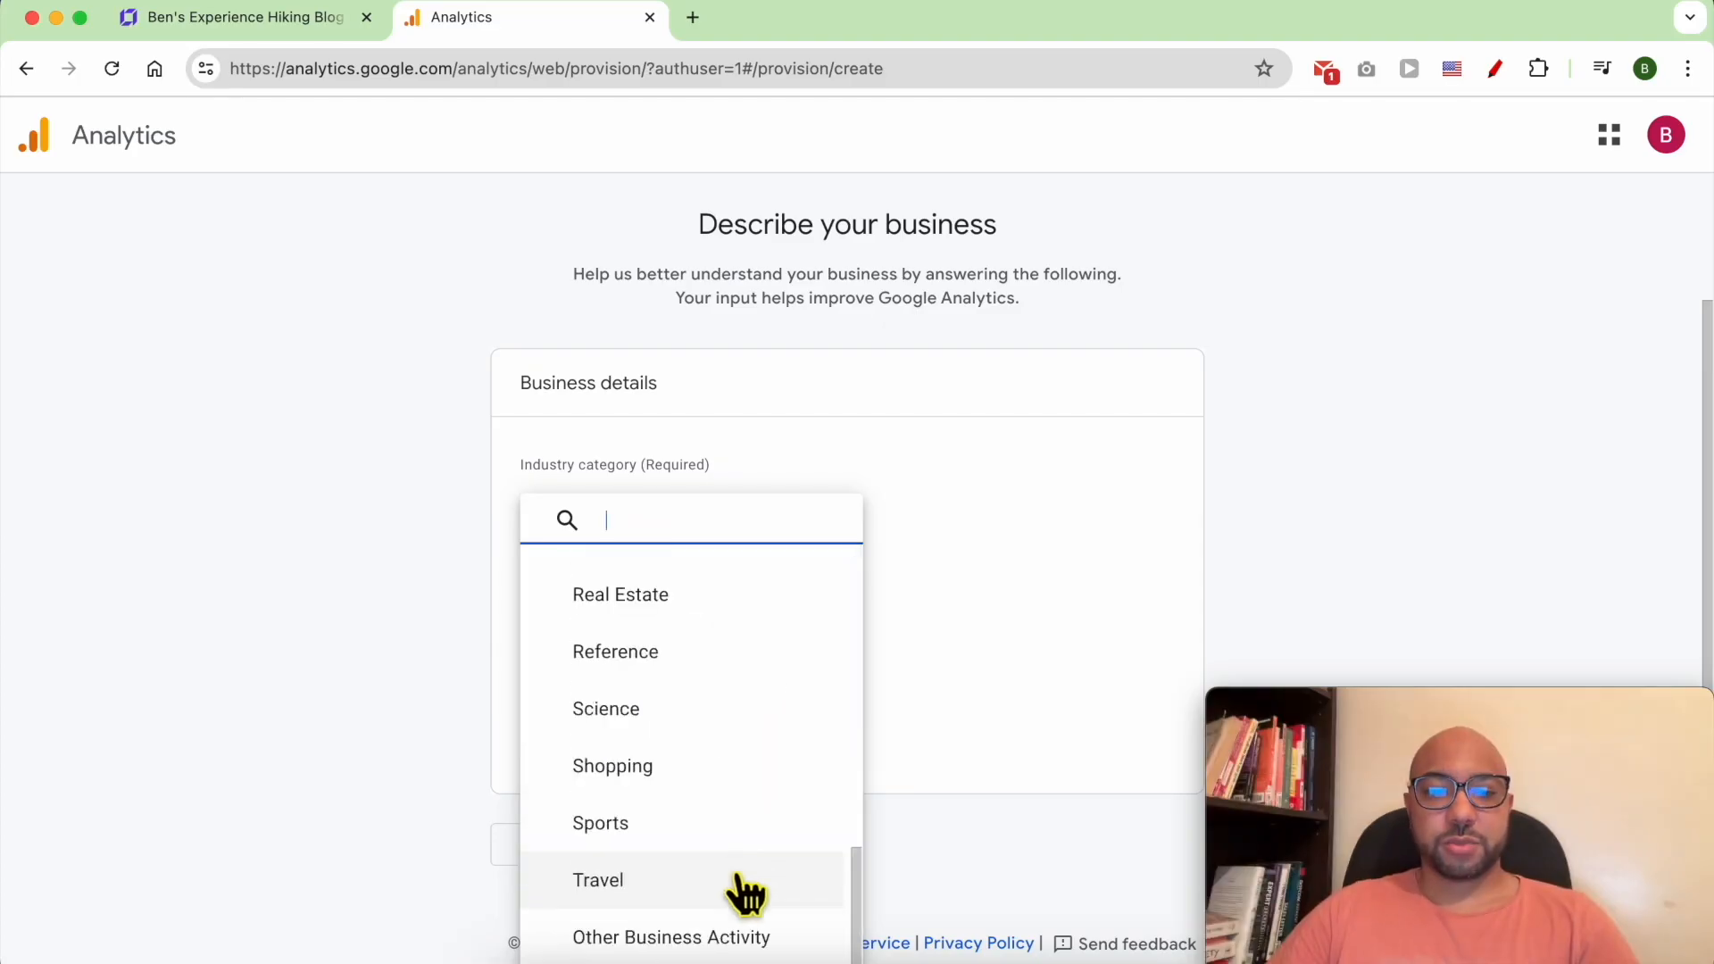
{"action": "left_click", "coordinate": [598, 880]}
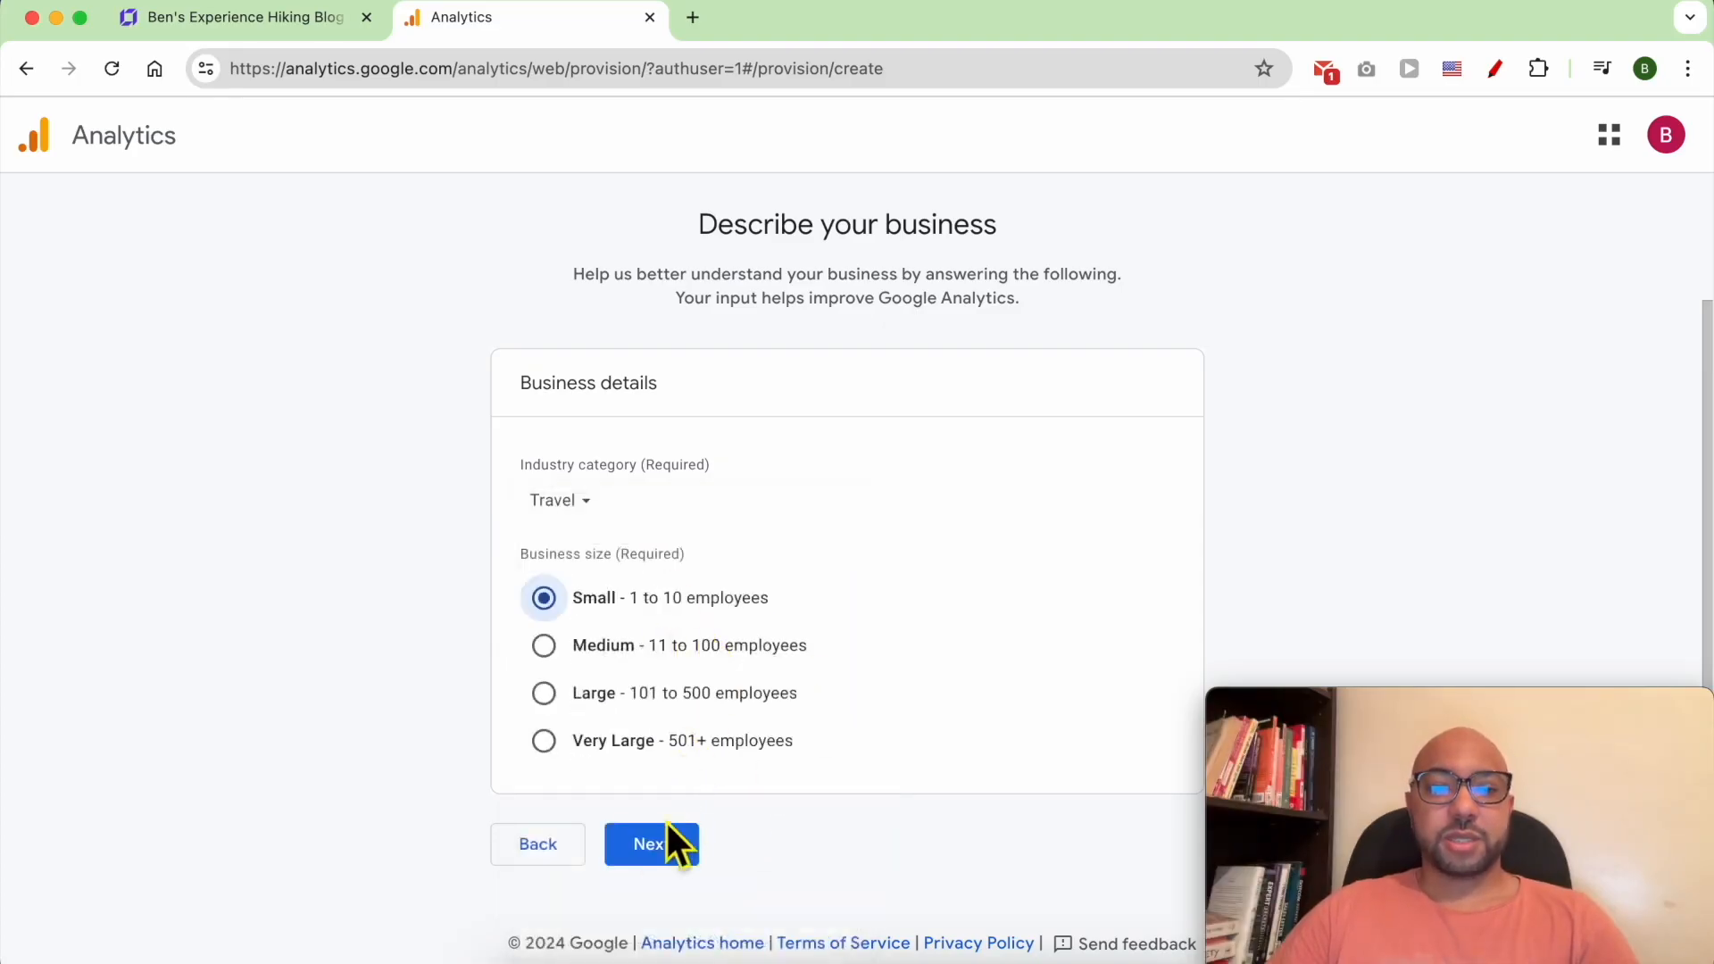
{"action": "left_click", "coordinate": [649, 844]}
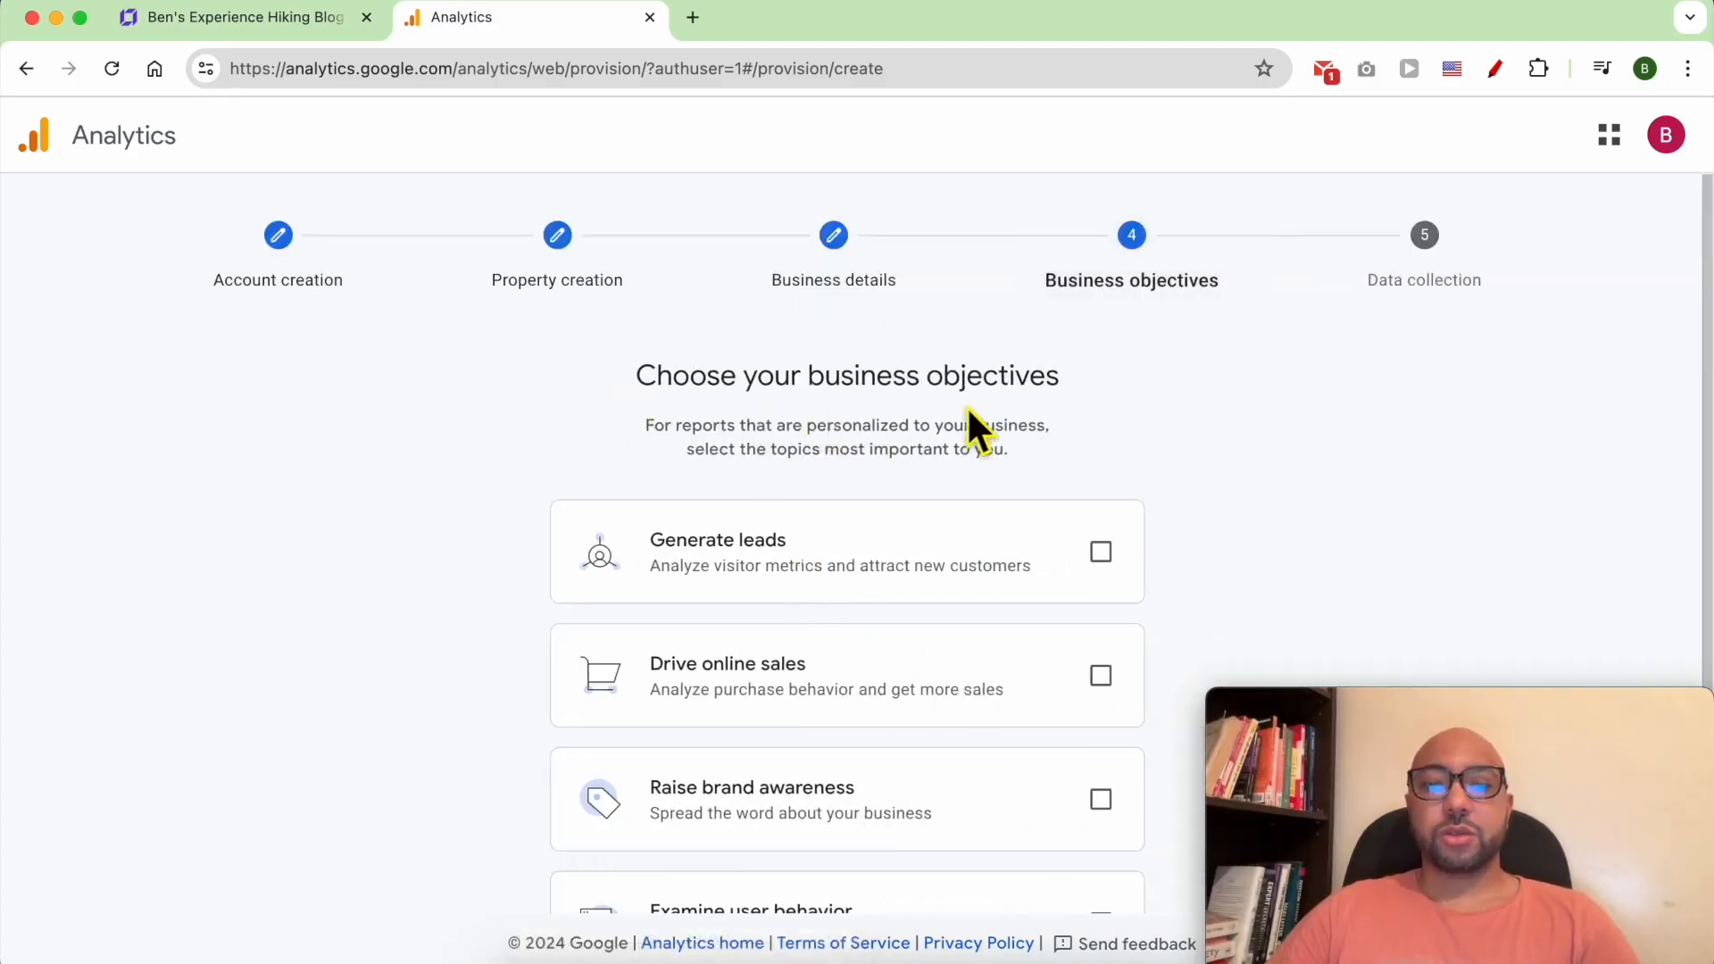
{"action": "mouse_move", "coordinate": [807, 589]}
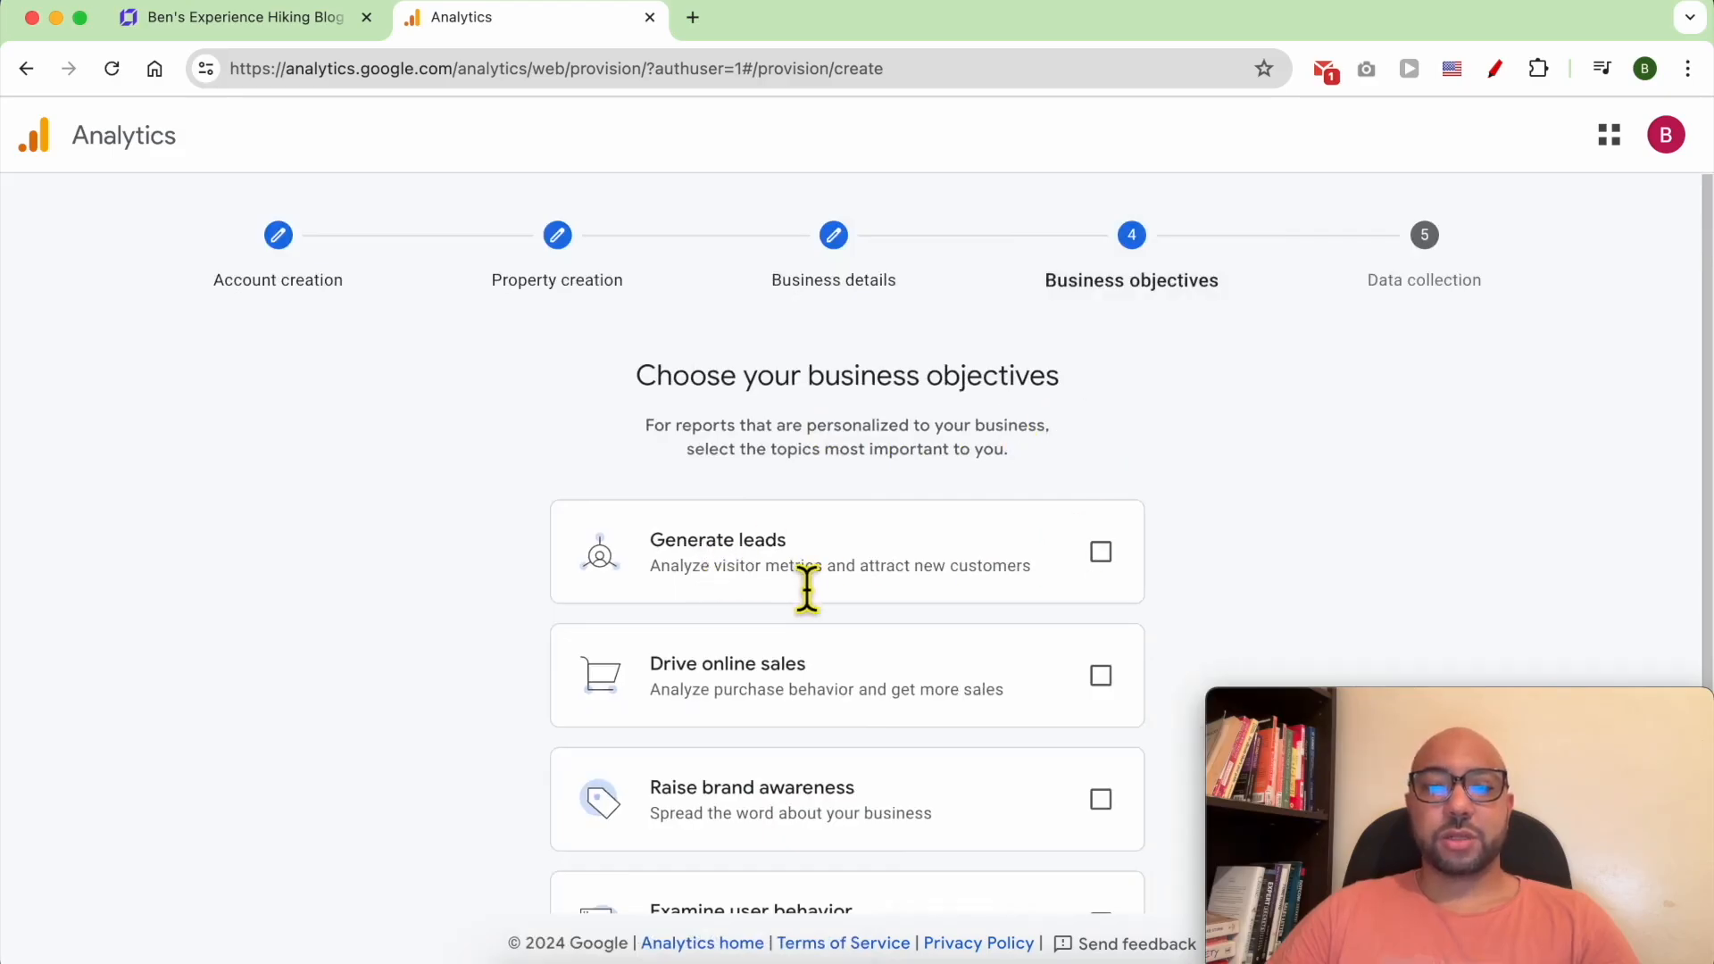
{"action": "mouse_move", "coordinate": [898, 709]}
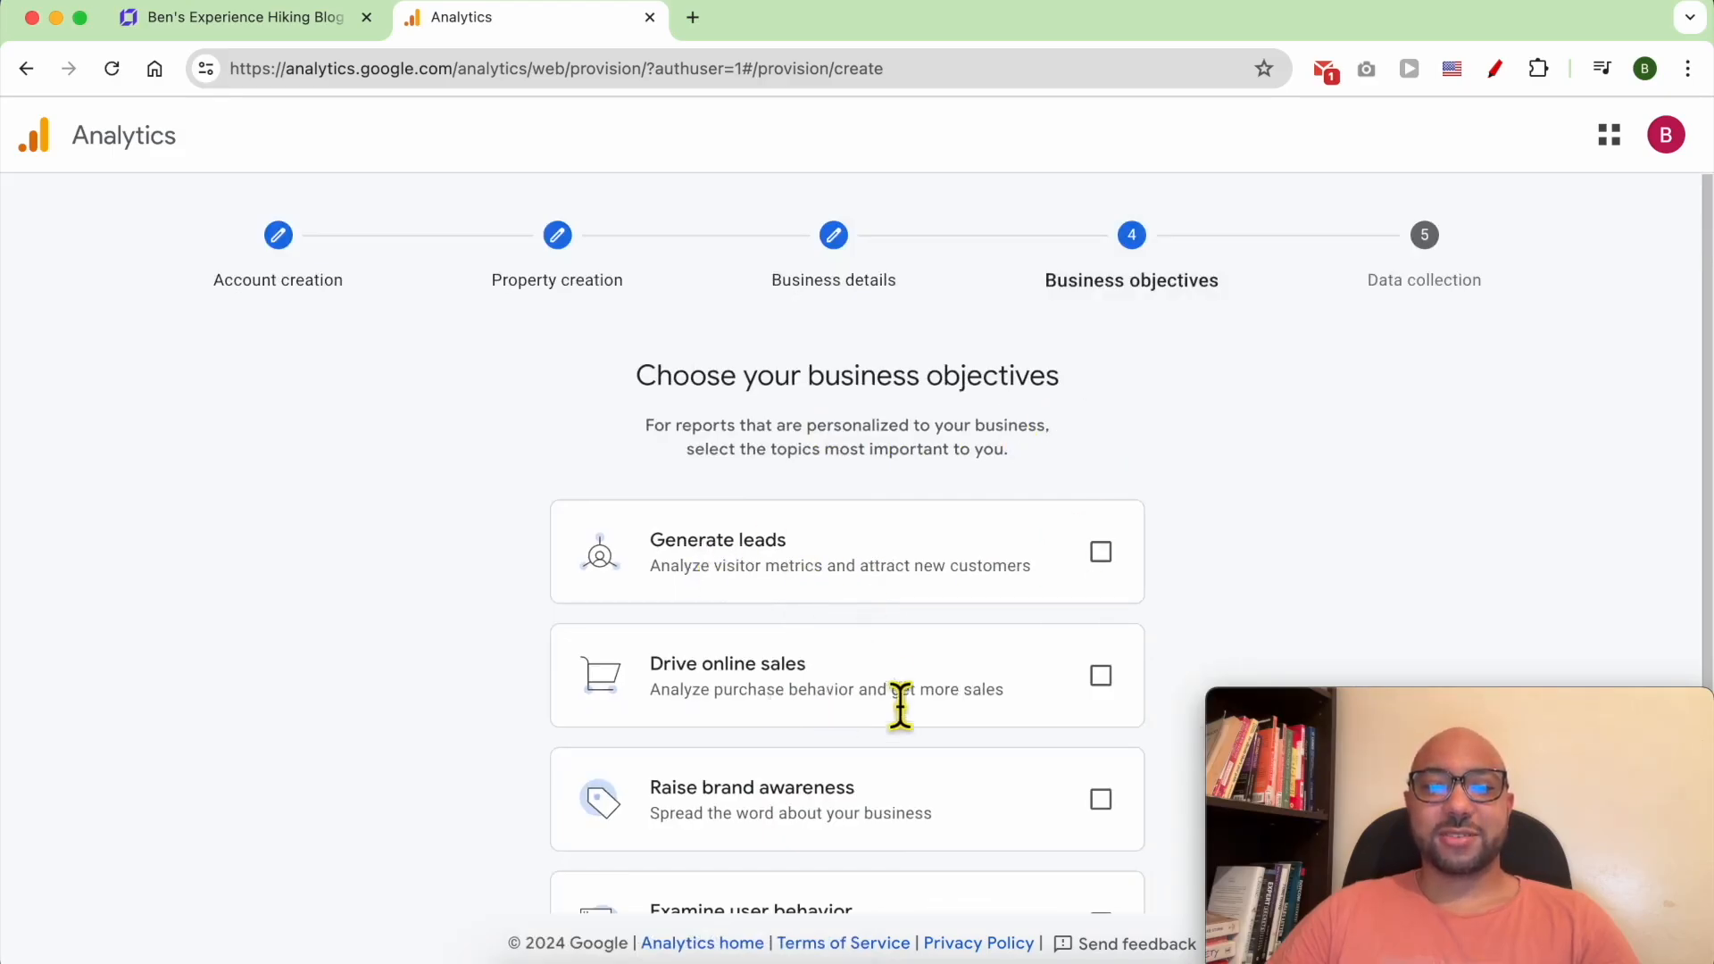
- Choose Generate leads and Examine user behavior as objectives and create the account
{"action": "left_click", "coordinate": [1100, 552]}
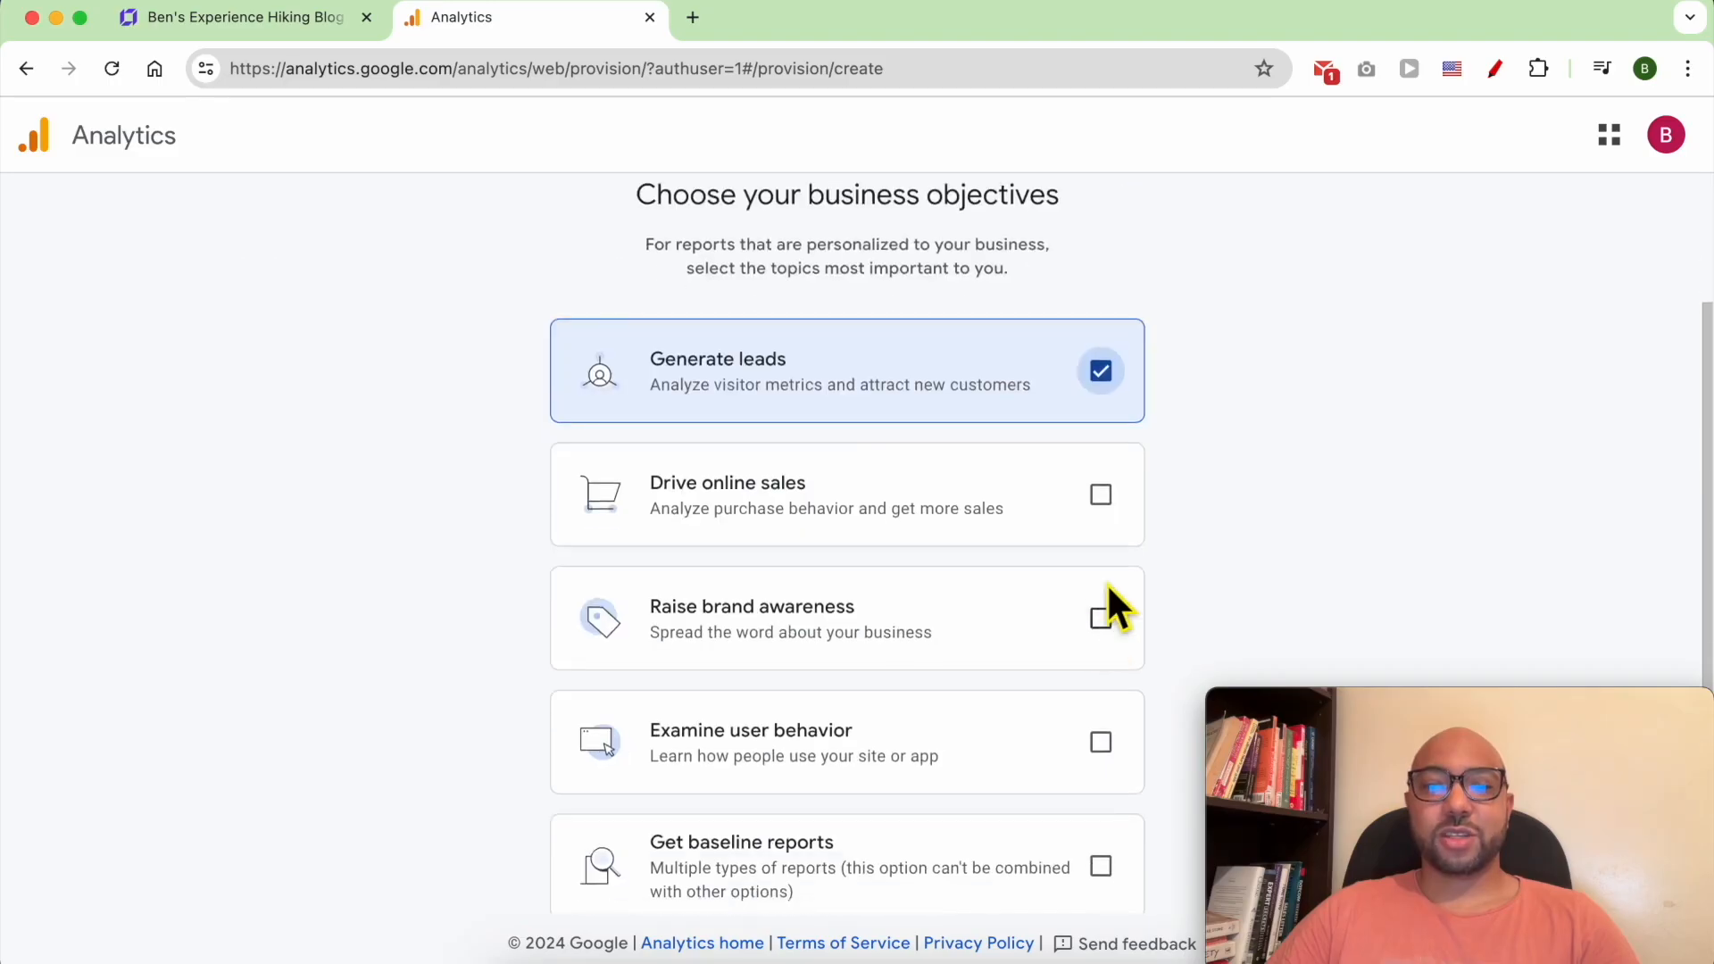
{"action": "mouse_move", "coordinate": [1107, 522]}
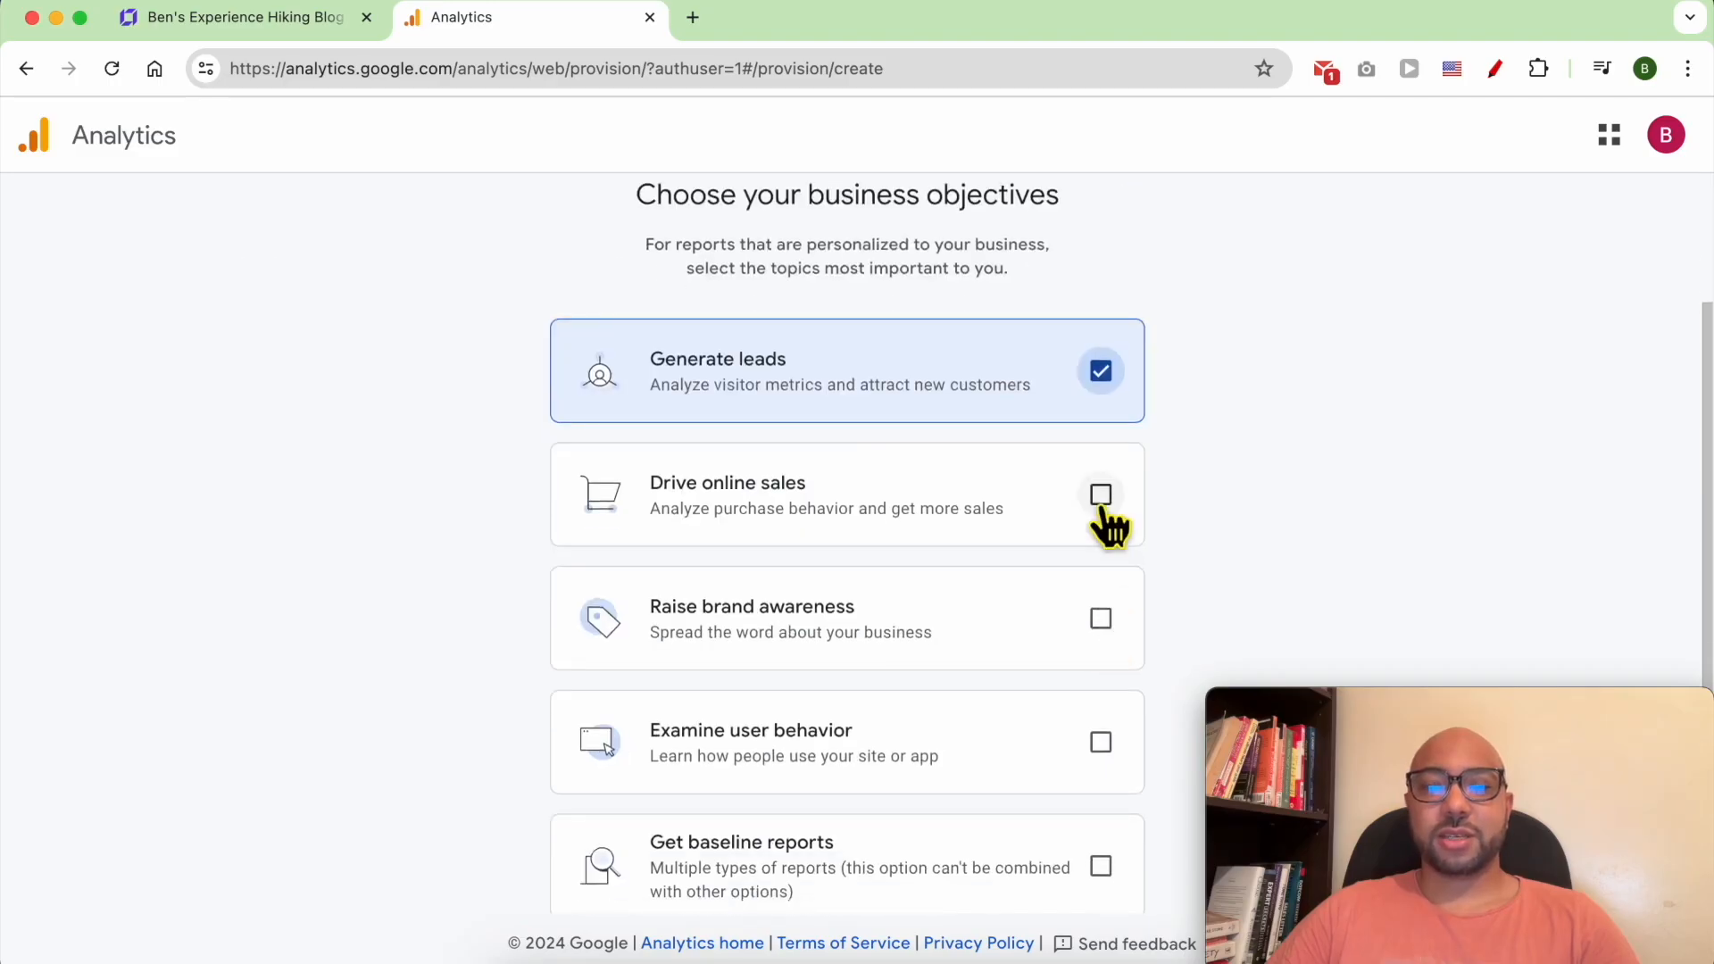
{"action": "mouse_move", "coordinate": [1100, 627]}
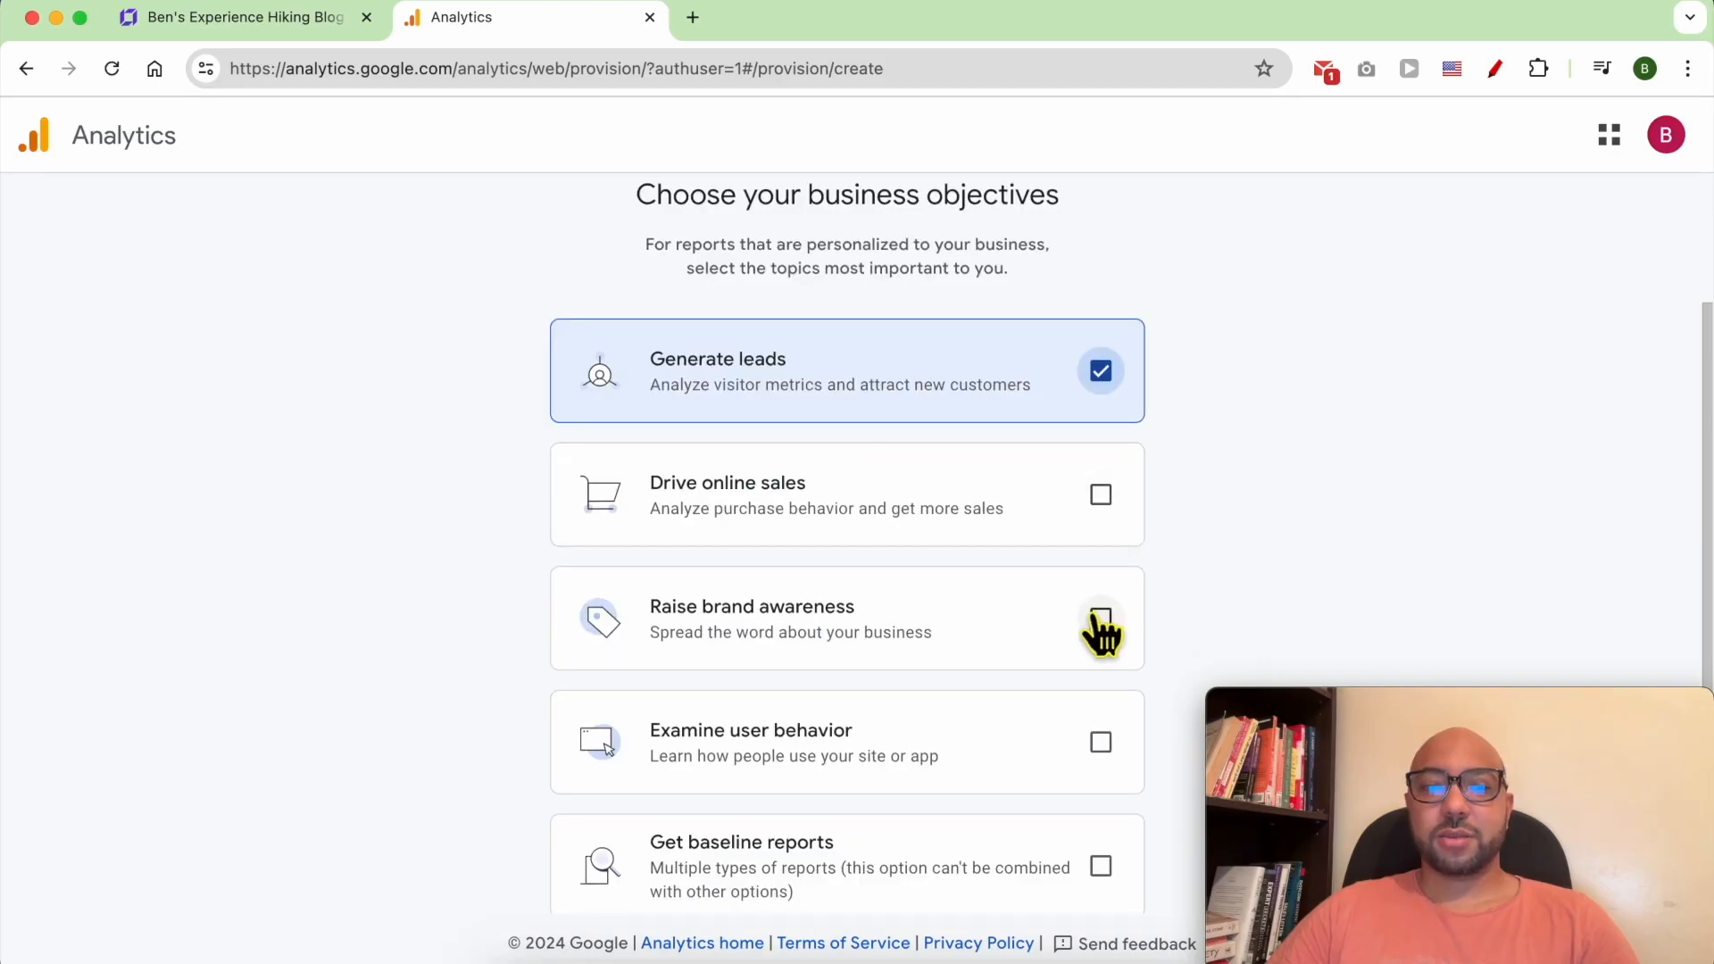
{"action": "scroll", "scroll_direction": "down", "scroll_amount": 3}
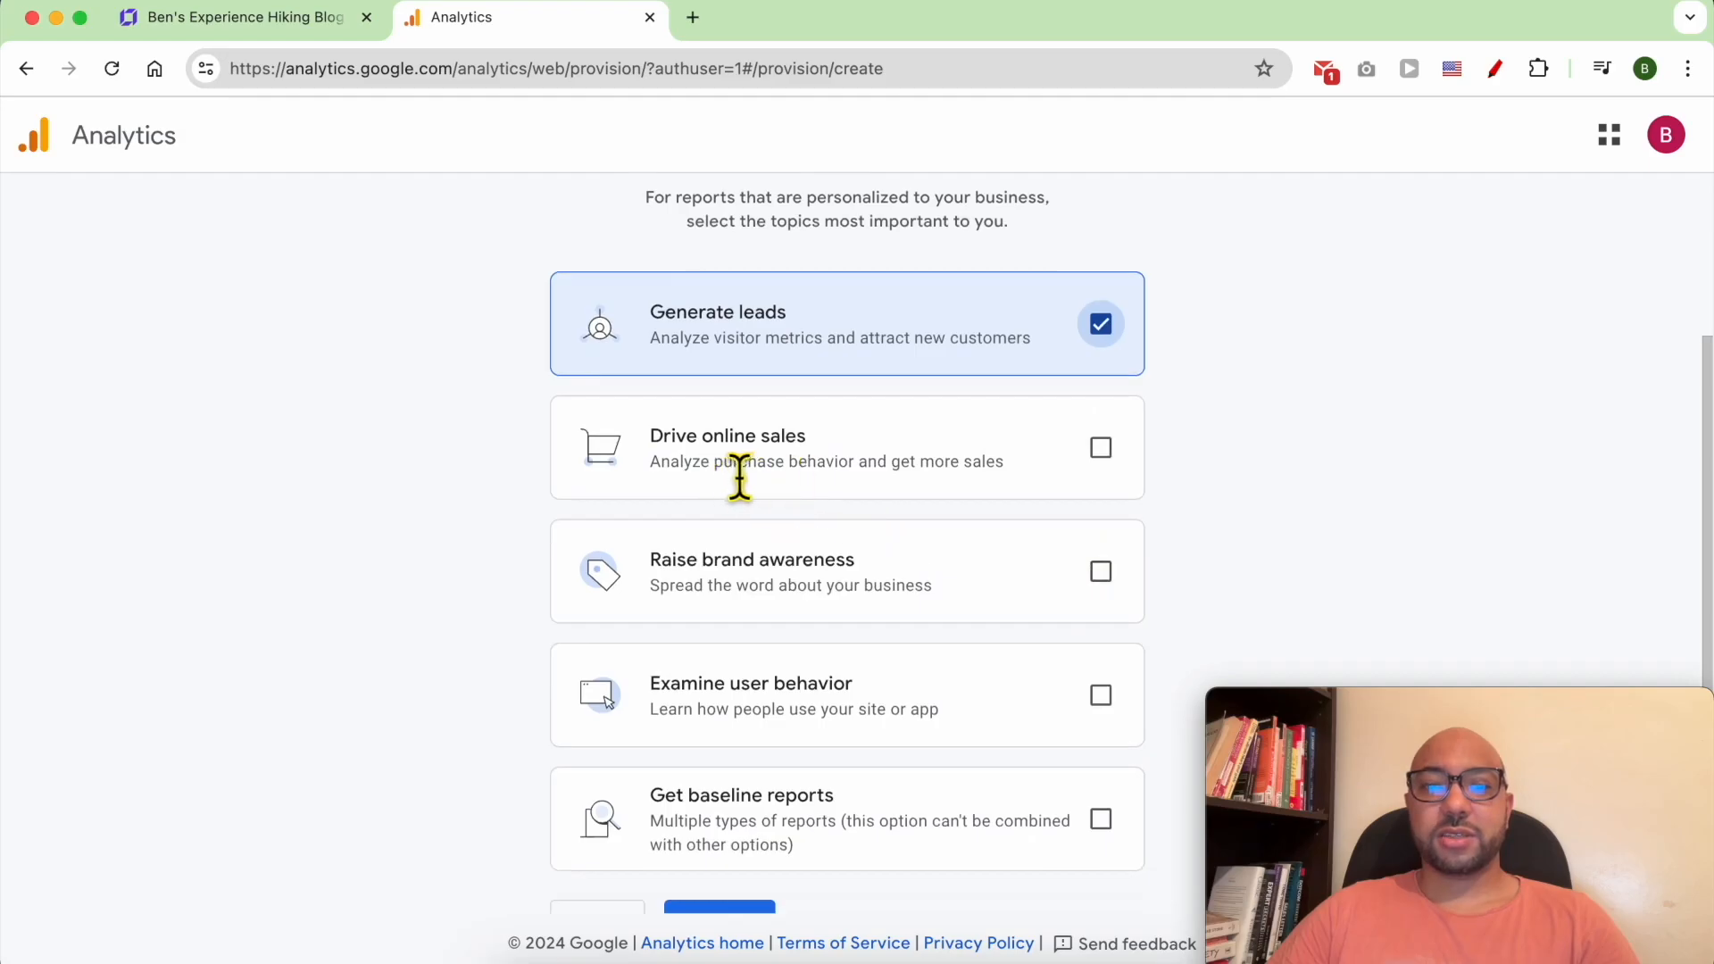
{"action": "scroll", "scroll_direction": "down", "scroll_amount": 3}
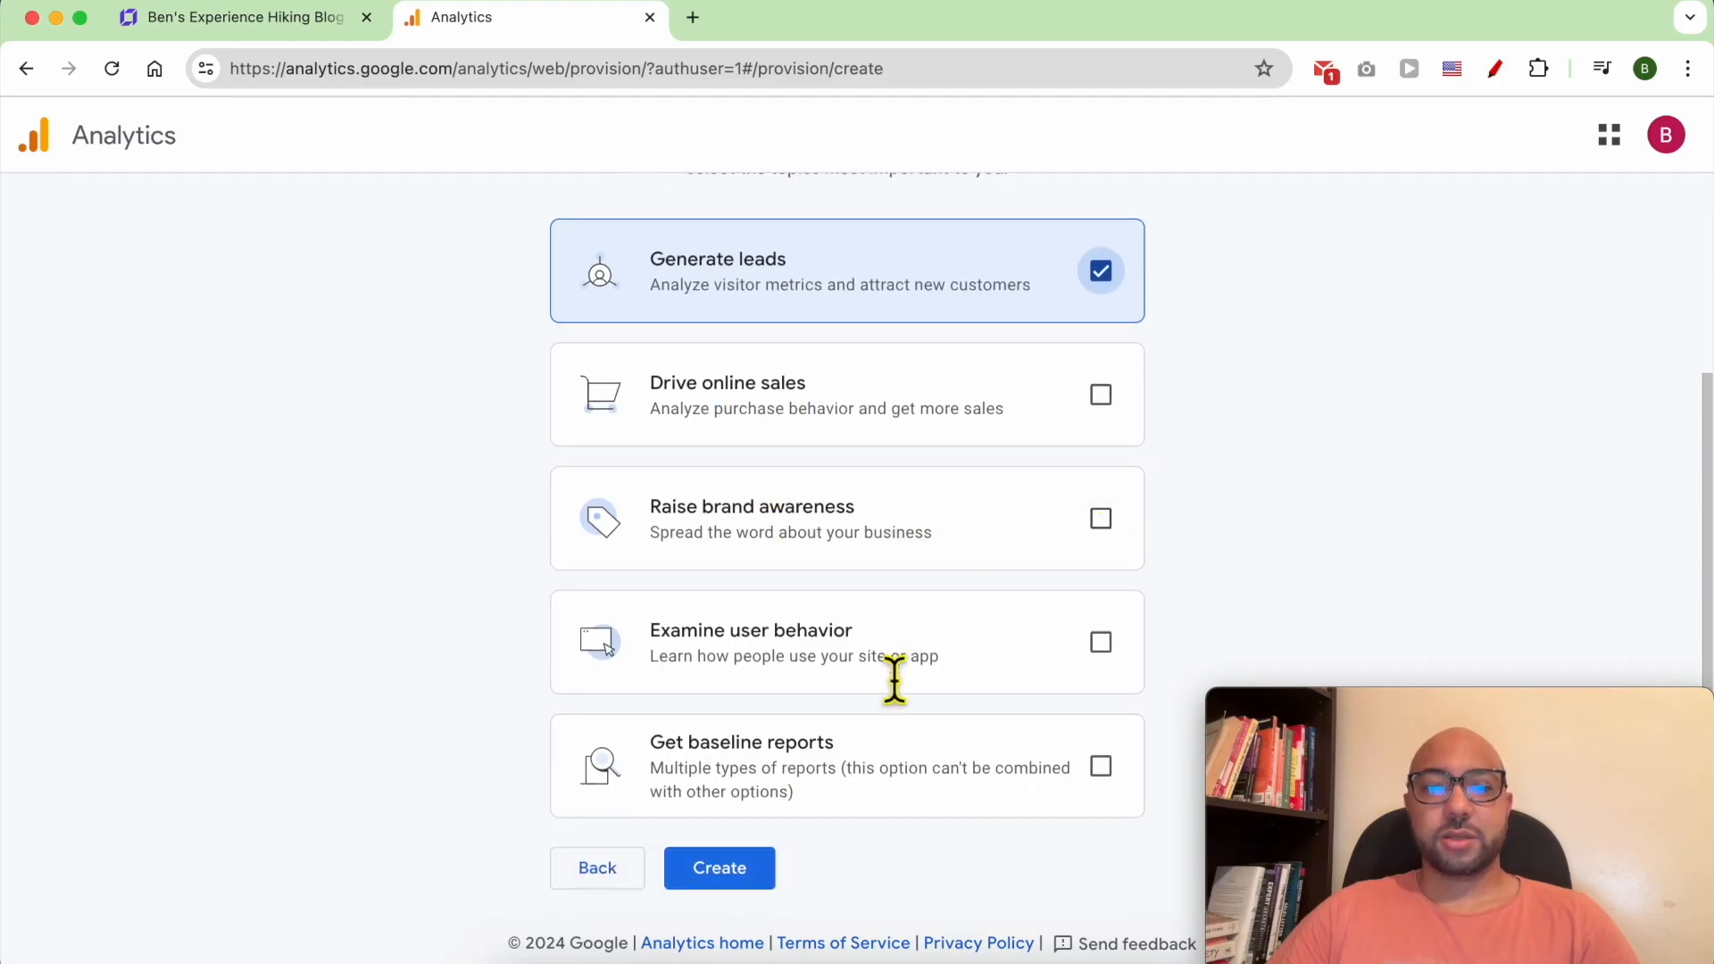
{"action": "left_click", "coordinate": [1100, 641]}
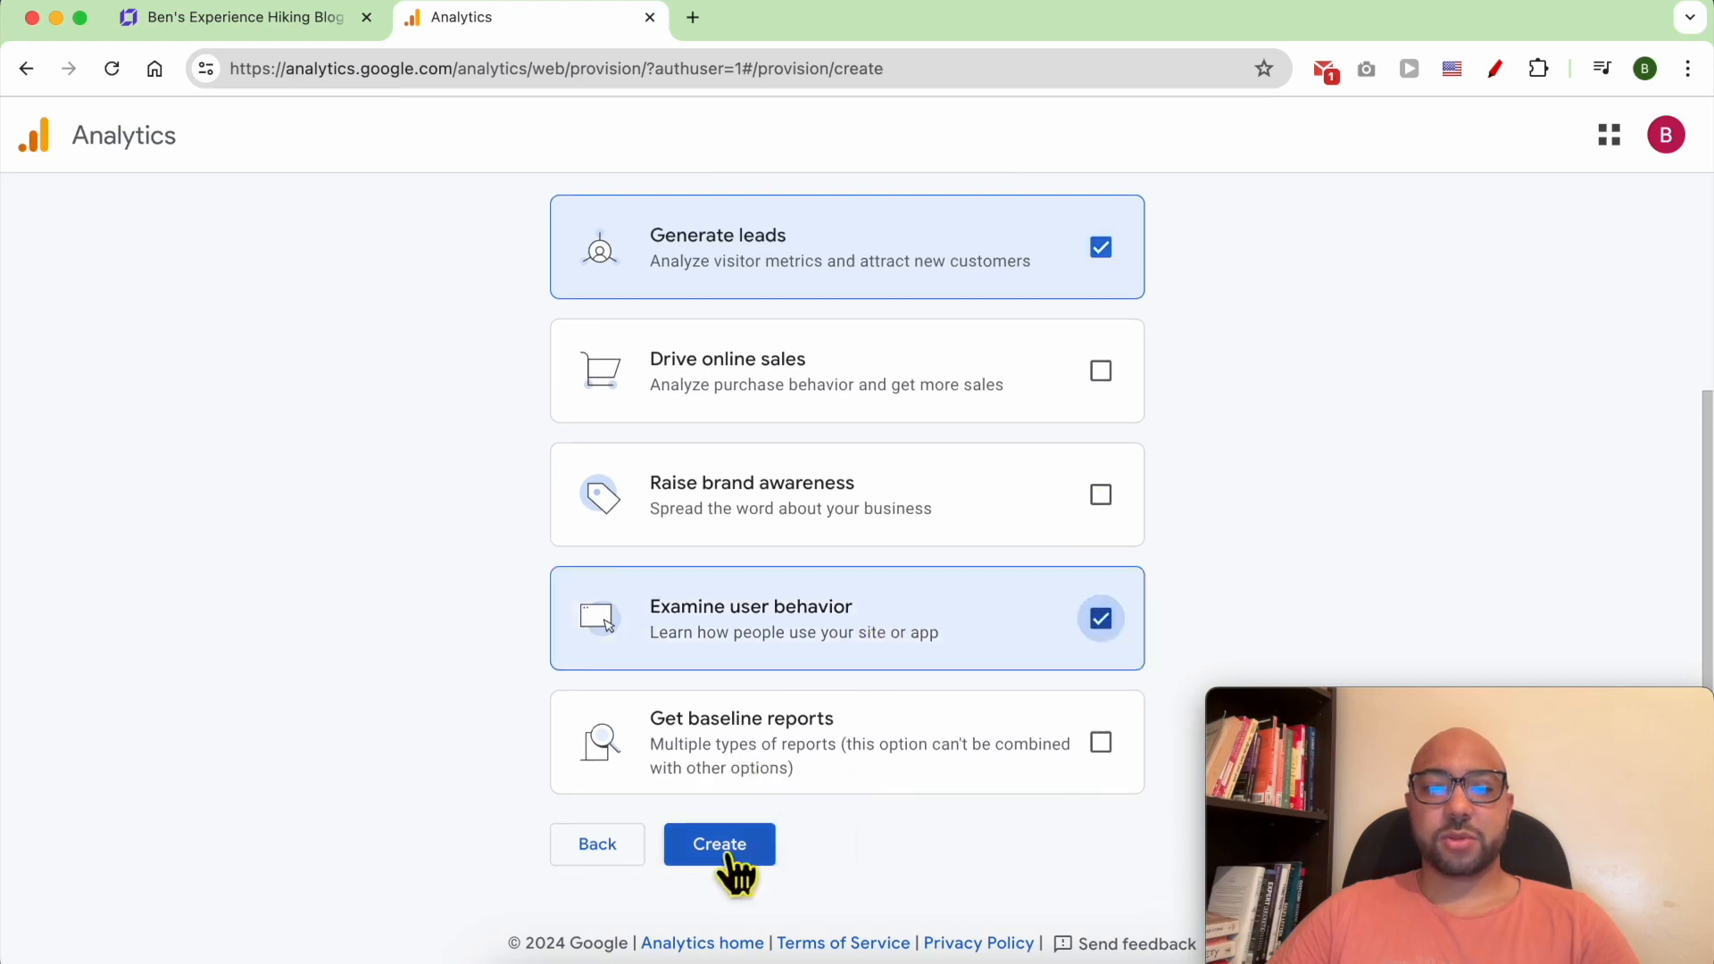
{"action": "left_click", "coordinate": [719, 844]}
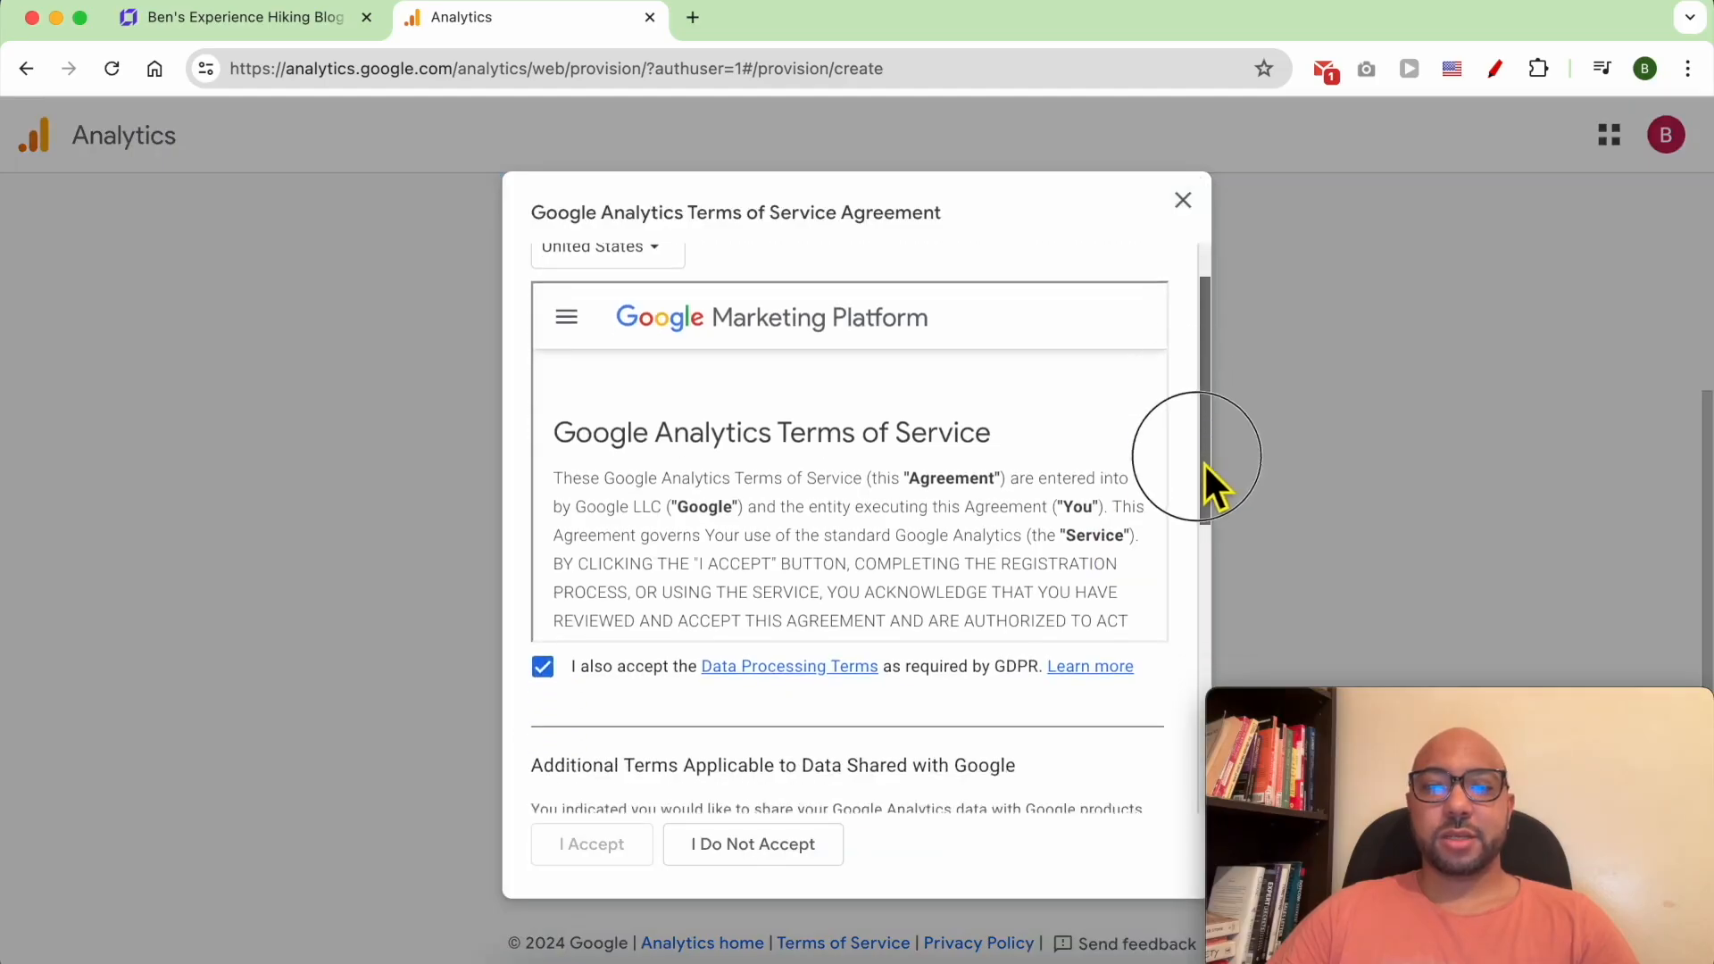
- Accept the Terms of Service including the Data Protection Terms, reaching data collection setup
{"action": "scroll", "scroll_direction": "down", "scroll_amount": 3}
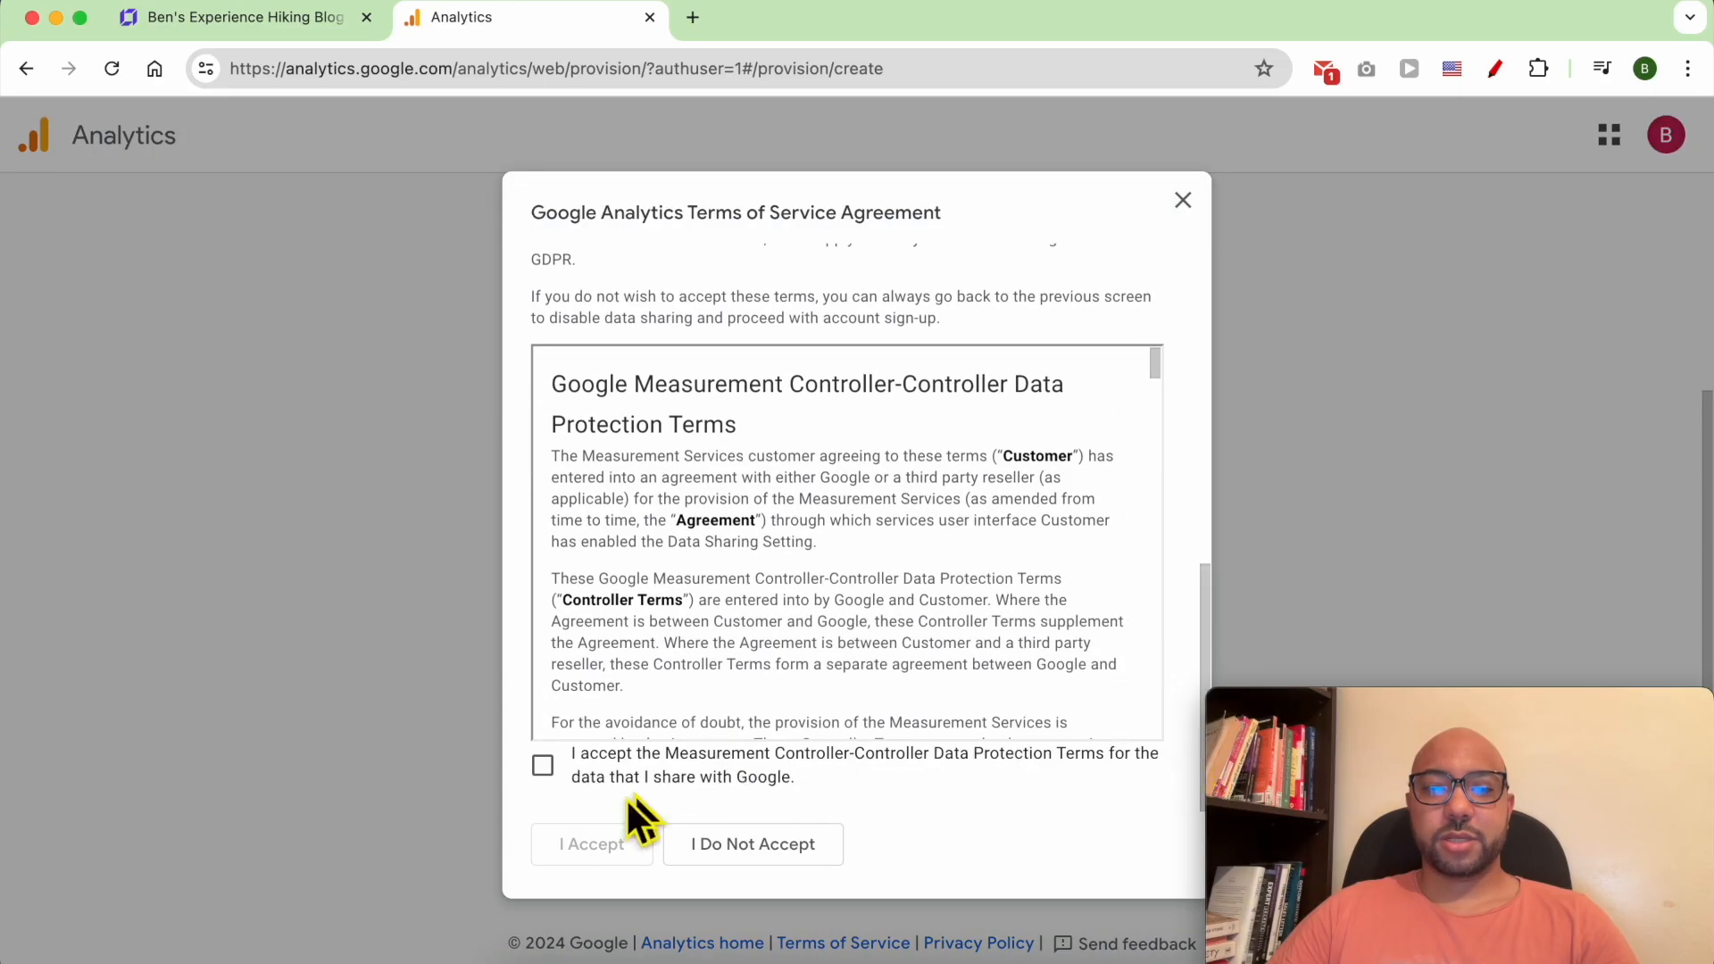
{"action": "left_click", "coordinate": [541, 764]}
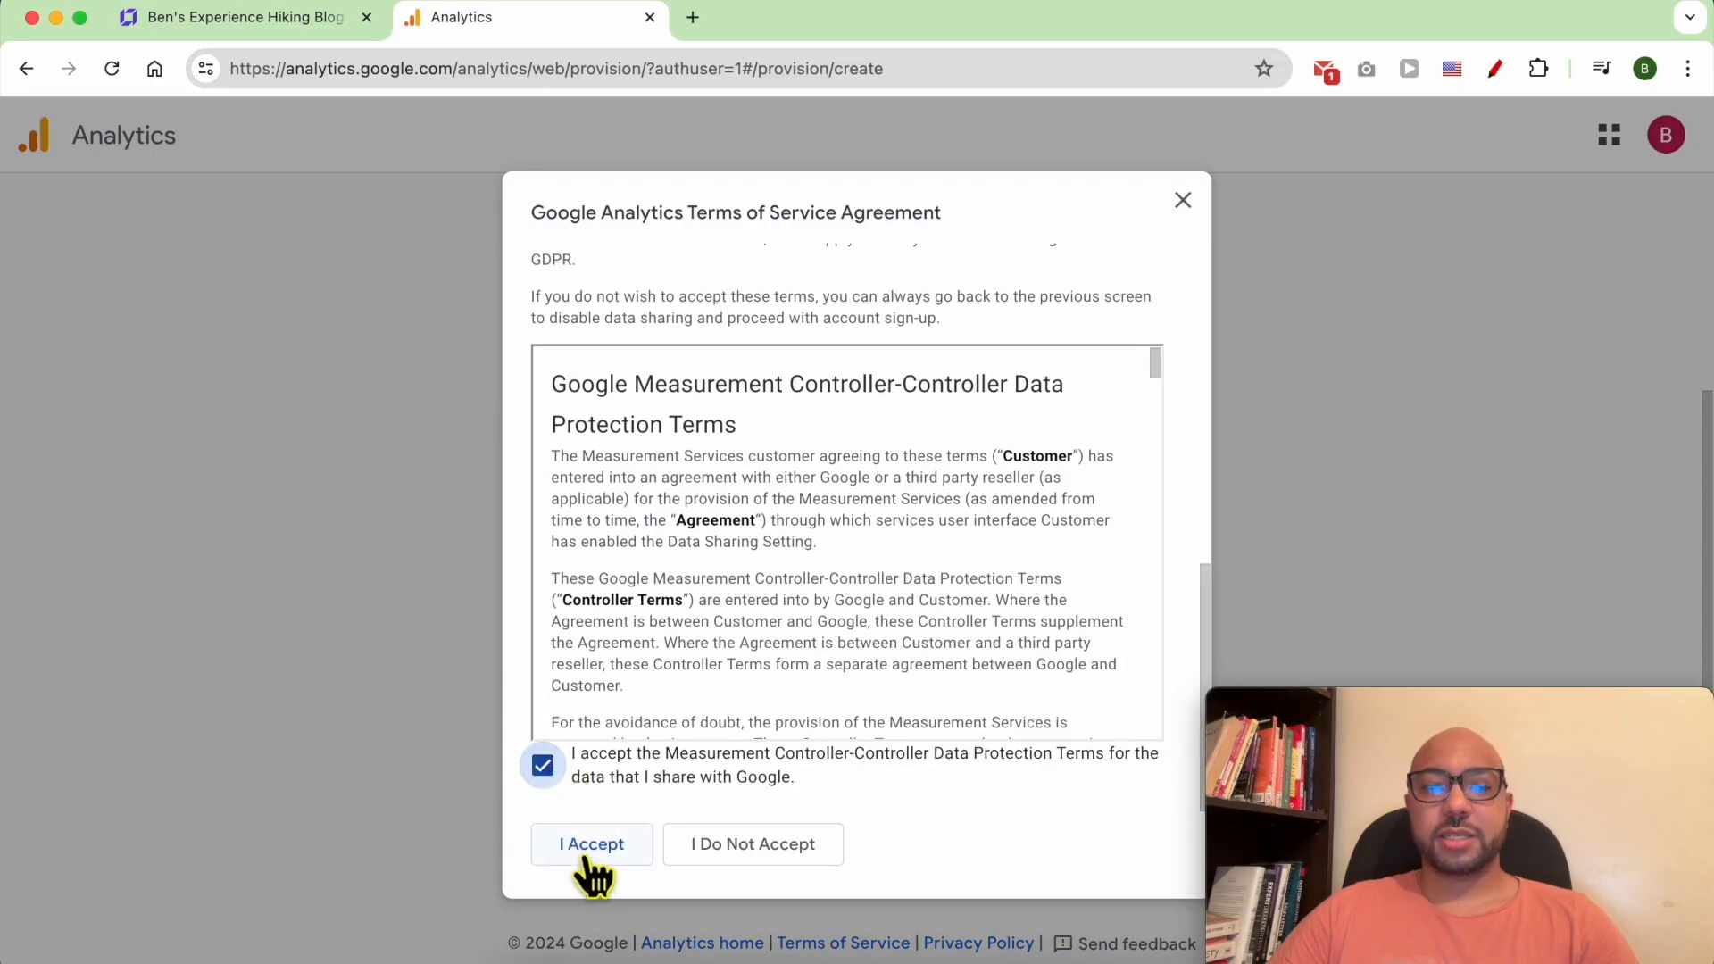
{"action": "left_click", "coordinate": [591, 845]}
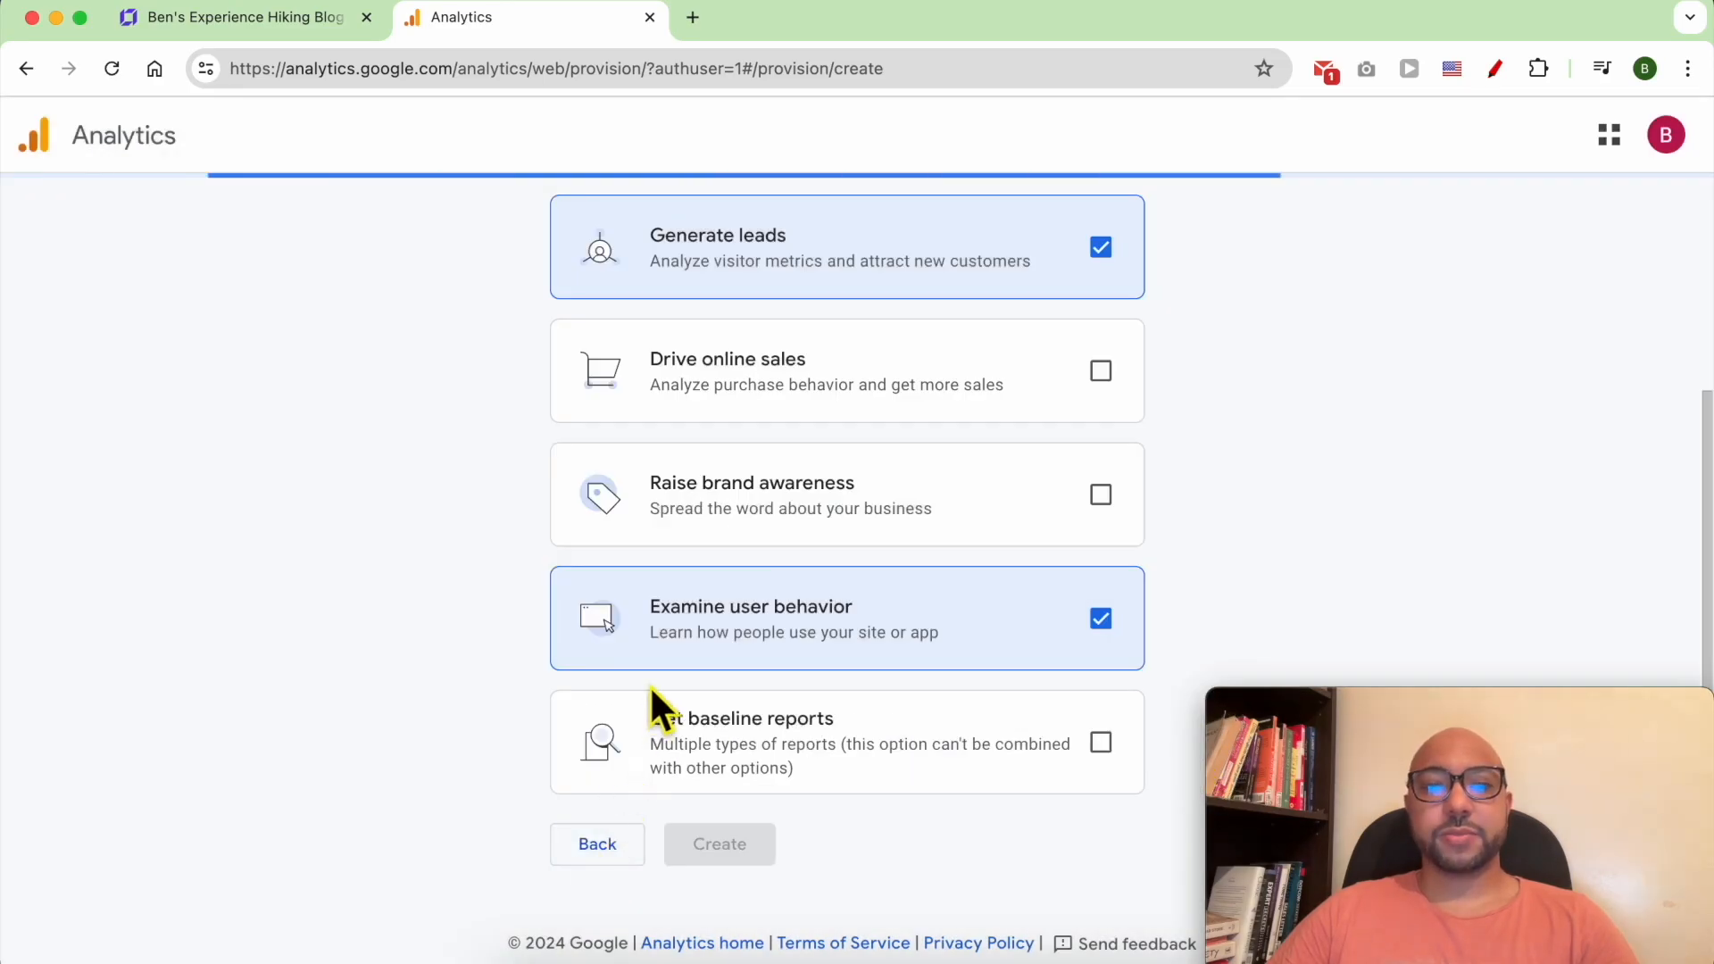
{"action": "left_click", "coordinate": [719, 843]}
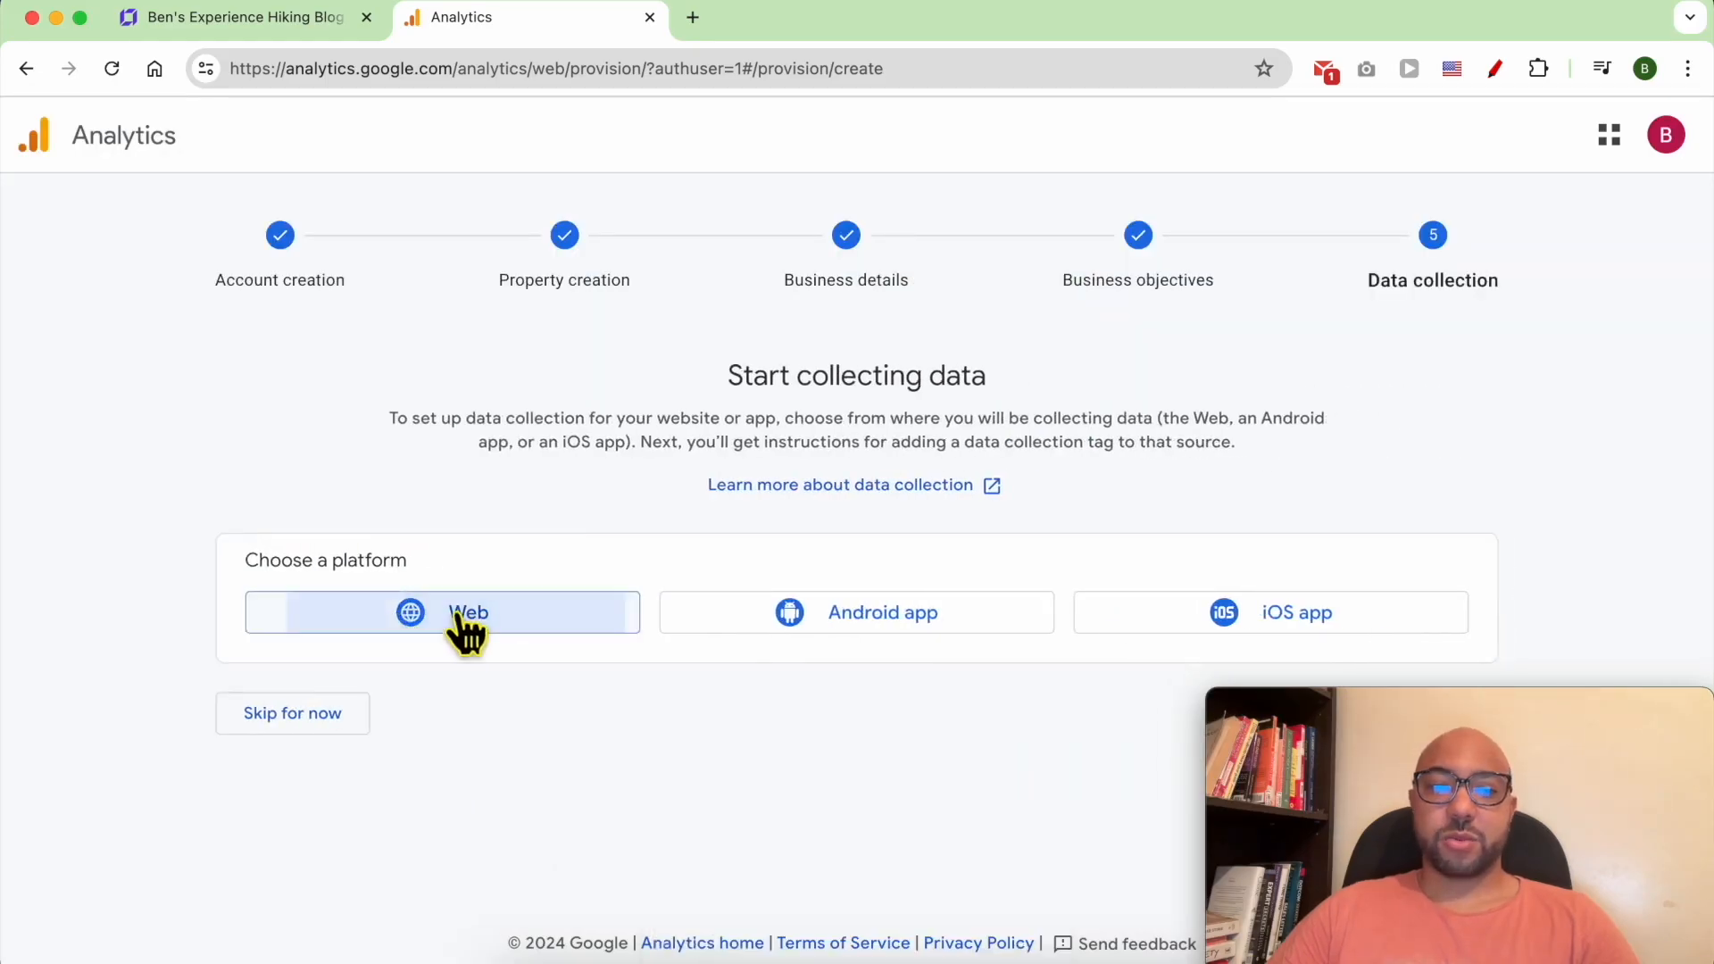
{"action": "left_click", "coordinate": [466, 613]}
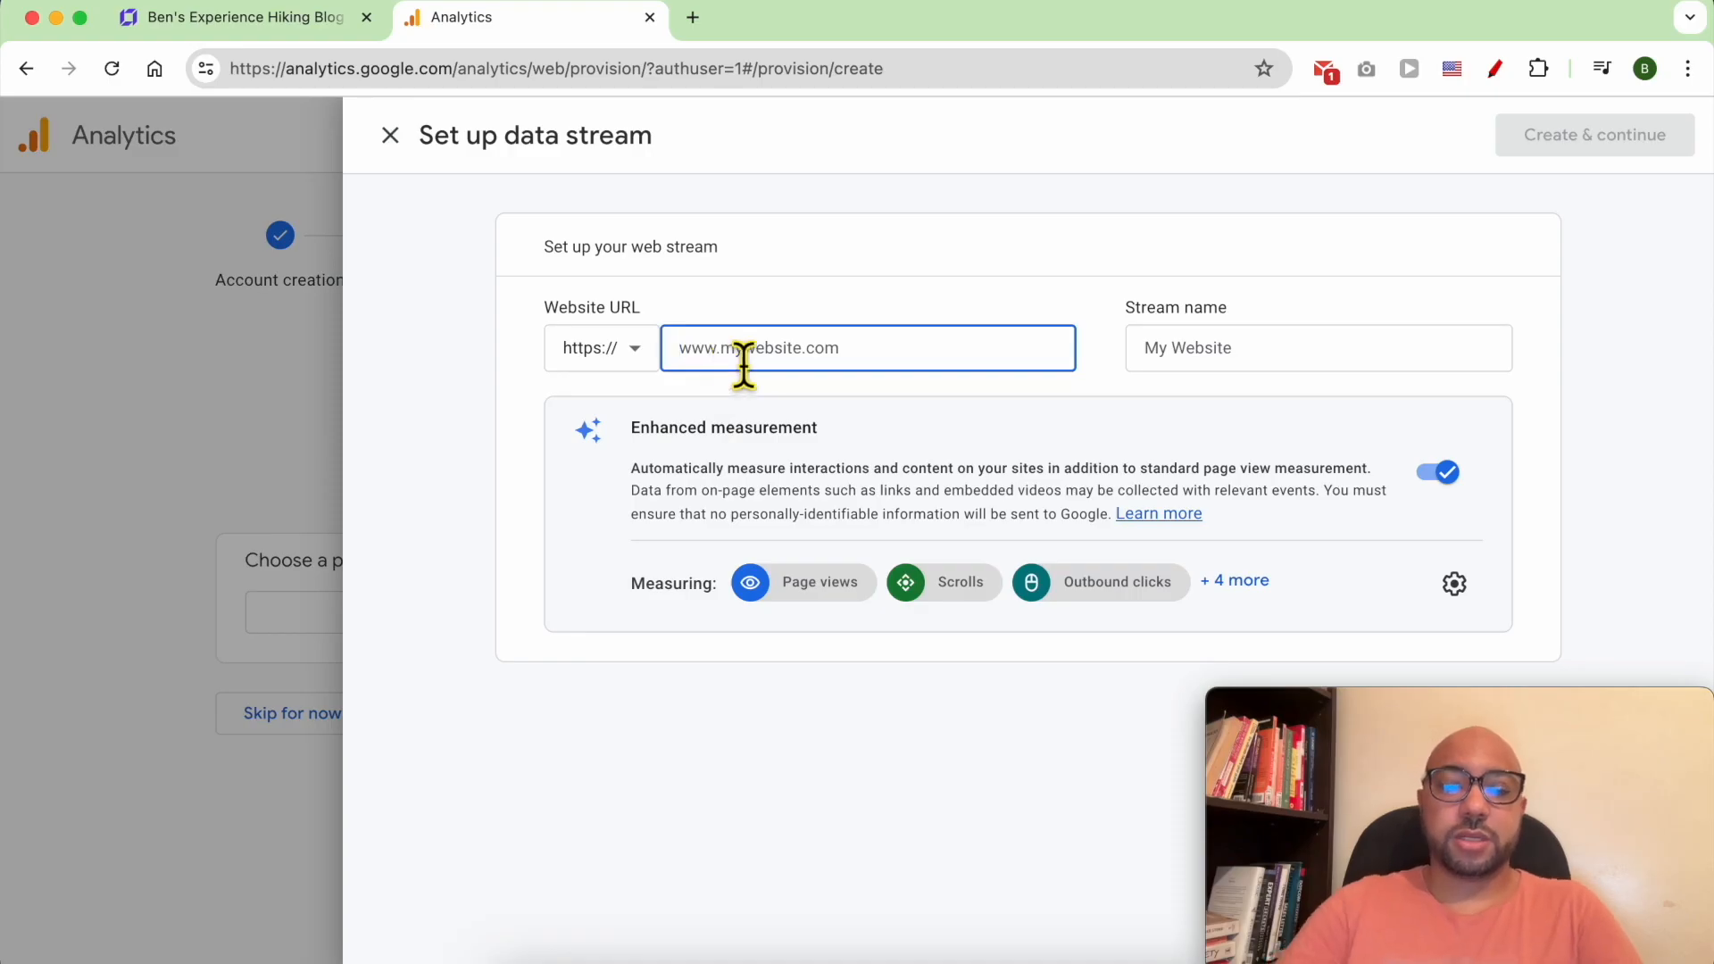
{"action": "type", "text": "www.ben"}
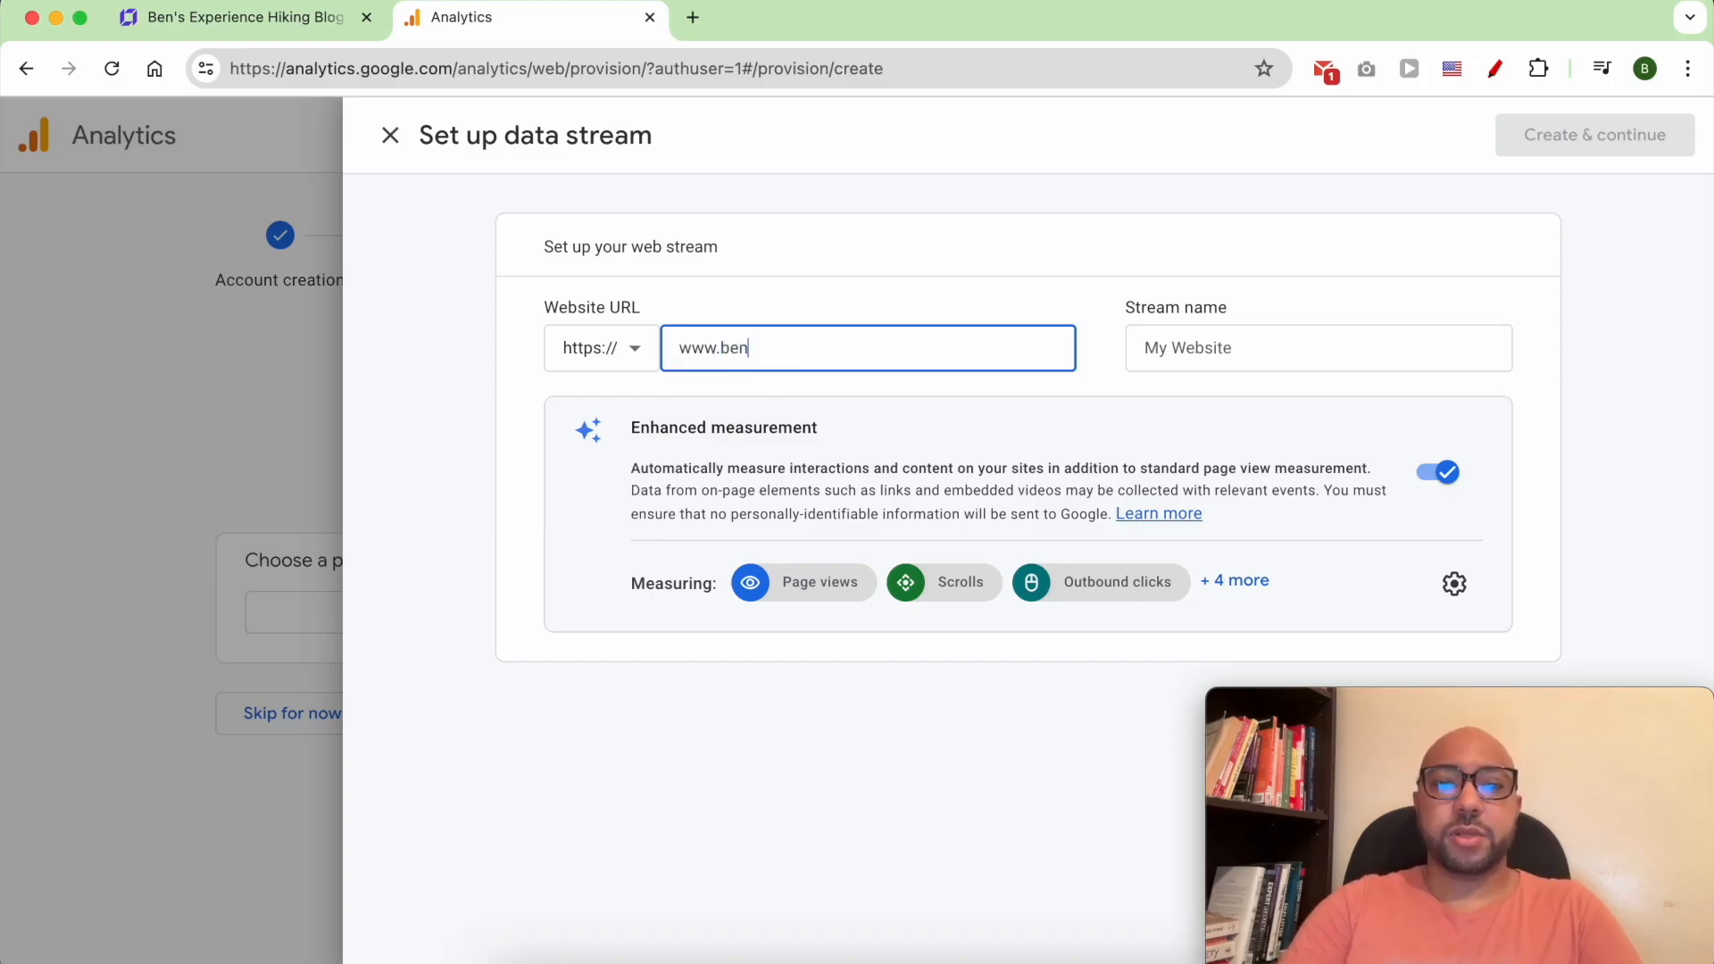
{"action": "type", "text": "tes"}
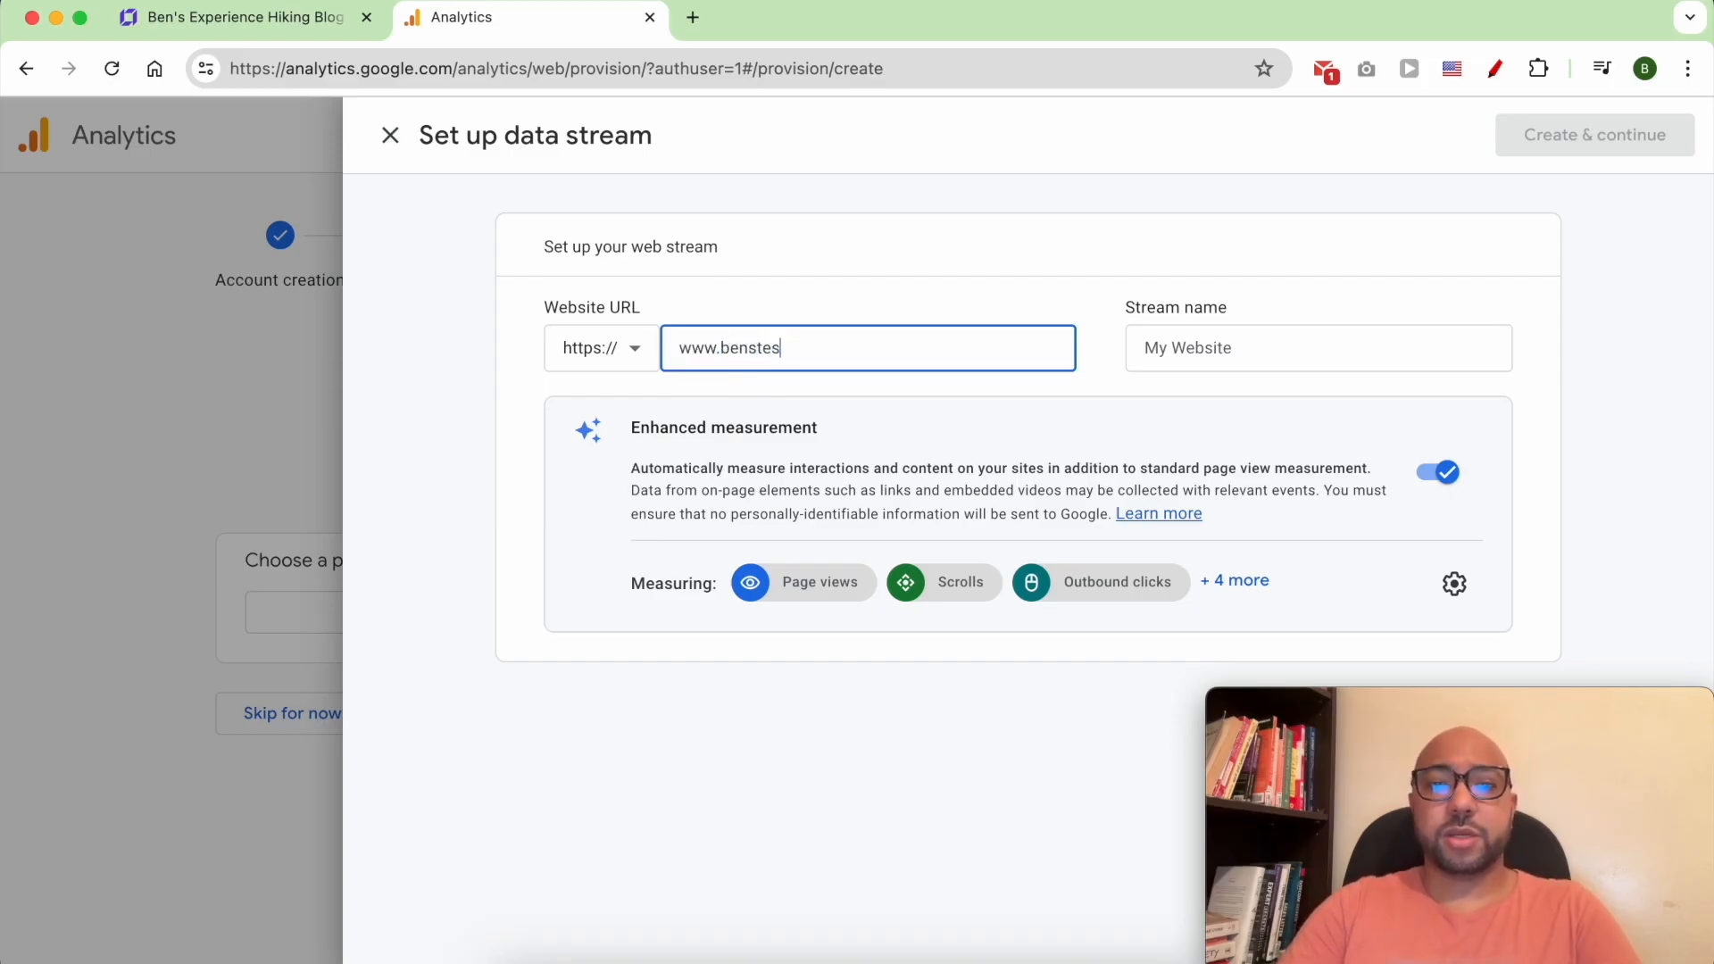
{"action": "type", "text": "tinghosting.com"}
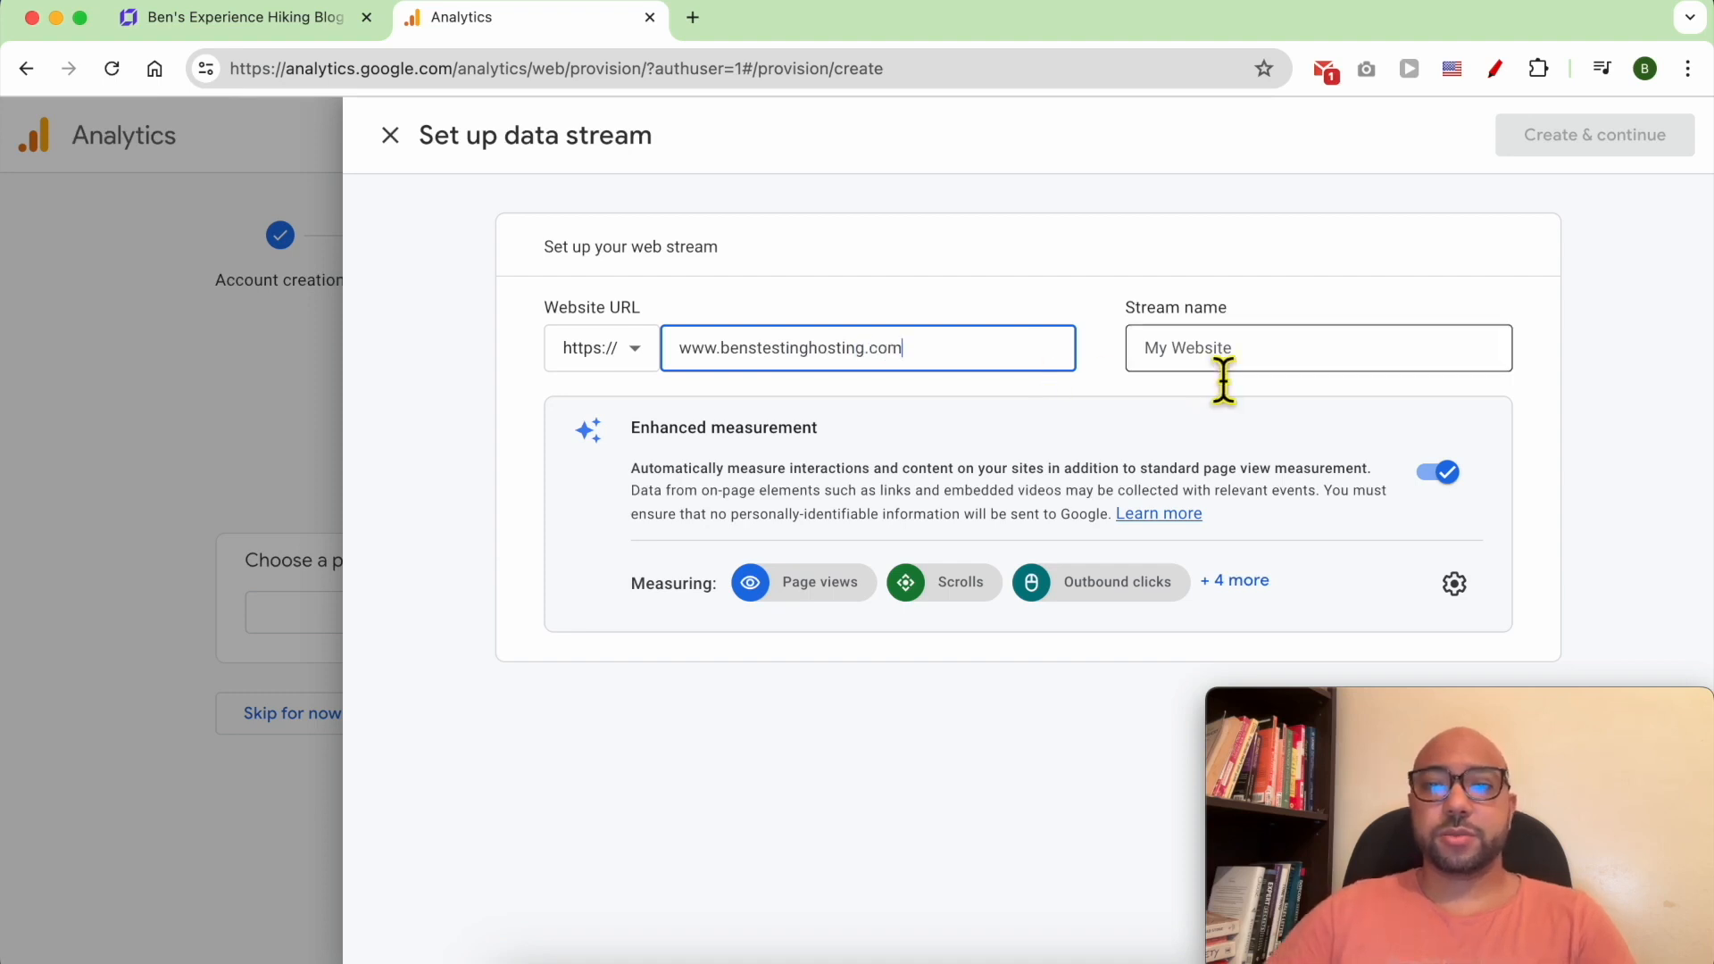
{"action": "type", "text": "Ben's"}
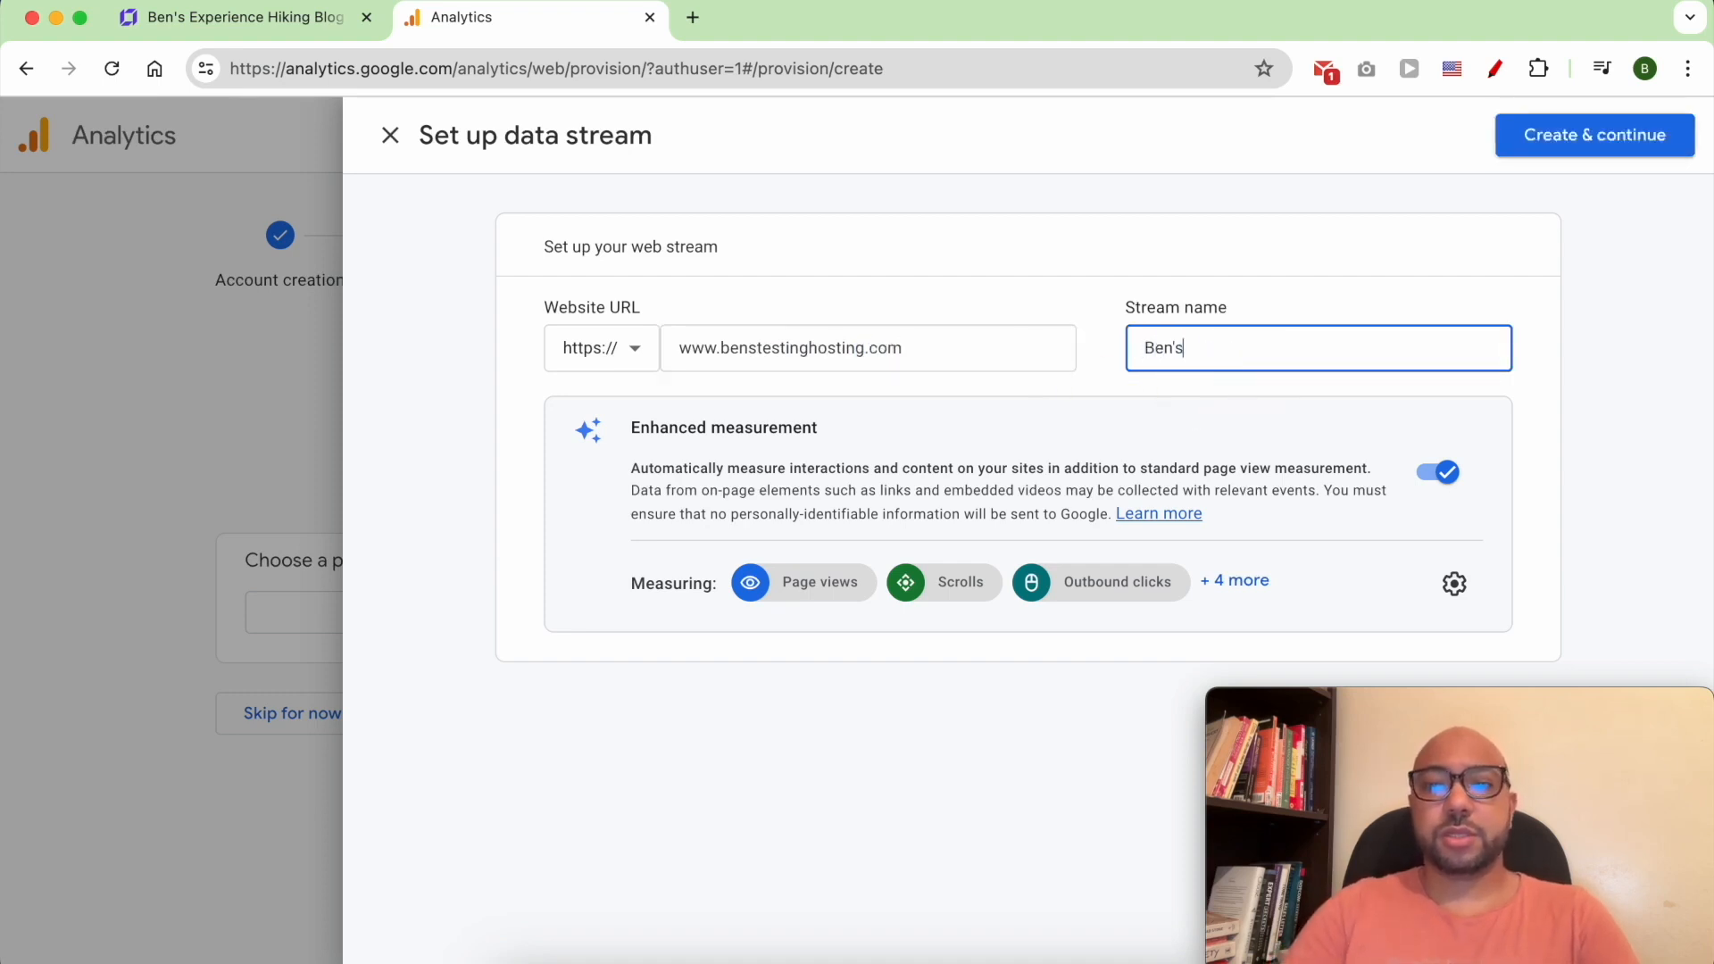
{"action": "type", "text": "Adventures"}
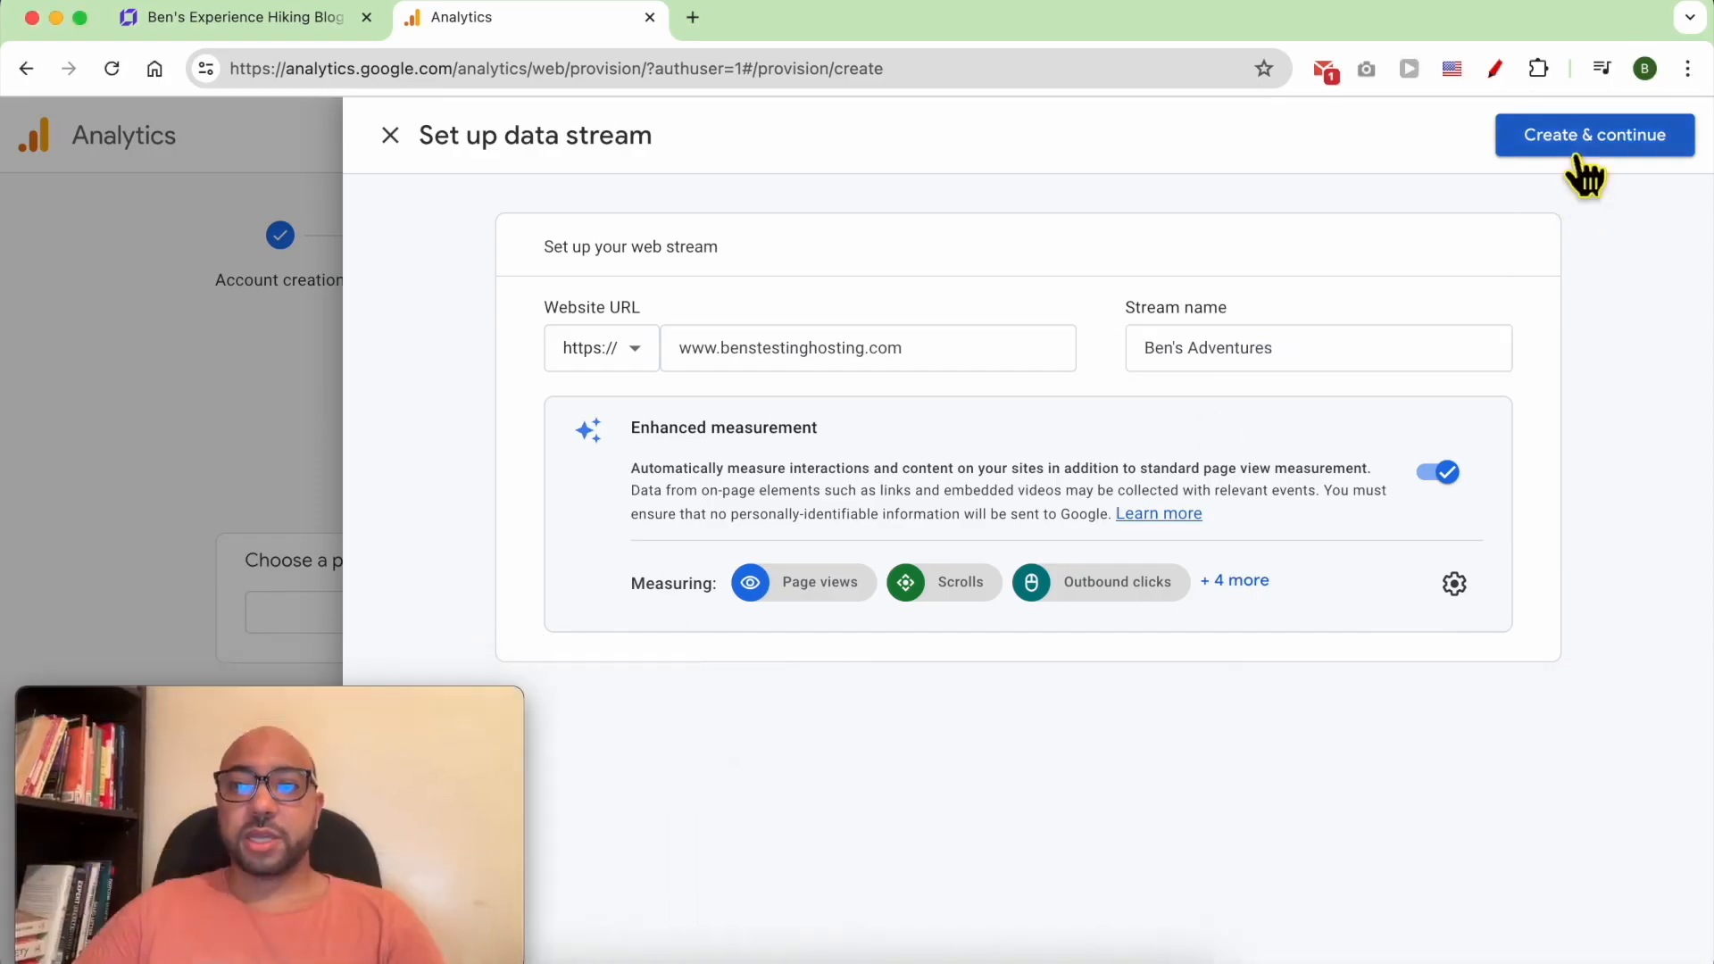
{"action": "mouse_move", "coordinate": [1668, 146]}
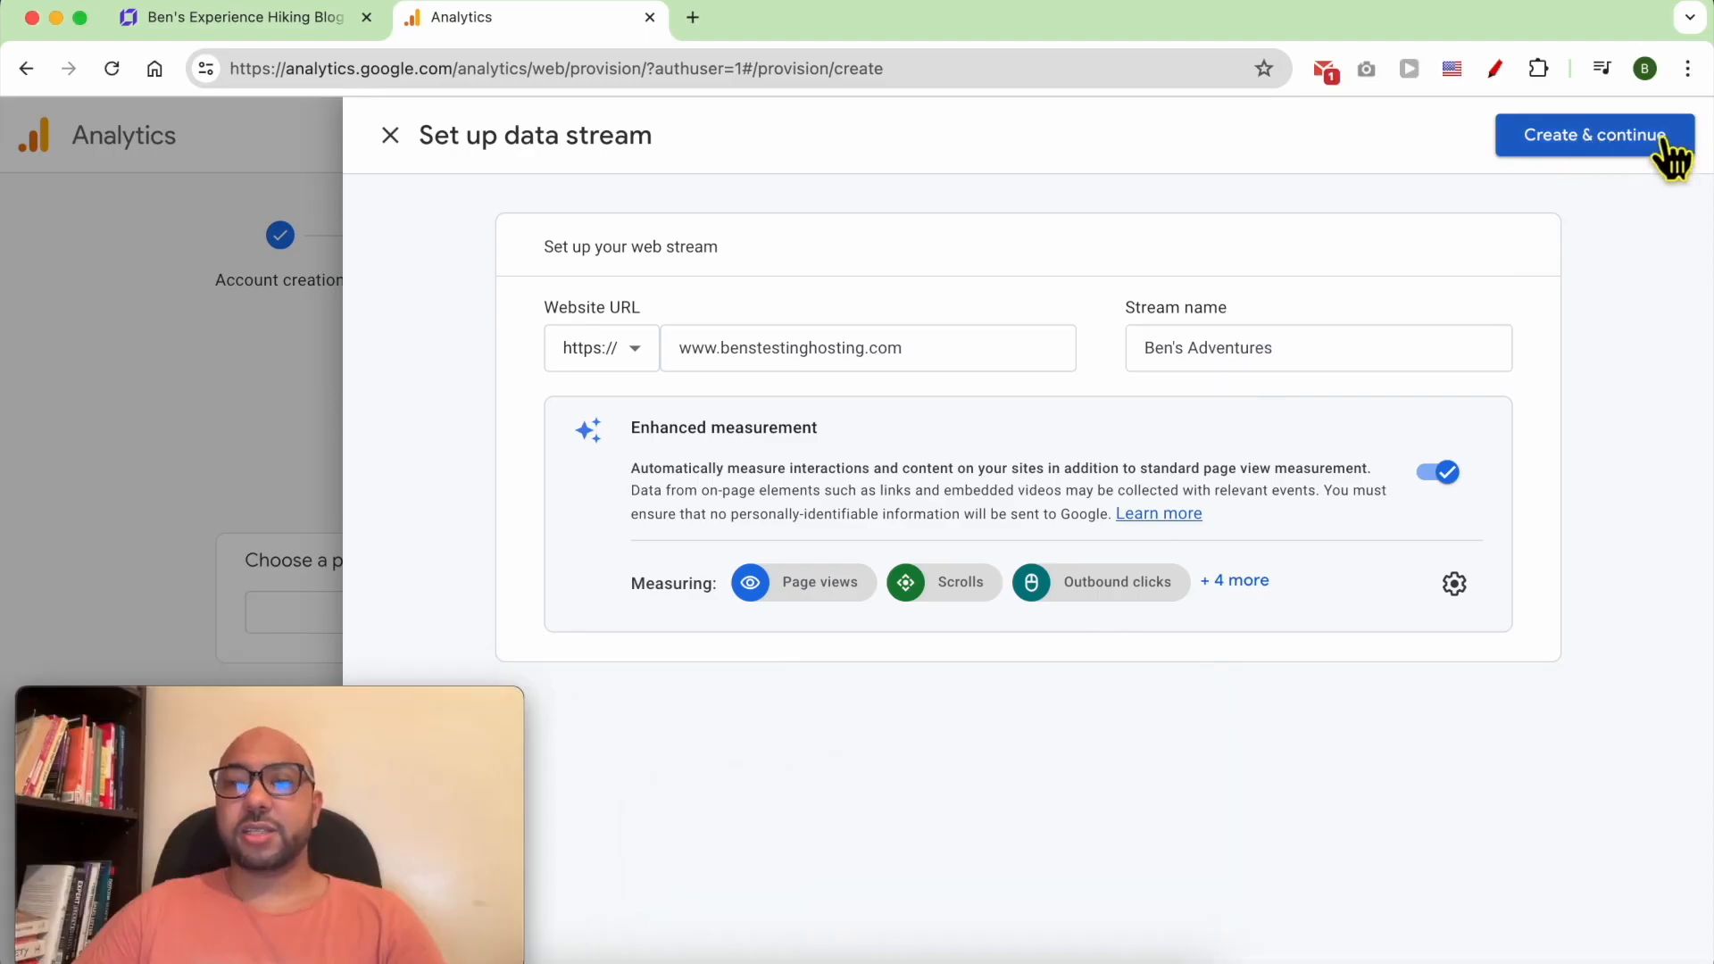
{"action": "left_click", "coordinate": [1592, 136]}
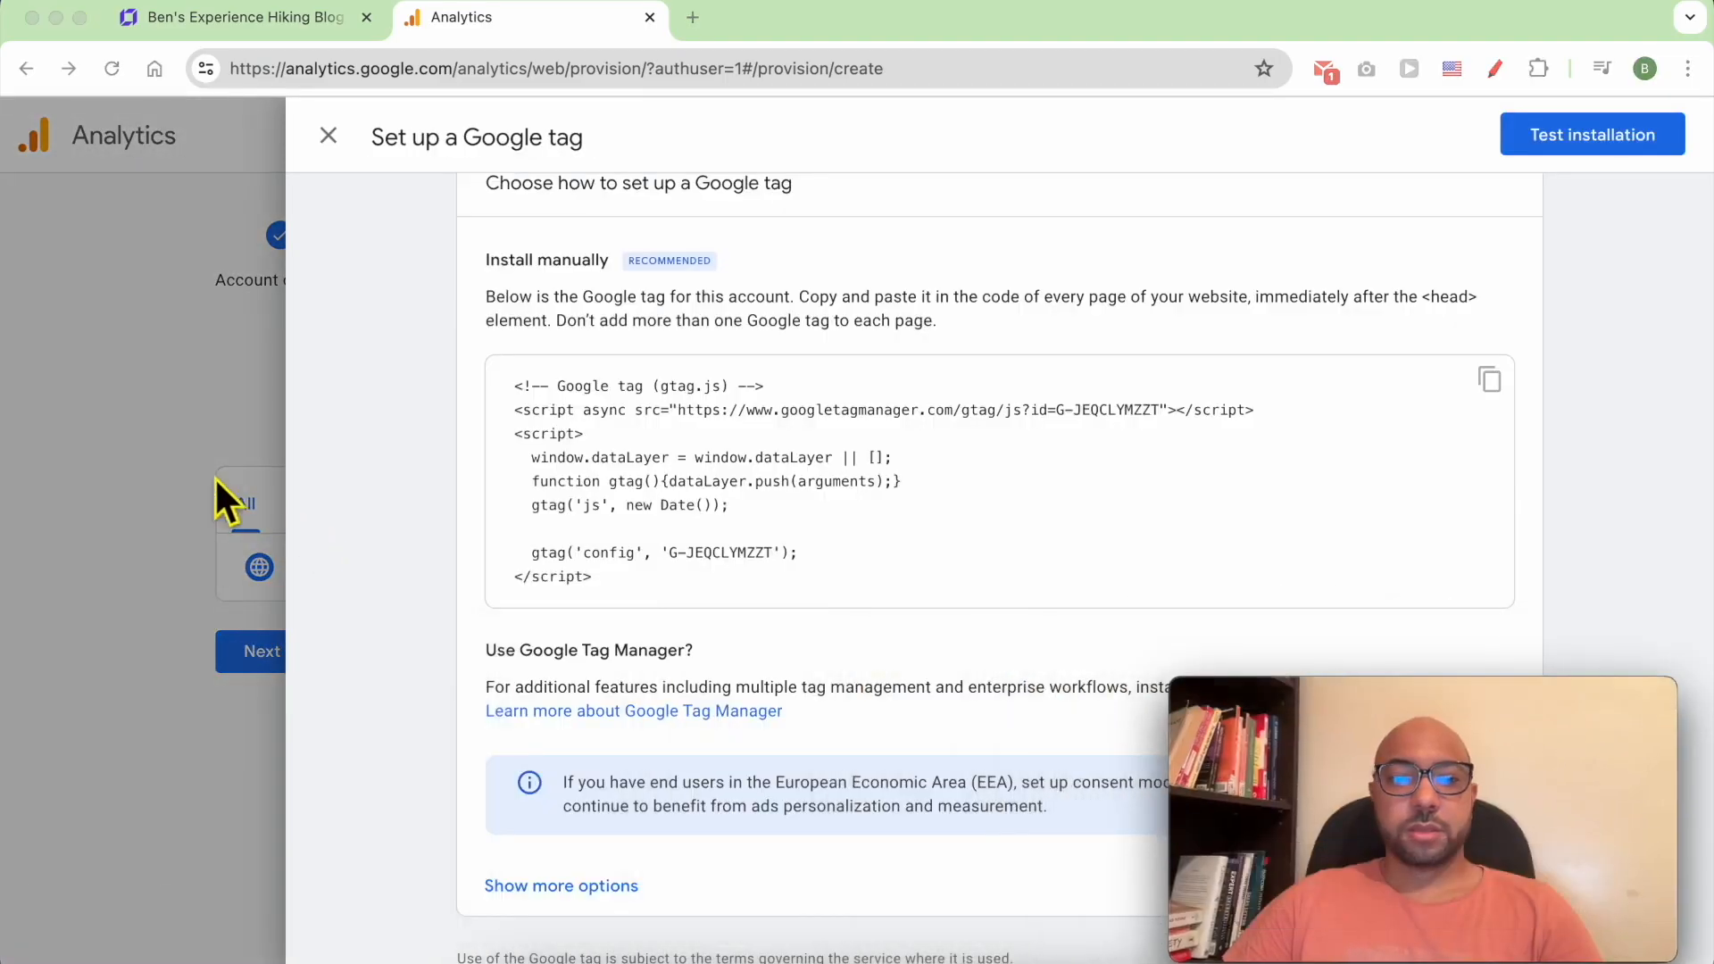
- Switch back to the browser tab showing the Mastering Squarespace course page
{"action": "left_click", "coordinate": [329, 136]}
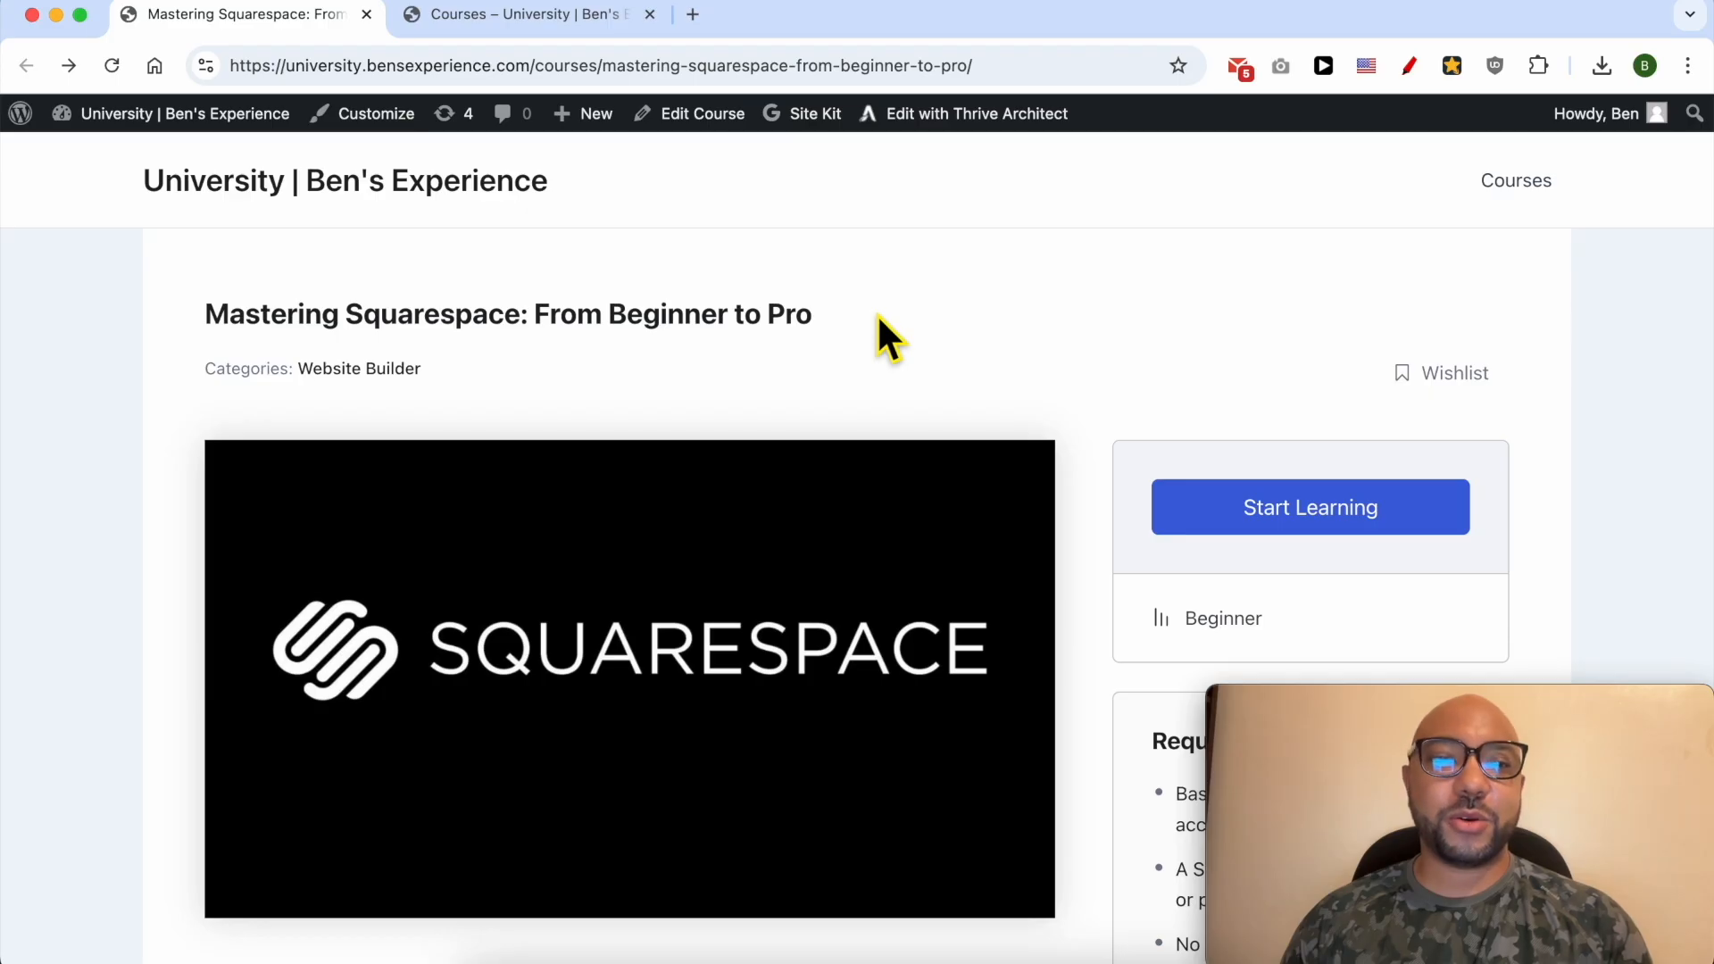
{"action": "mouse_move", "coordinate": [857, 354]}
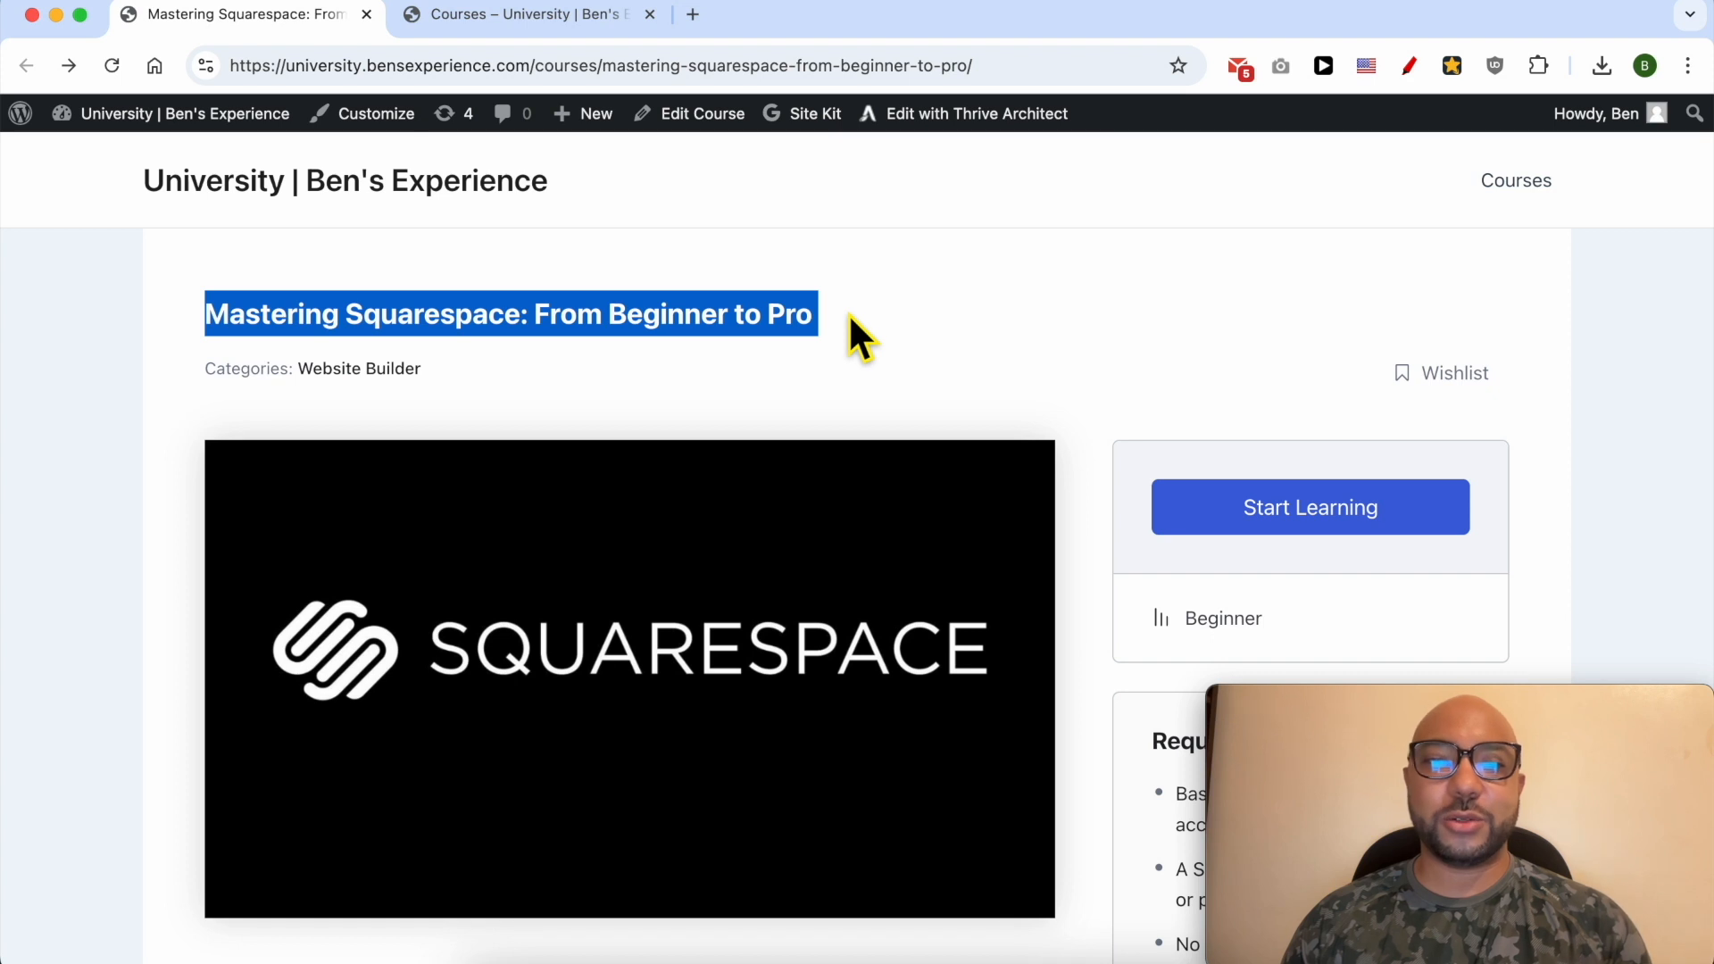
- Review the Mastering Squarespace outline, expanding the Optimizing for Mobile and Managing Your Website sections
{"action": "scroll", "scroll_direction": "down", "scroll_amount": 3}
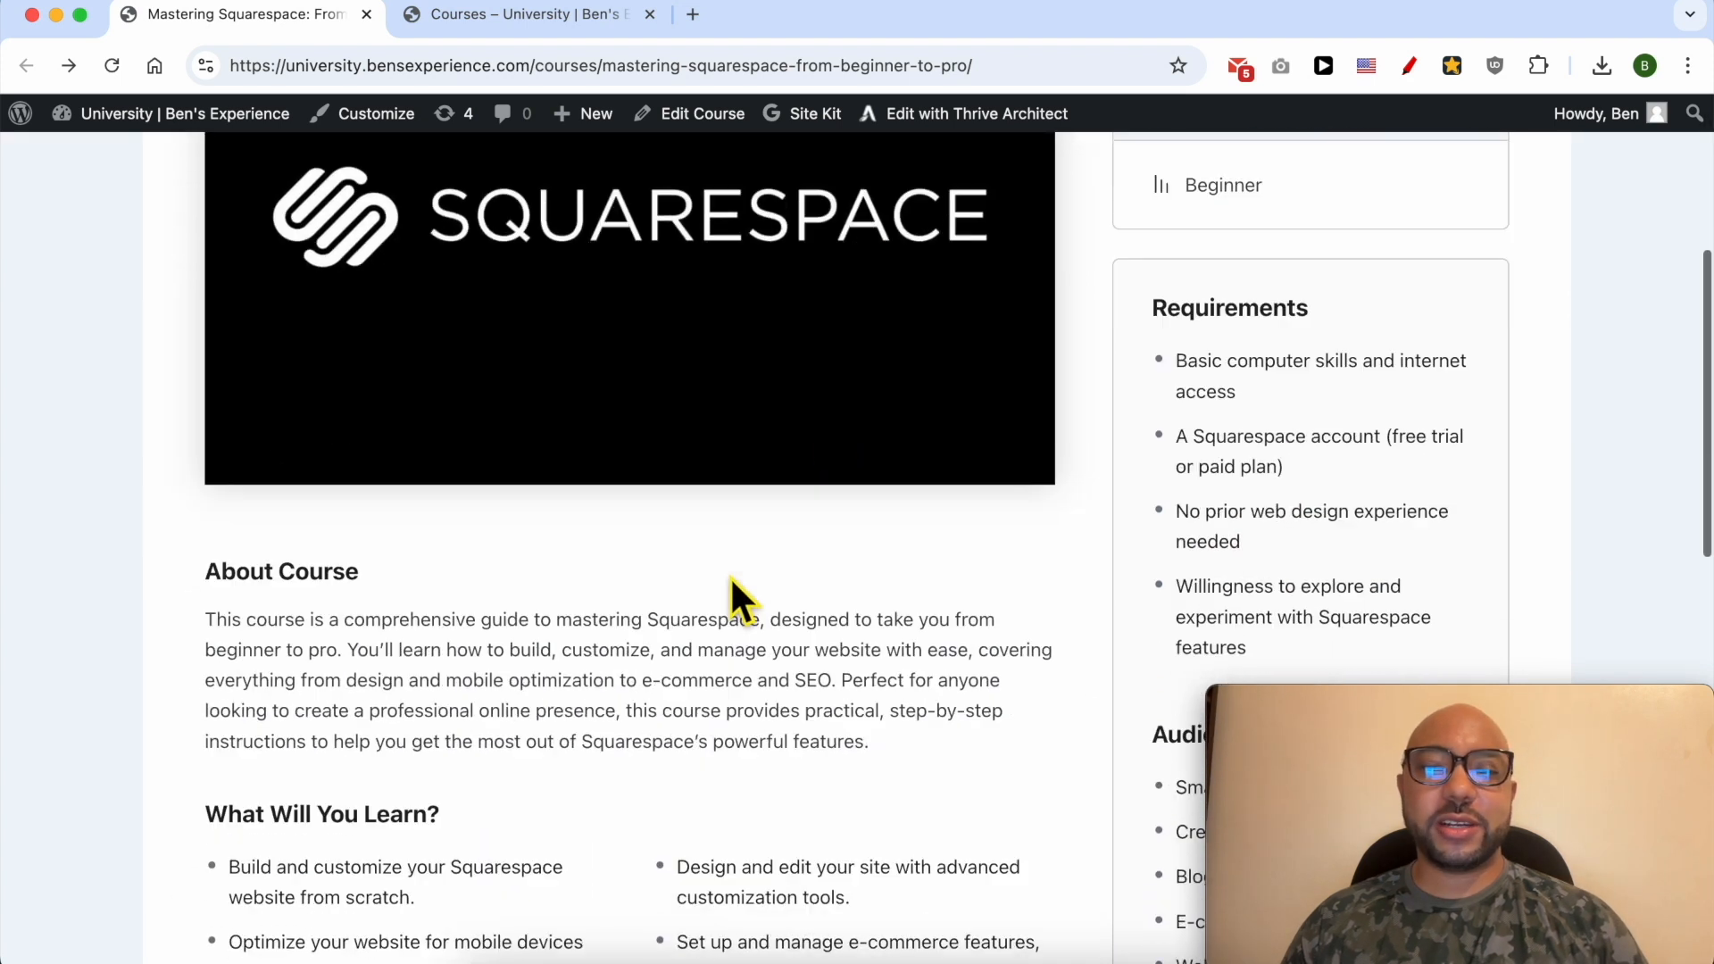
{"action": "scroll", "scroll_direction": "down", "scroll_amount": 3}
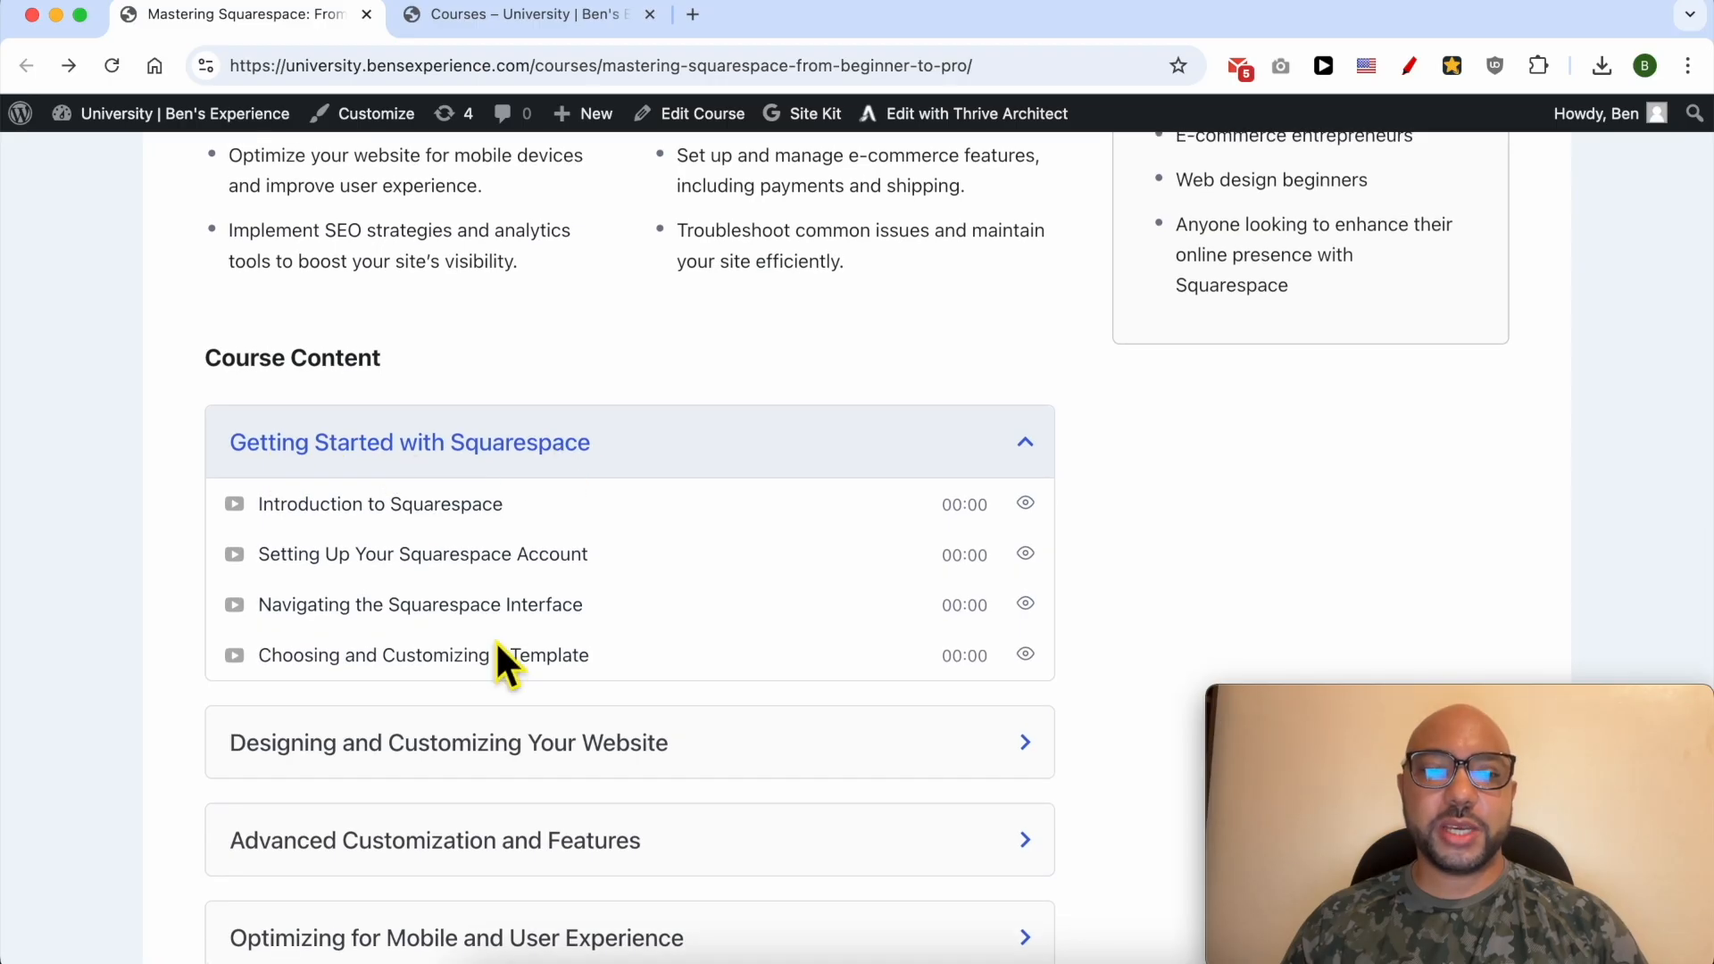
{"action": "scroll", "scroll_direction": "down", "scroll_amount": 3}
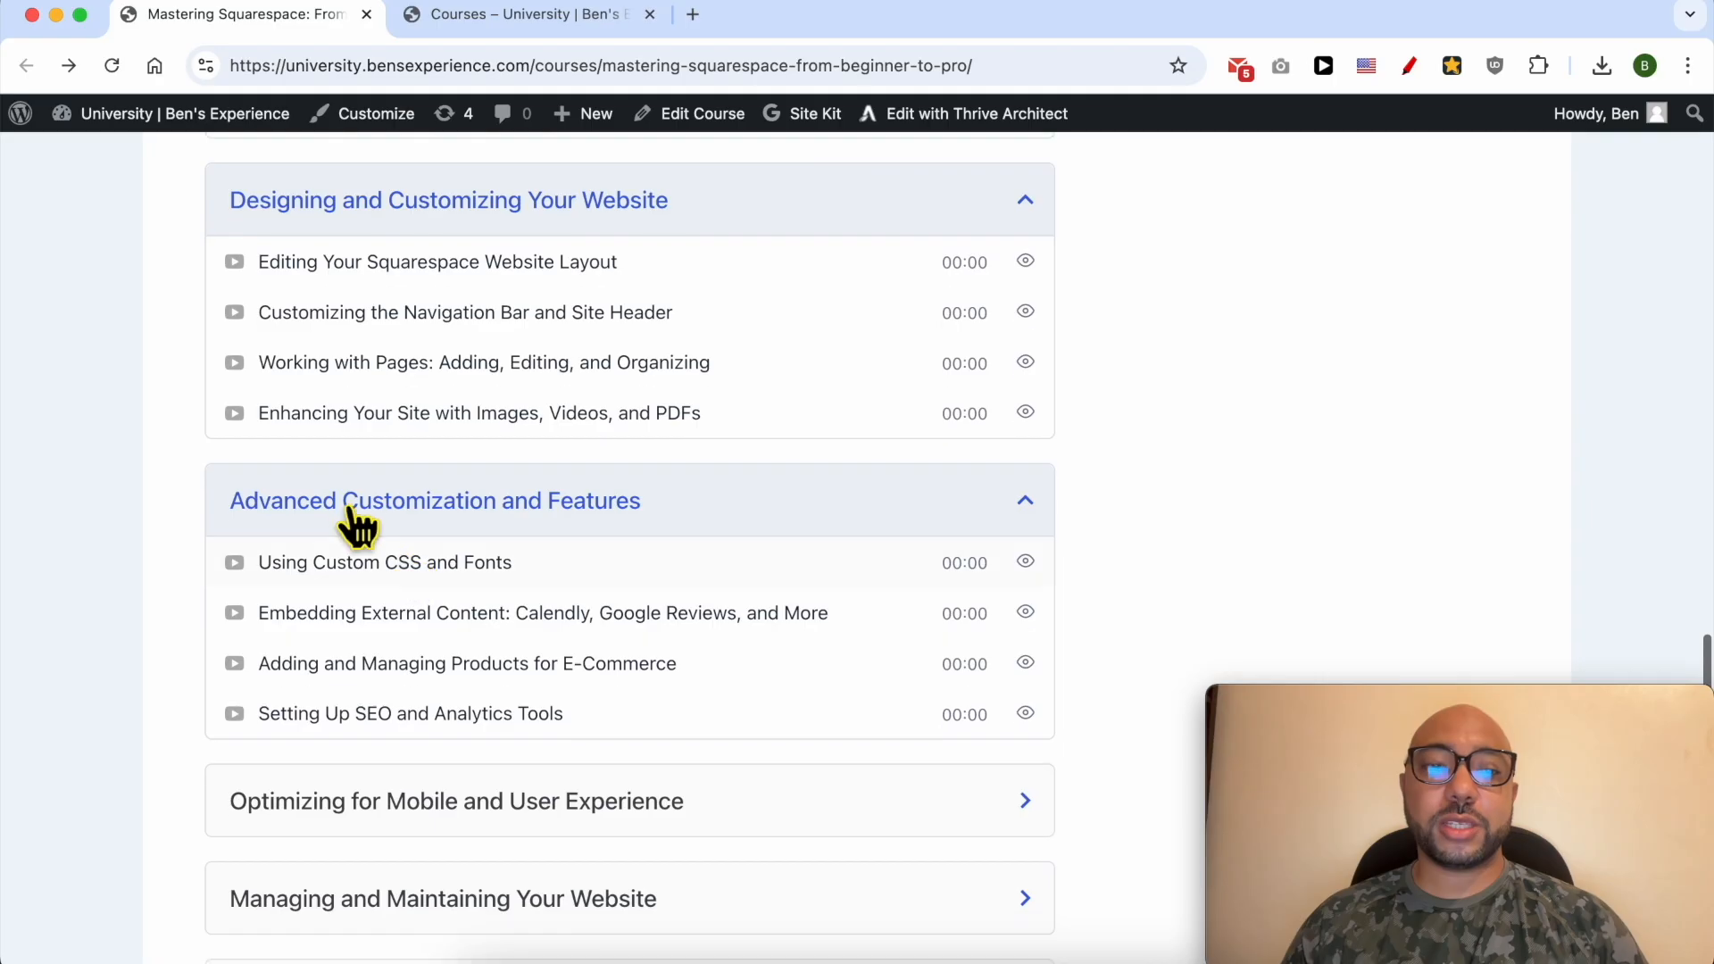
{"action": "scroll", "scroll_direction": "down", "scroll_amount": 3}
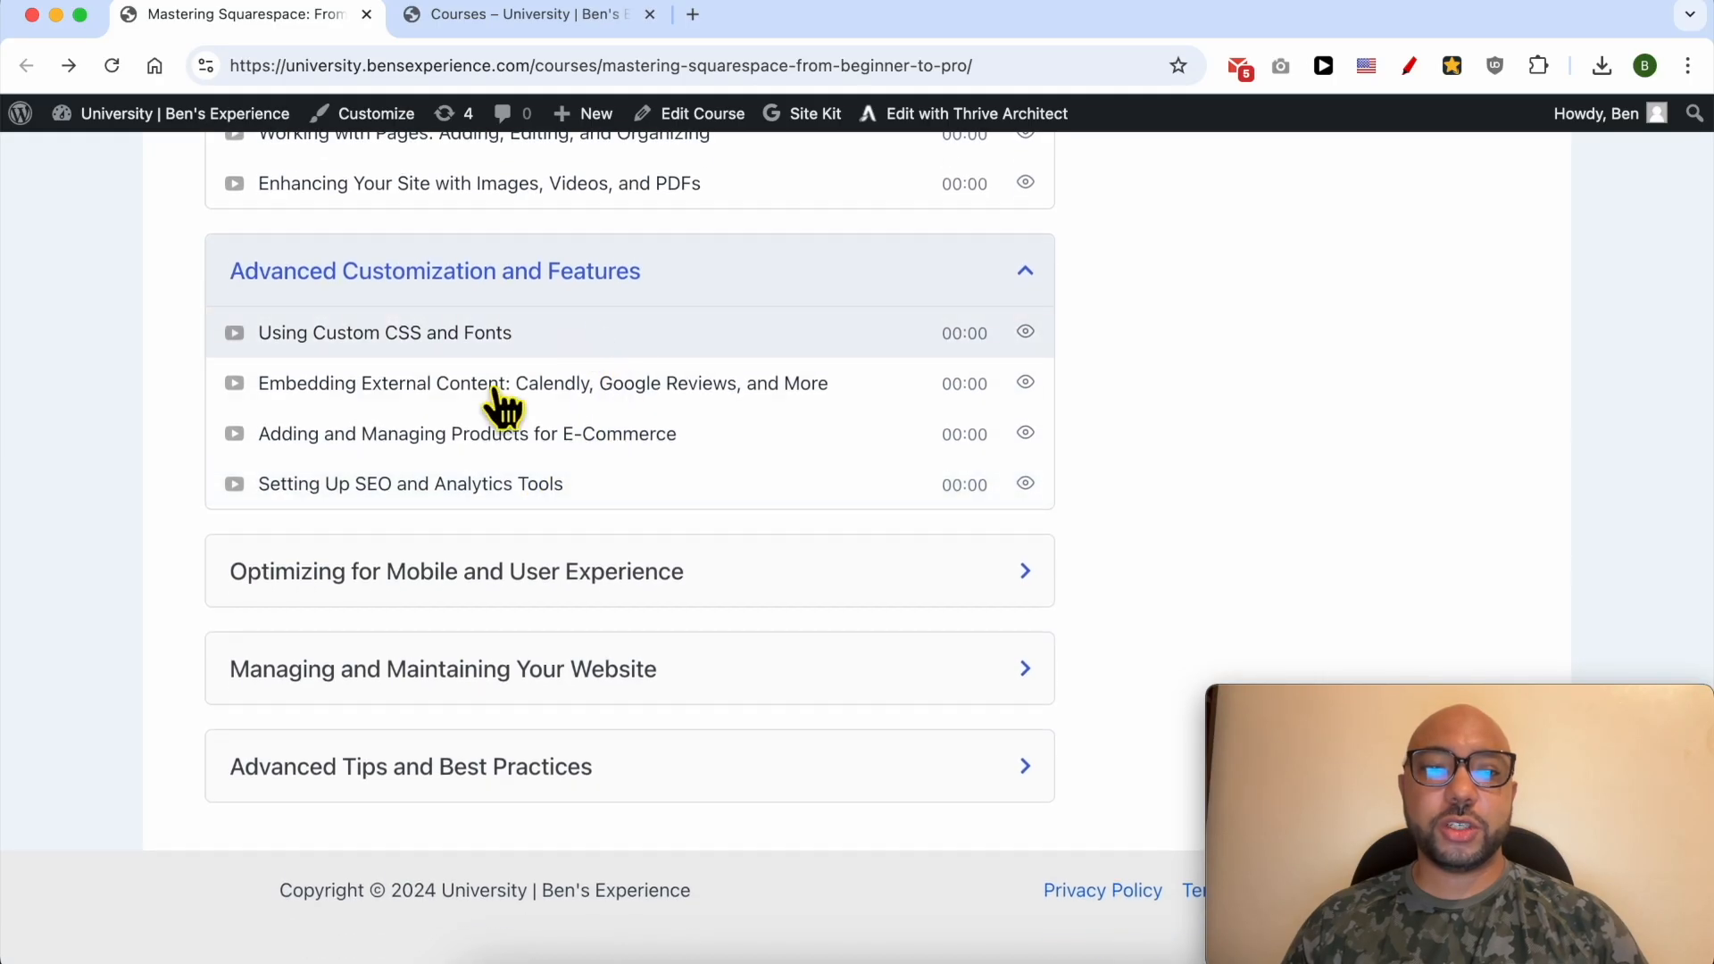
{"action": "left_click", "coordinate": [455, 572]}
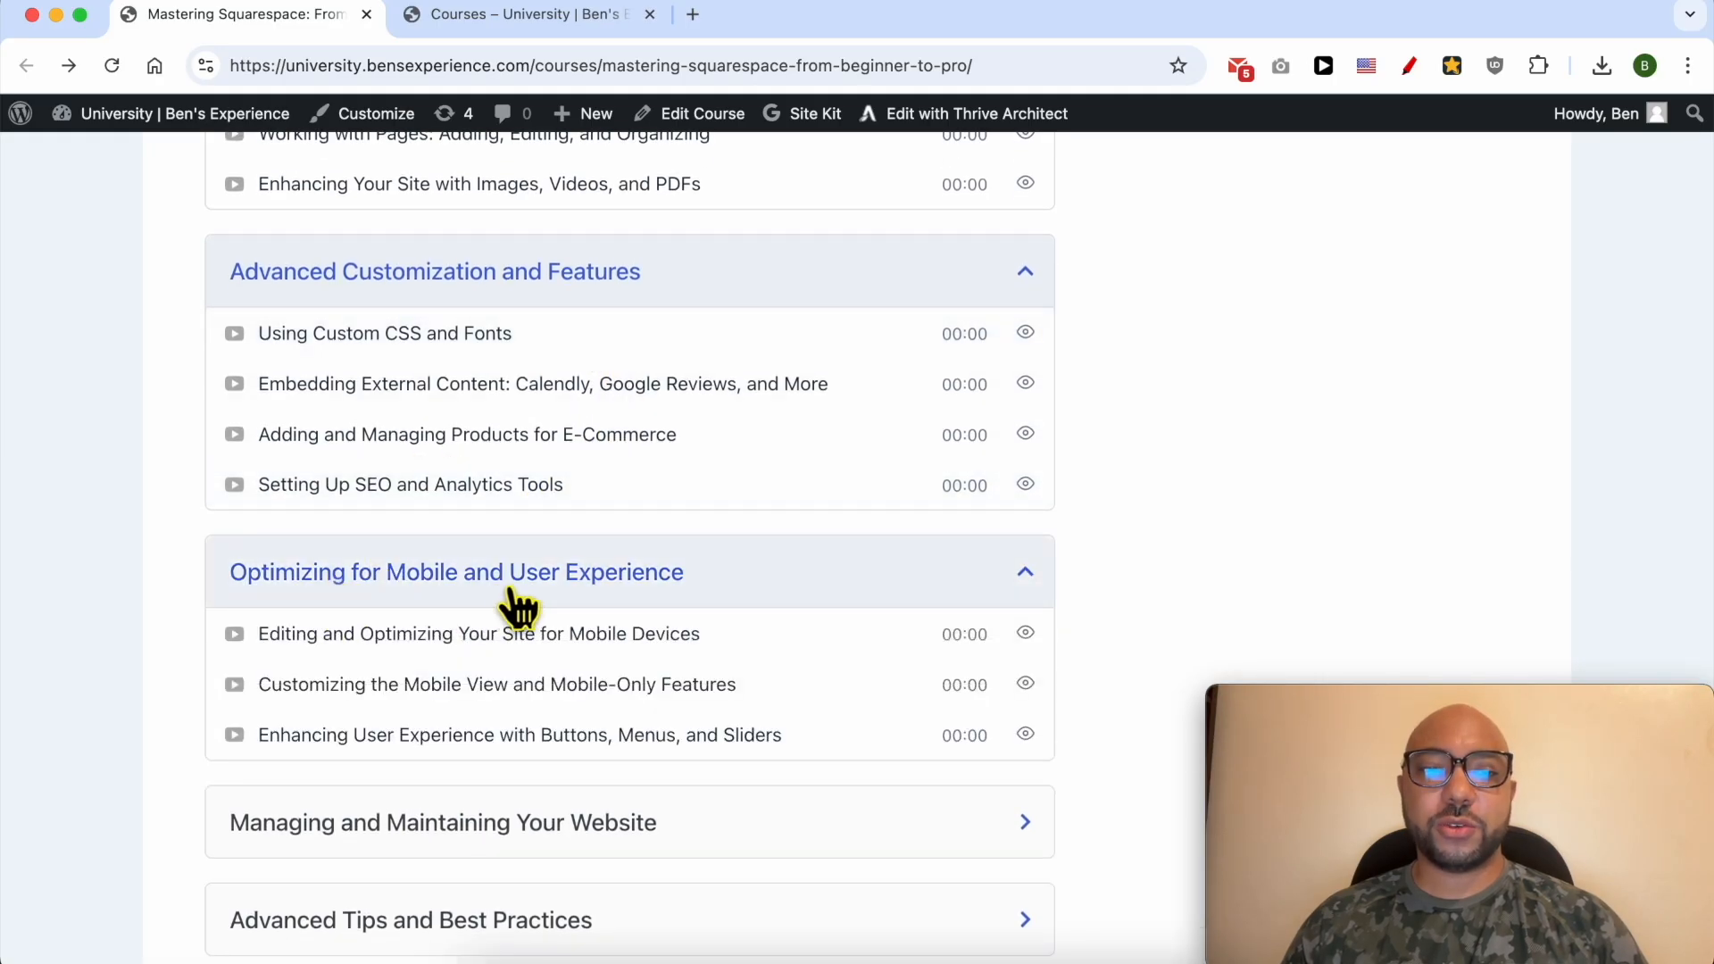
{"action": "scroll", "scroll_direction": "down", "scroll_amount": 3}
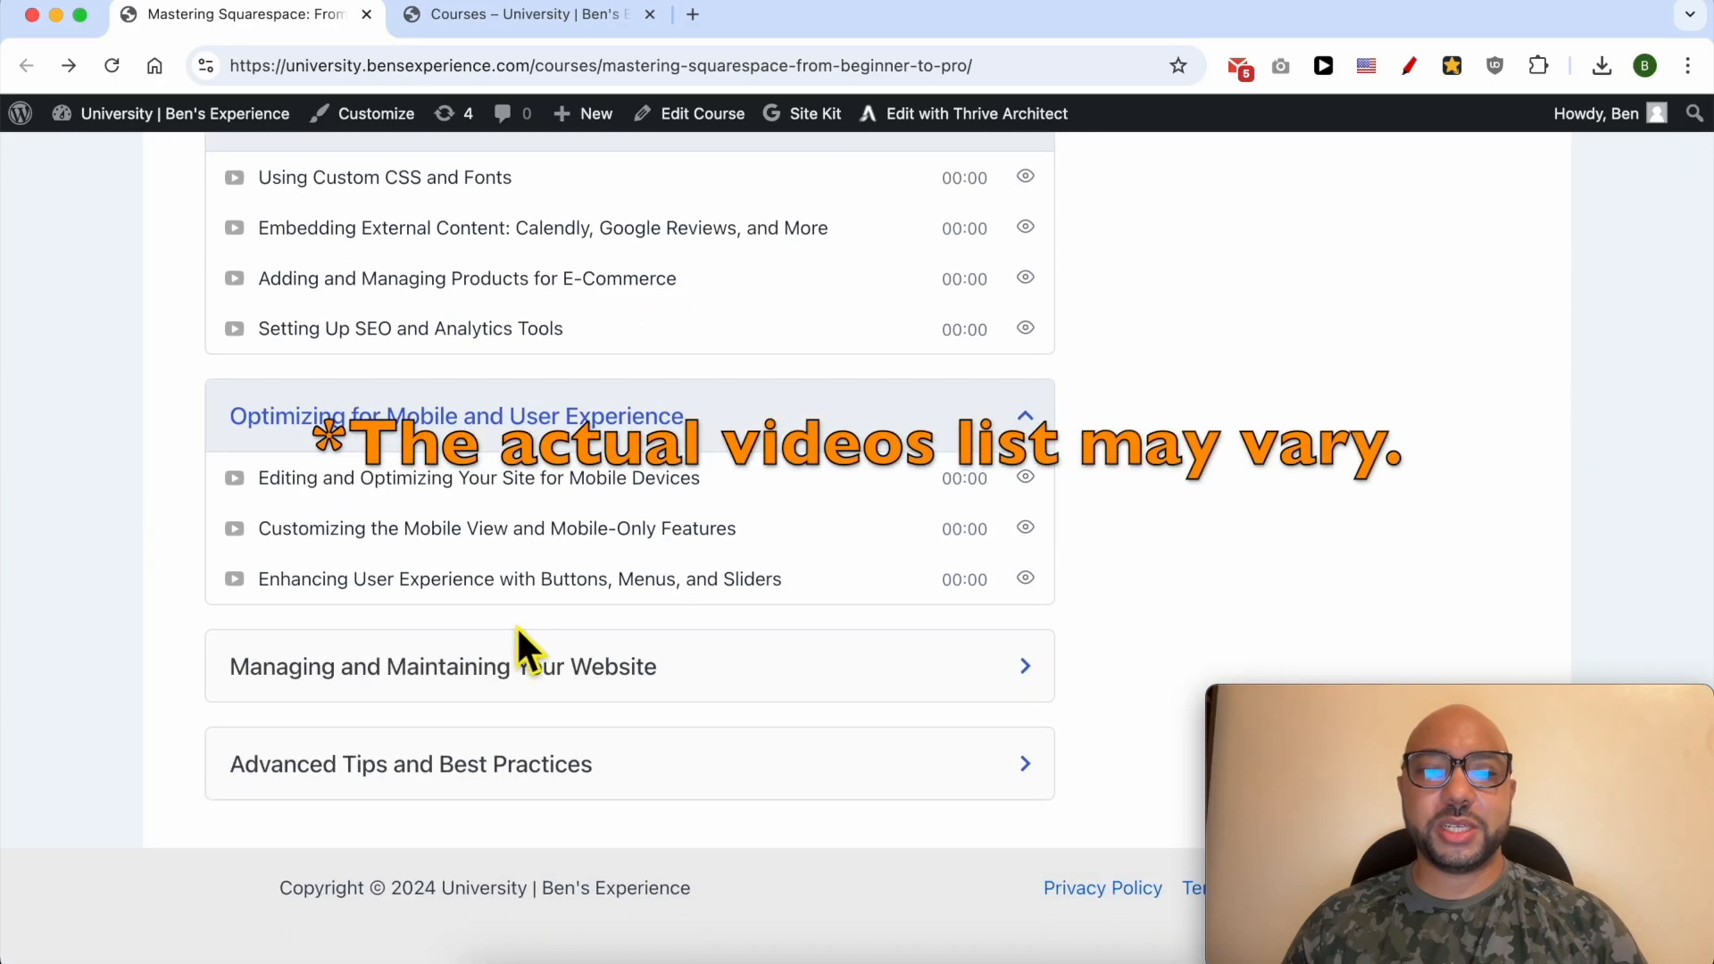
{"action": "left_click", "coordinate": [439, 667]}
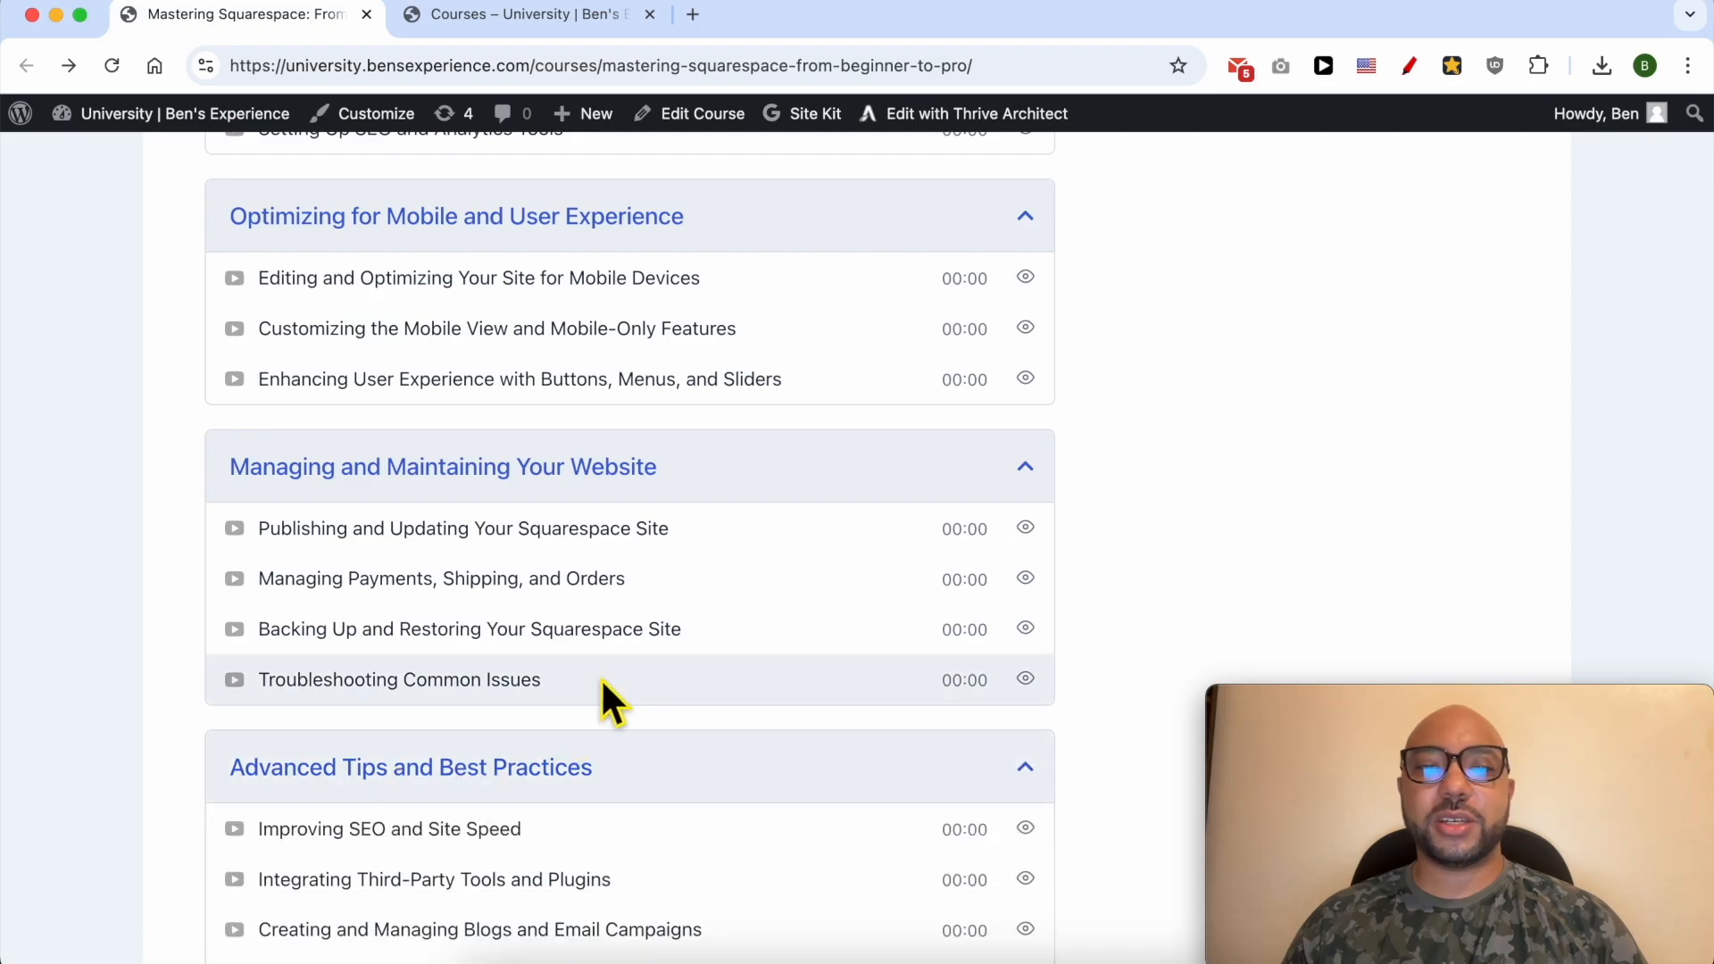
{"action": "scroll", "scroll_direction": "up", "scroll_amount": 3}
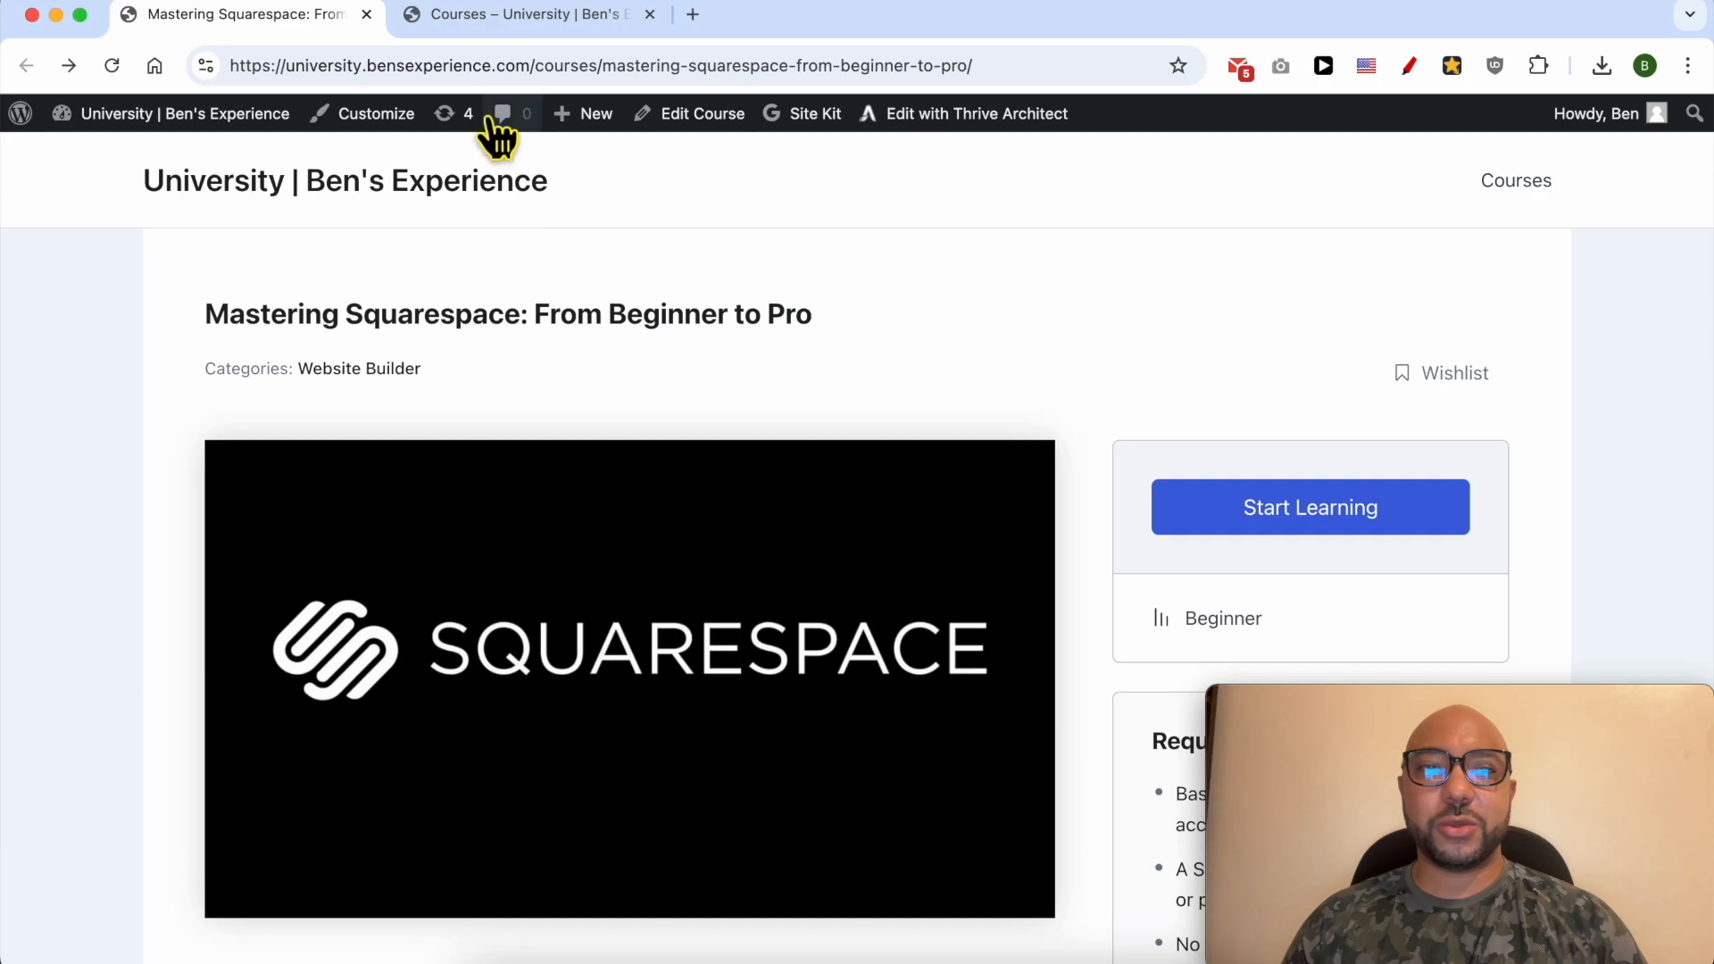
- Switch to the Courses catalogue page and browse its listings
{"action": "left_click", "coordinate": [524, 14]}
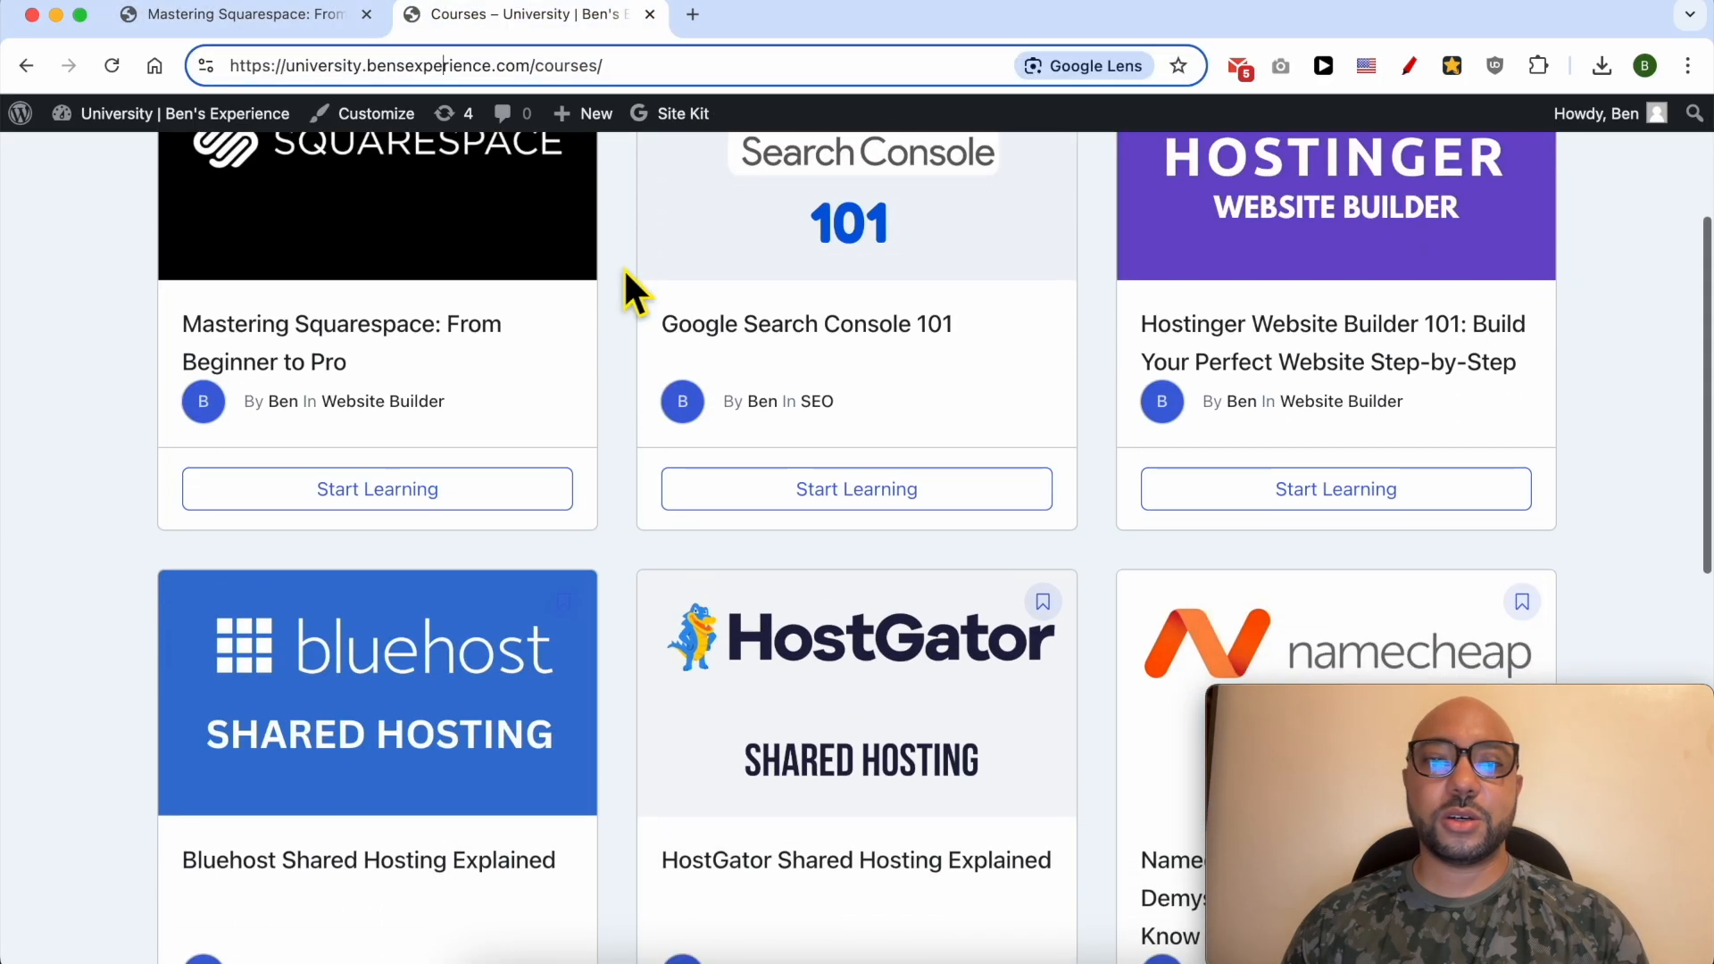
{"action": "scroll", "scroll_direction": "down", "scroll_amount": 3}
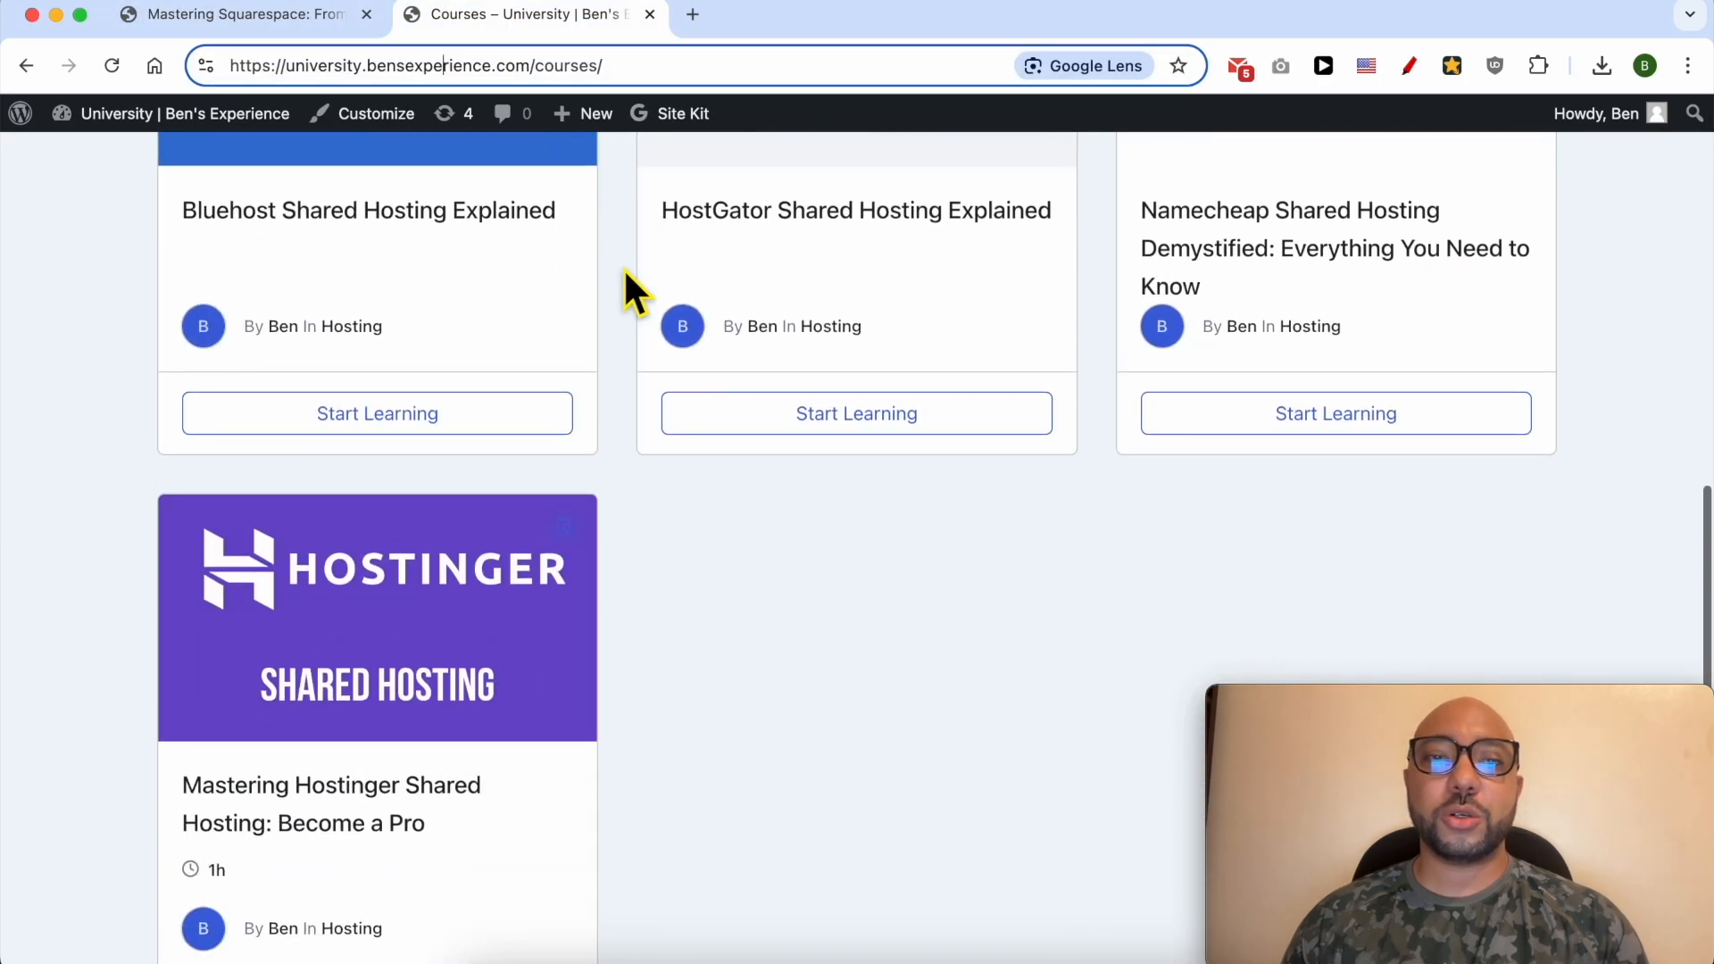
{"action": "scroll", "scroll_direction": "down", "scroll_amount": 3}
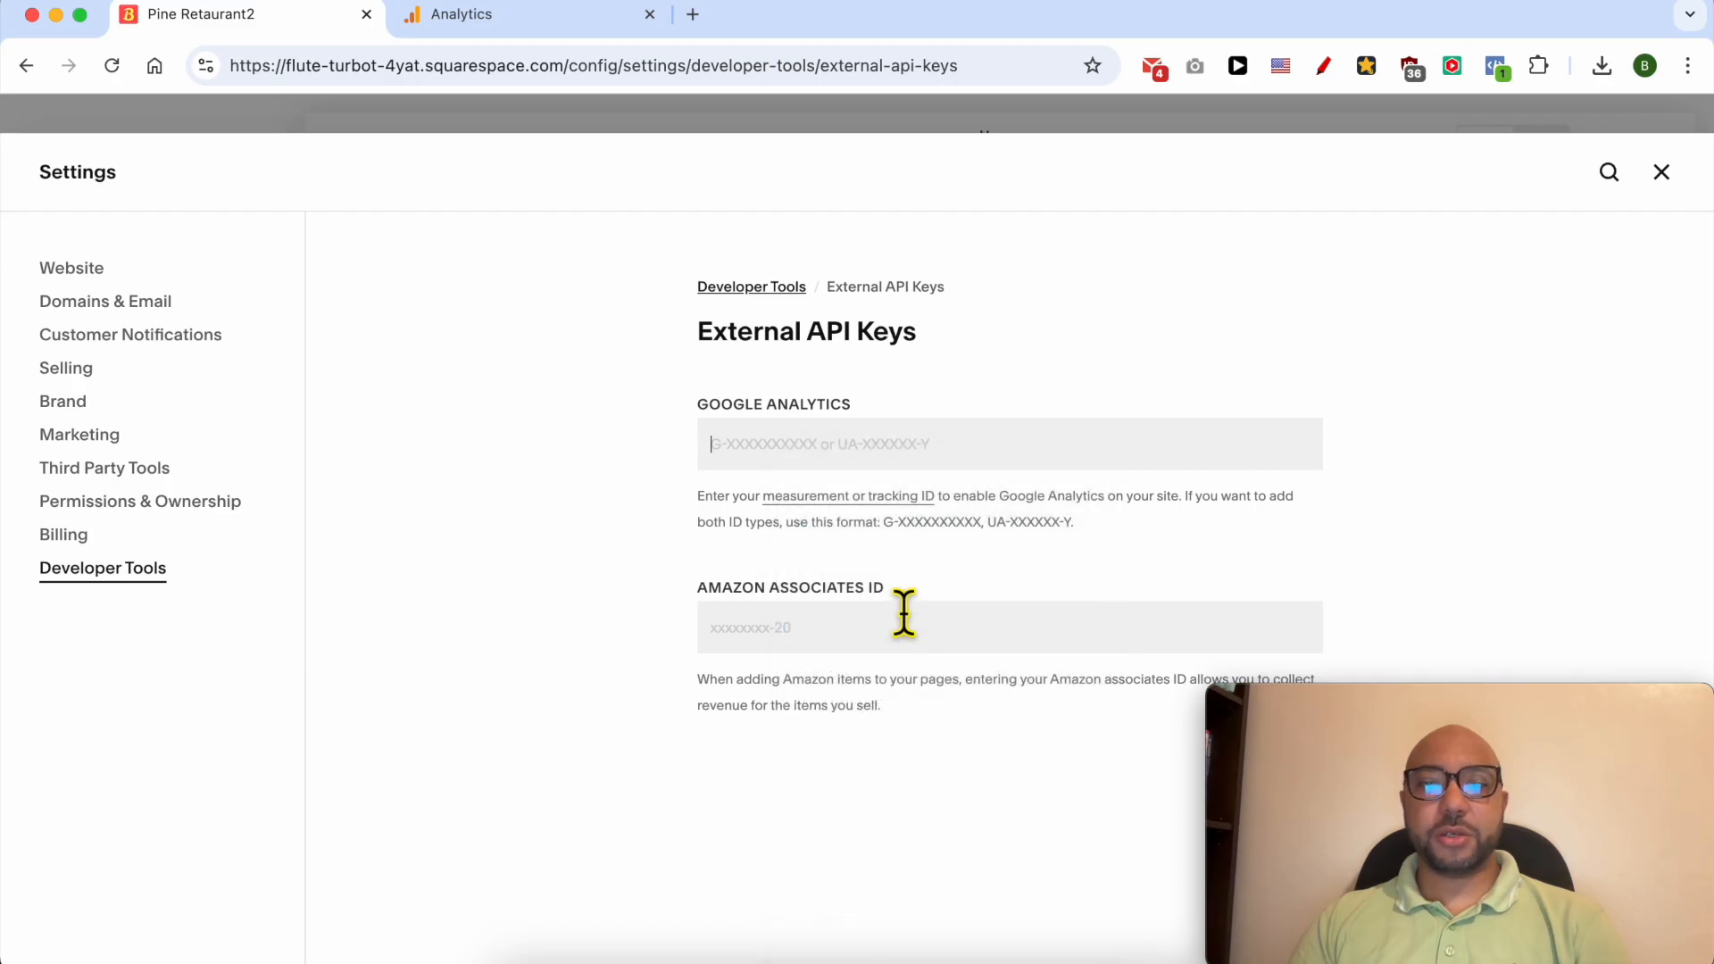
- Enter measurement ID G-JEQCLYMZZT in the Squarespace Google Analytics key field
{"action": "type", "text": "G-JEQCLYMZZT"}
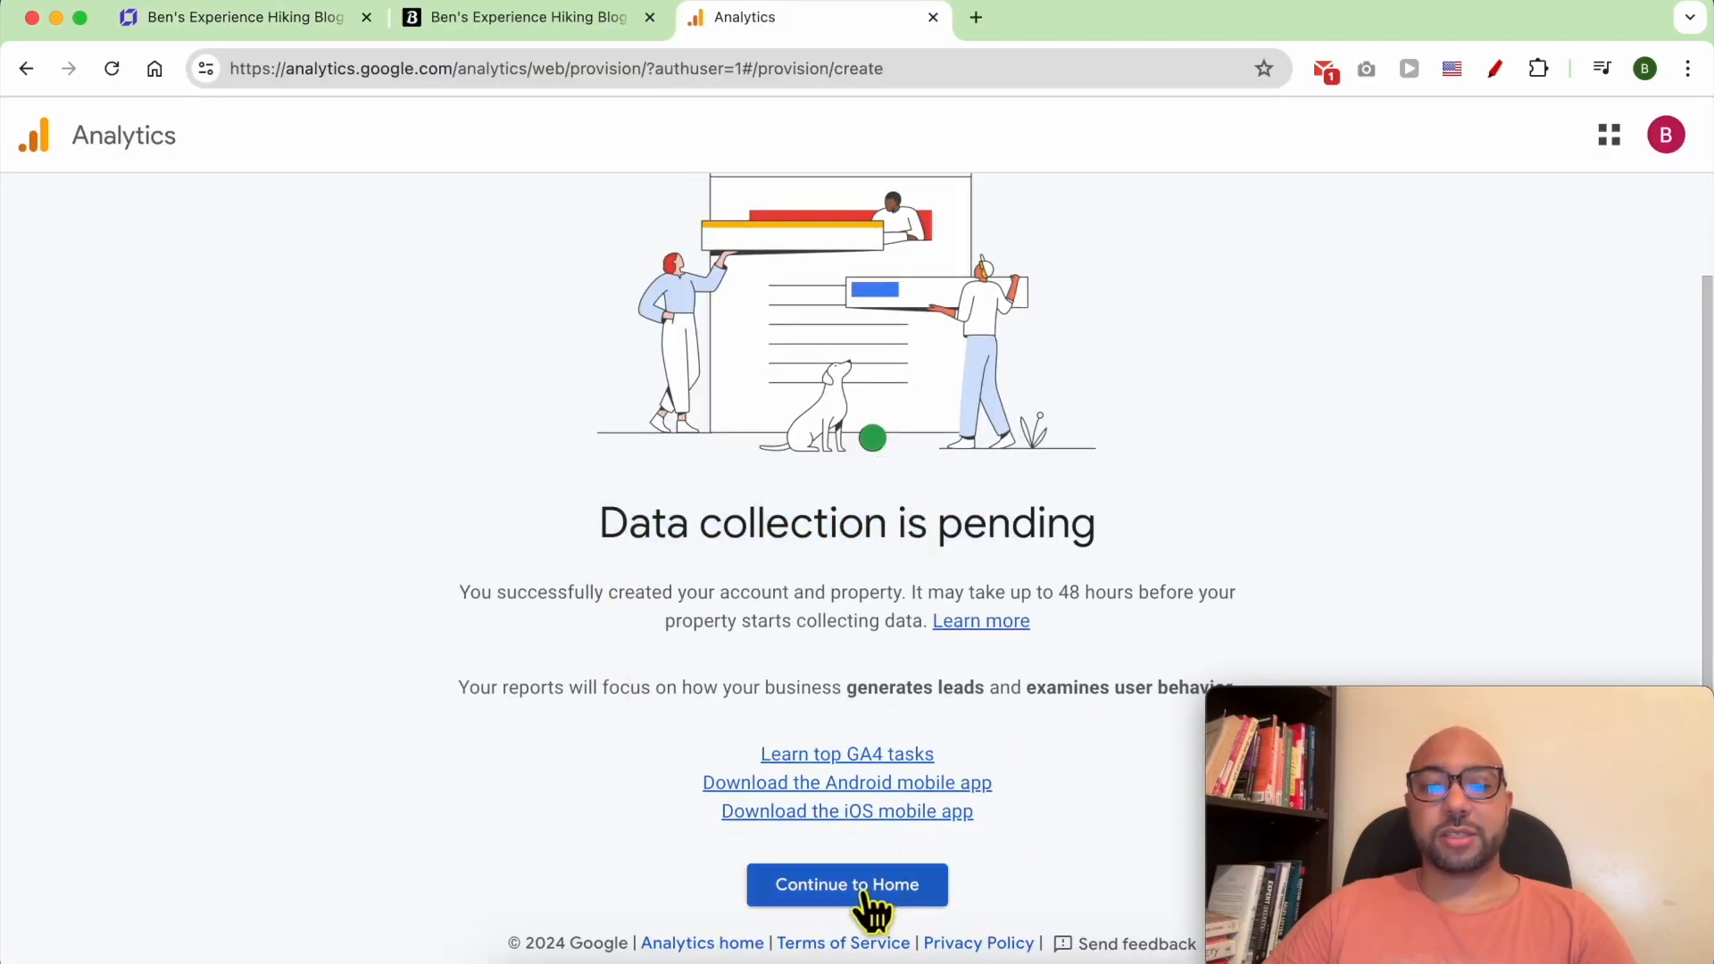
- Continue to the Ben's Adventures blog Home dashboard and dismiss the key events announcement
{"action": "left_click", "coordinate": [846, 884]}
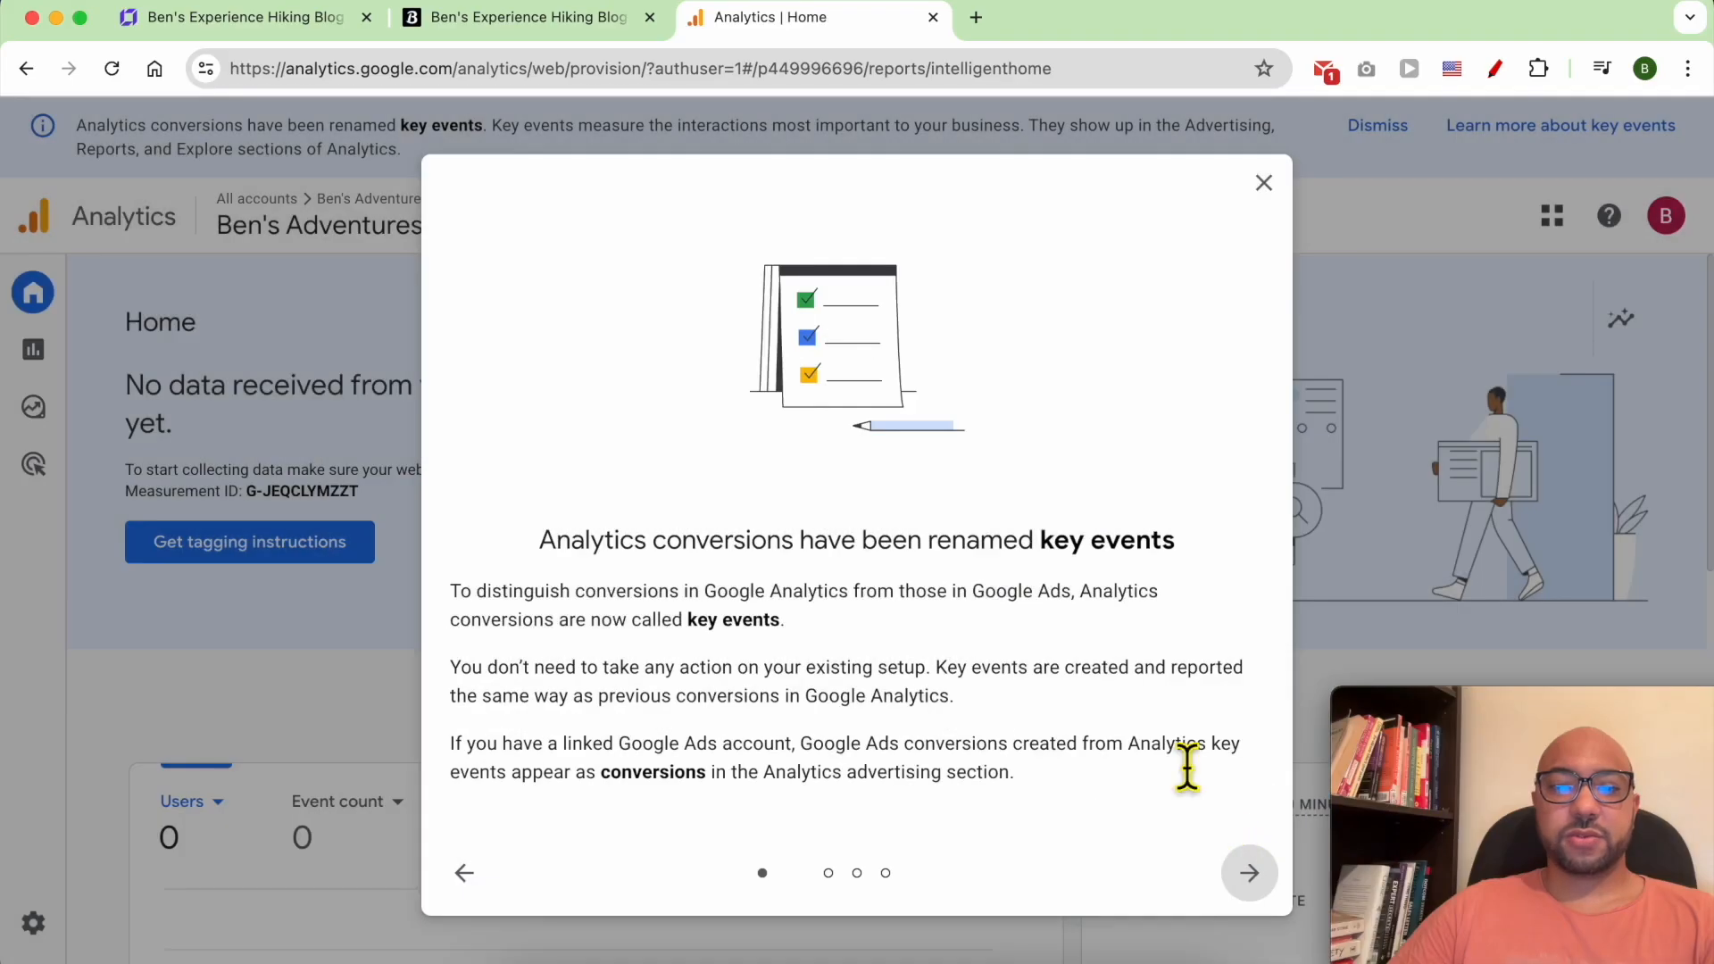
{"action": "left_click", "coordinate": [1264, 182]}
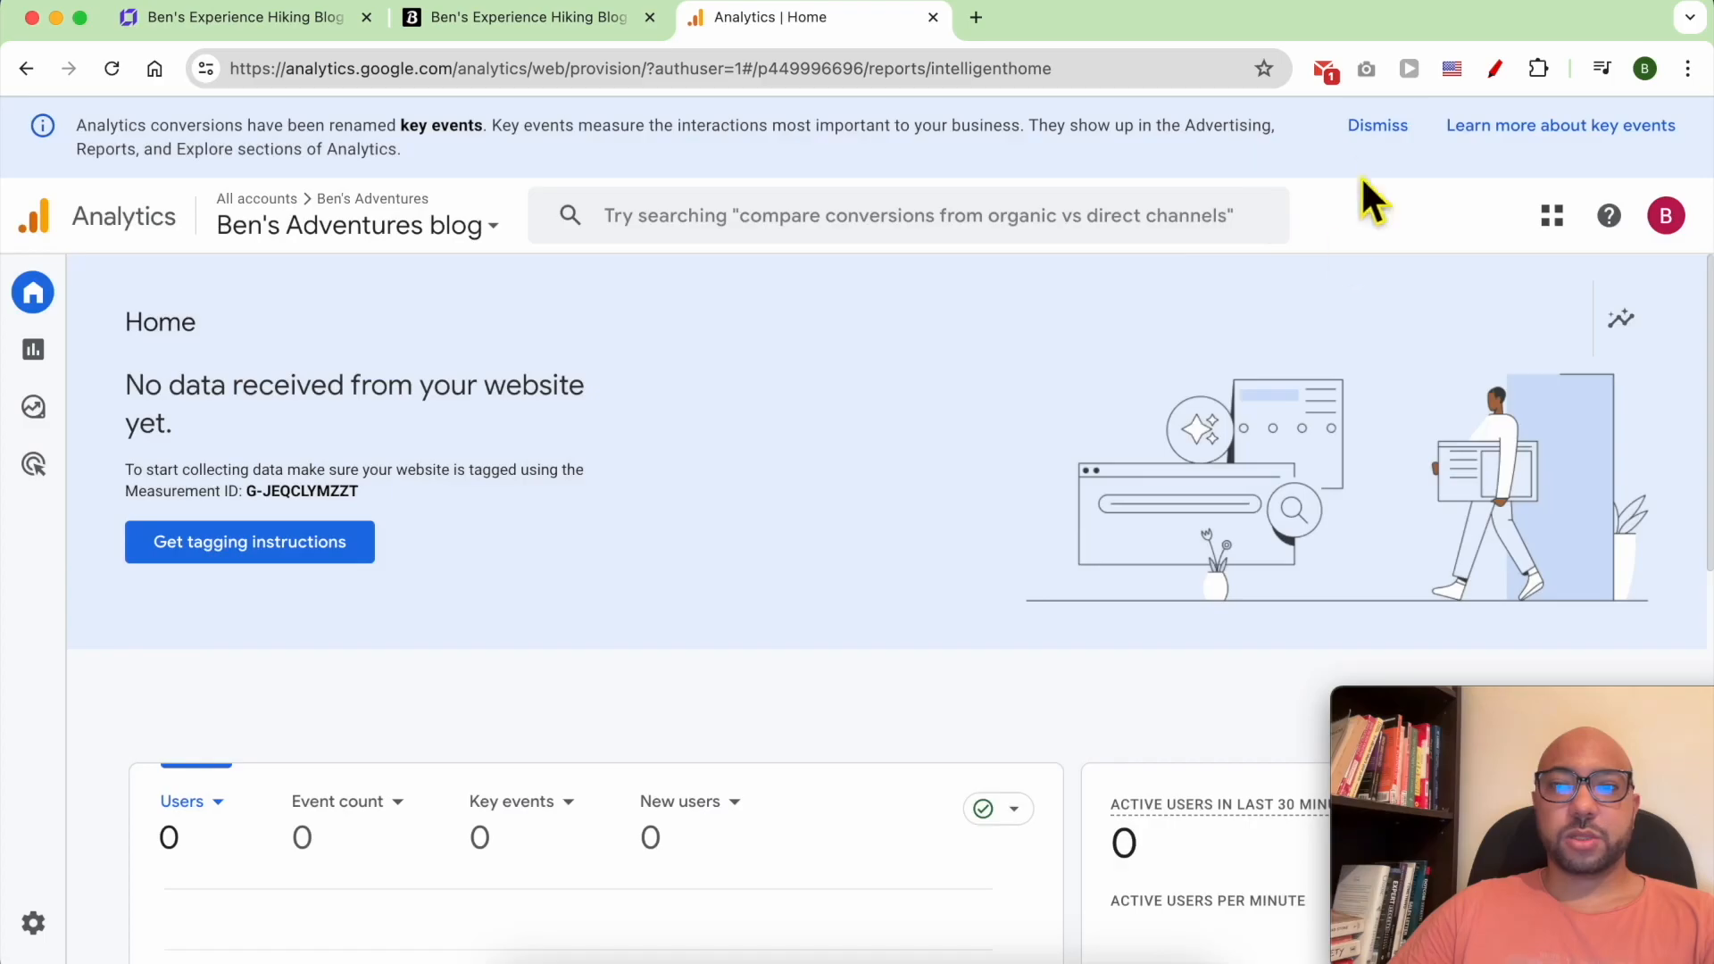
{"action": "scroll", "scroll_direction": "down", "scroll_amount": 3}
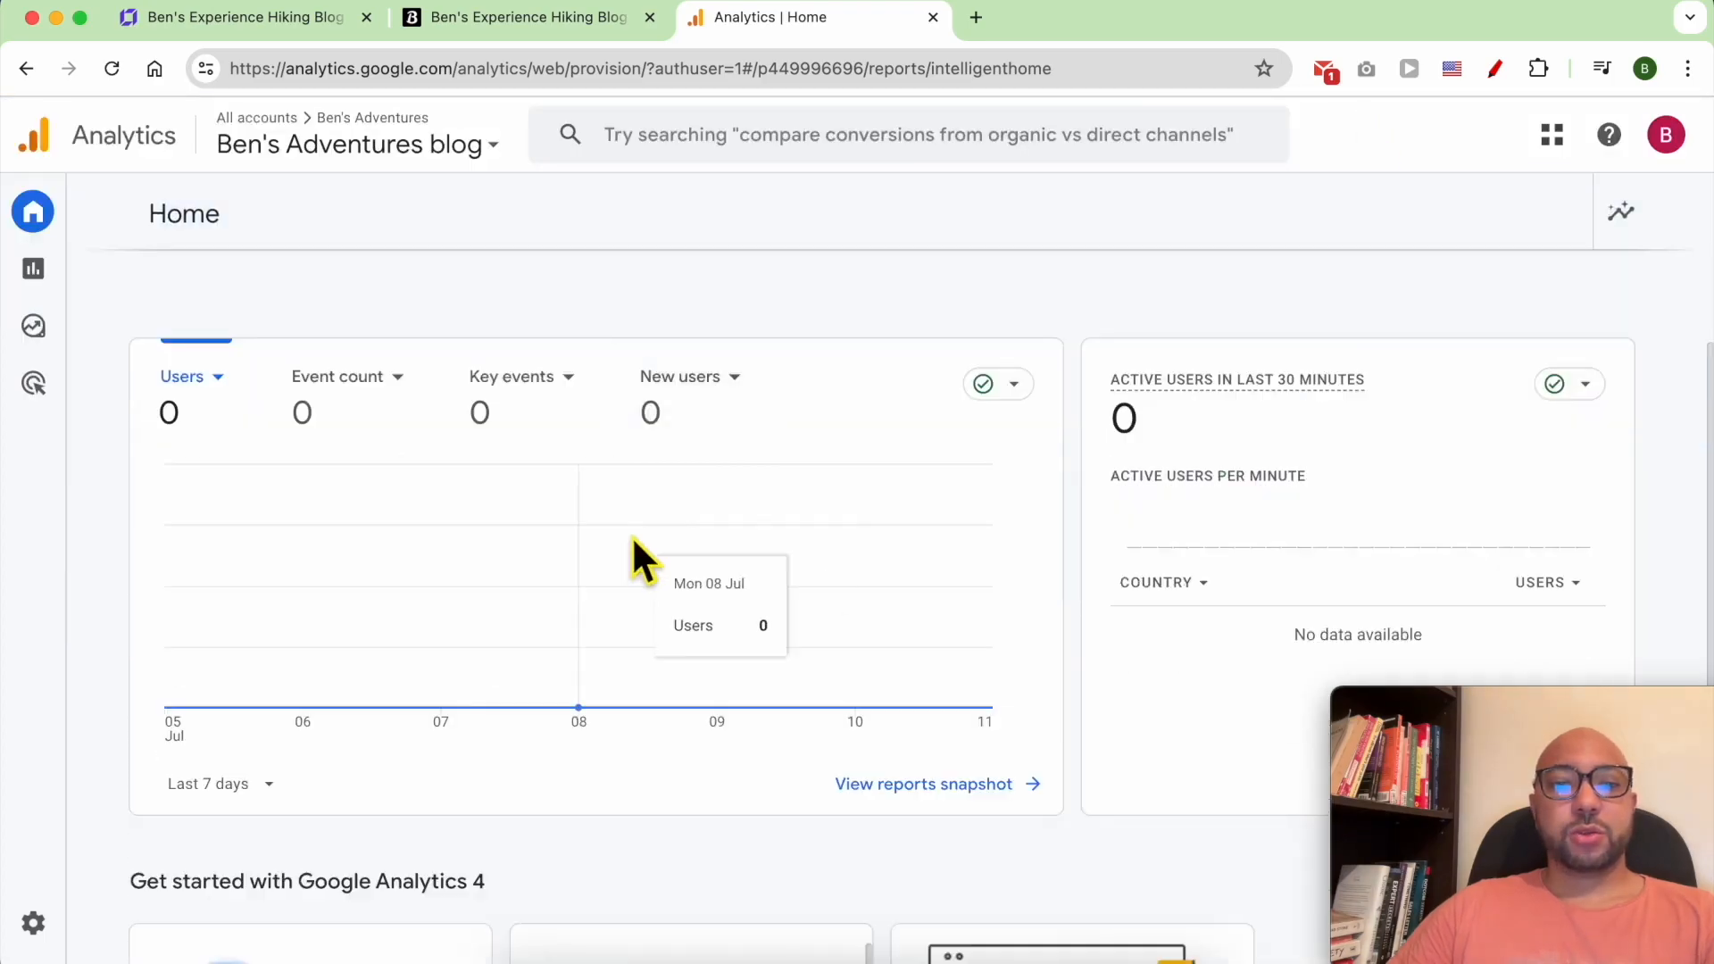
{"action": "mouse_move", "coordinate": [479, 577]}
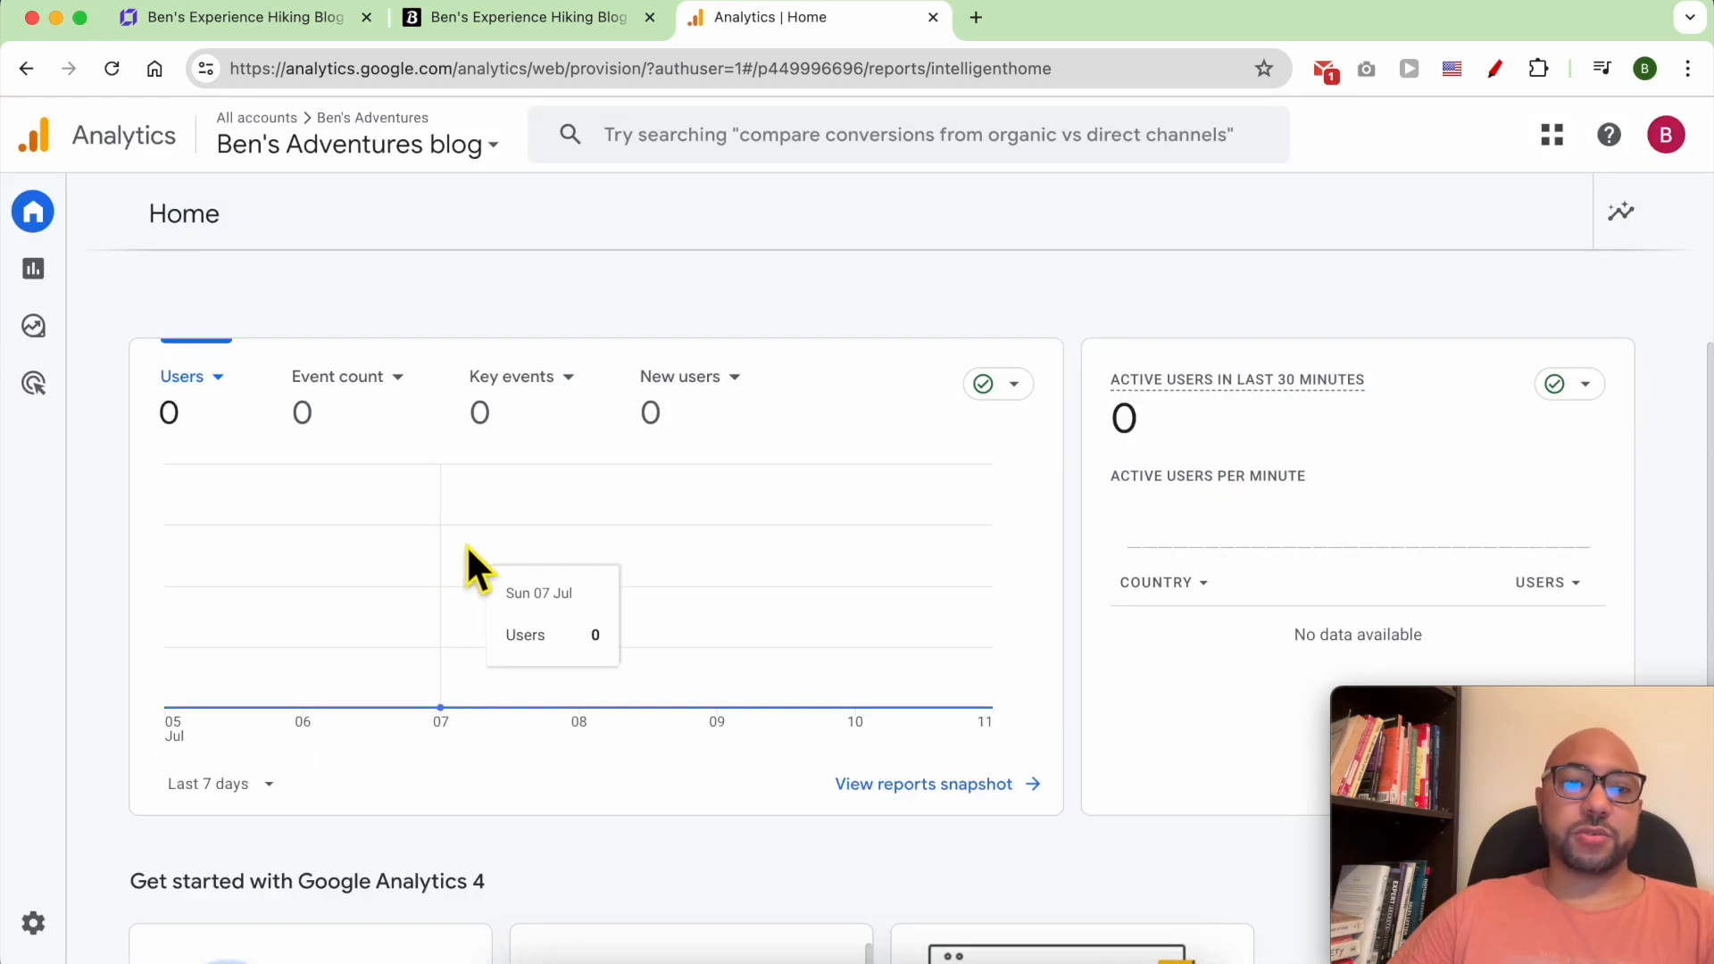
{"action": "mouse_move", "coordinate": [550, 517]}
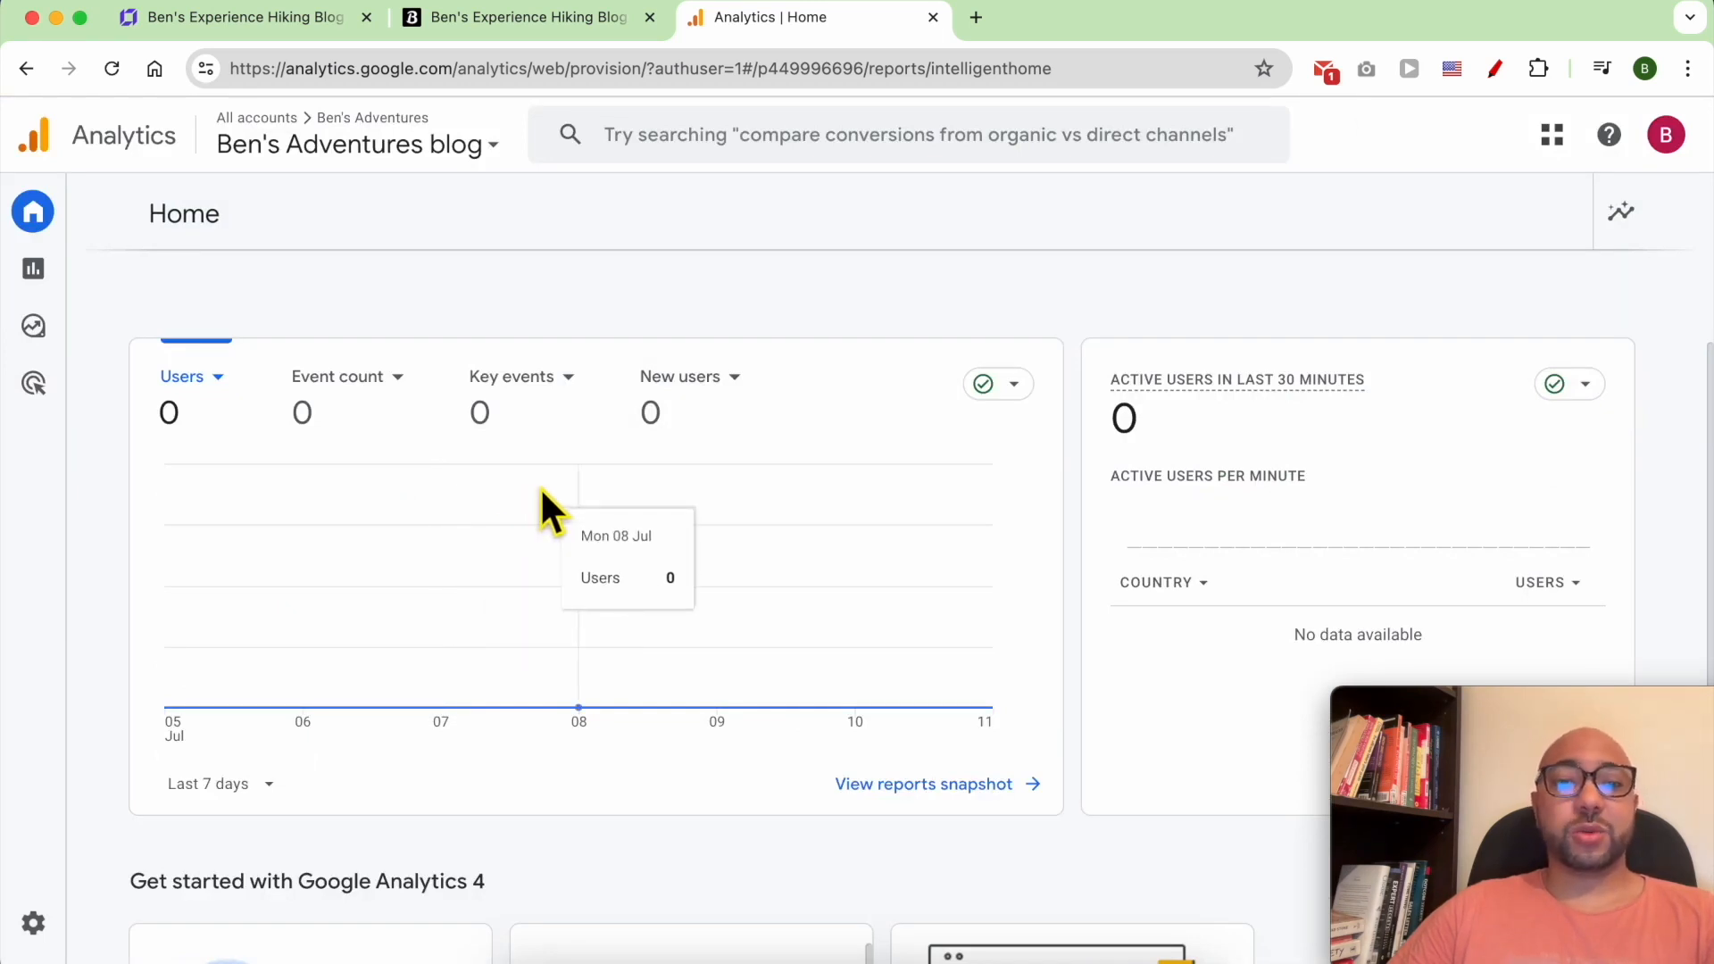